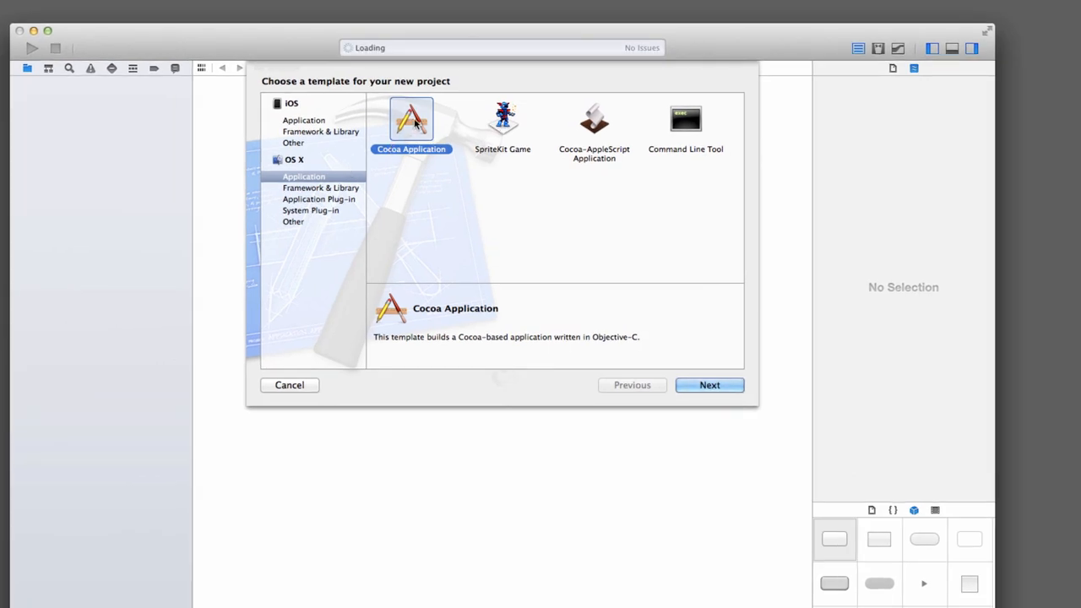
Step: Name the Cocoa Application BindingsTest, enable Use Core Data and continue to the save location
left_click(709, 385)
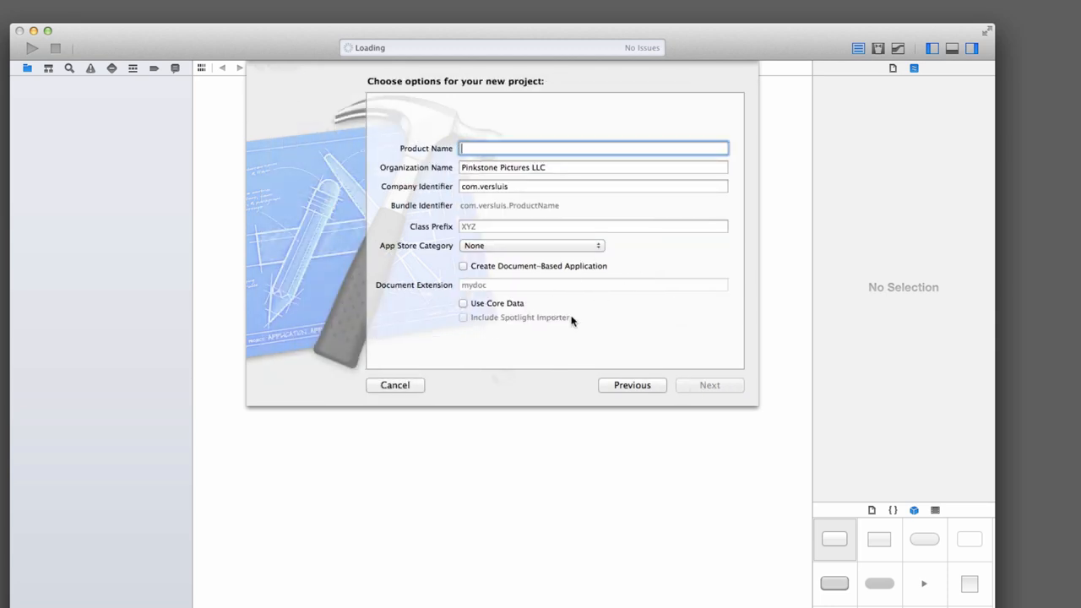
type("BindingsT")
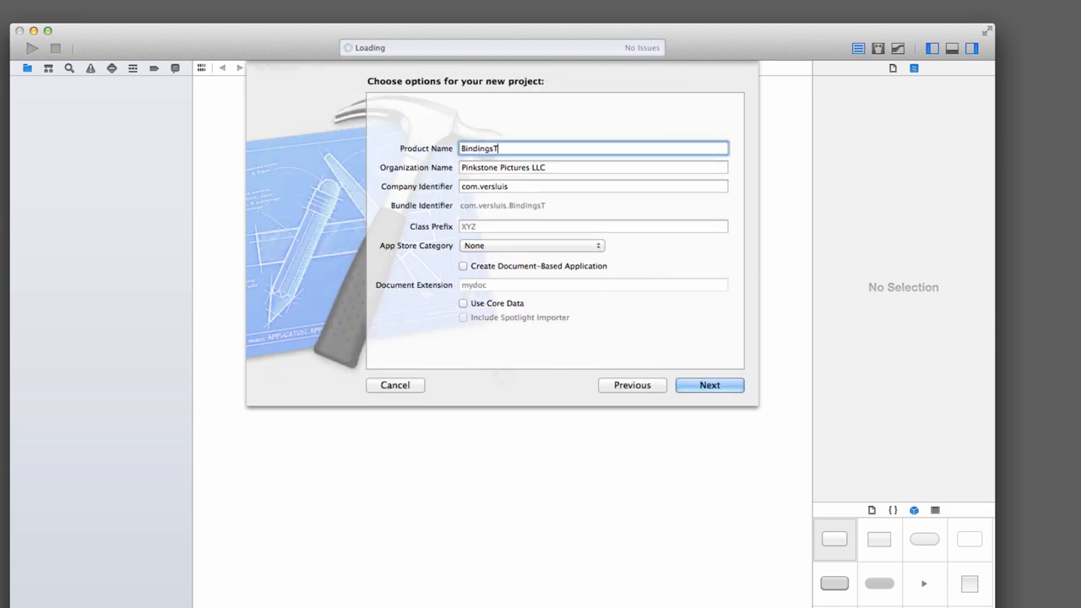
type("est")
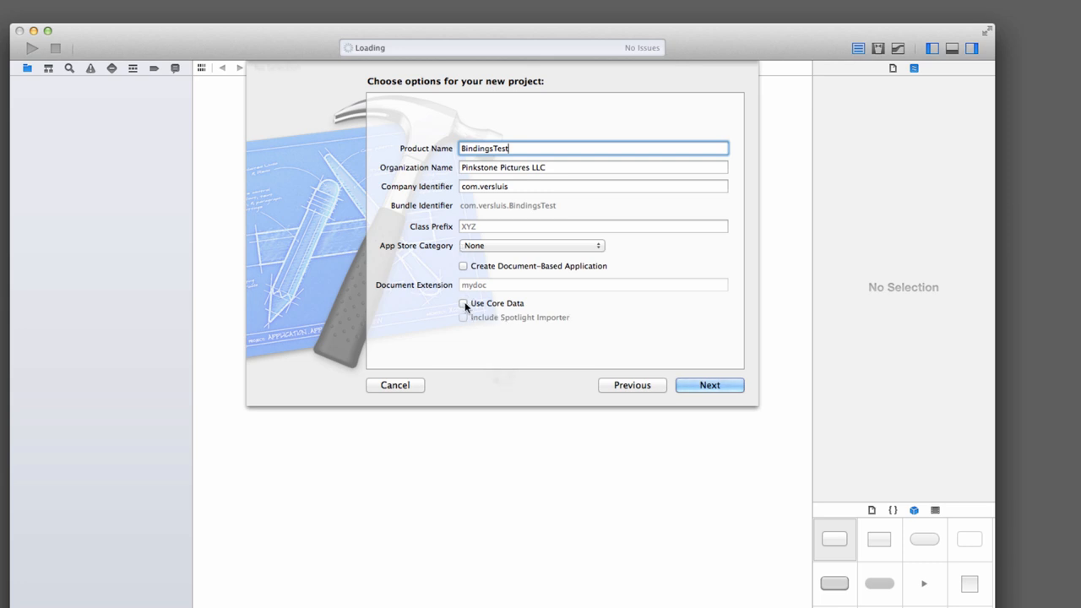
left_click(463, 304)
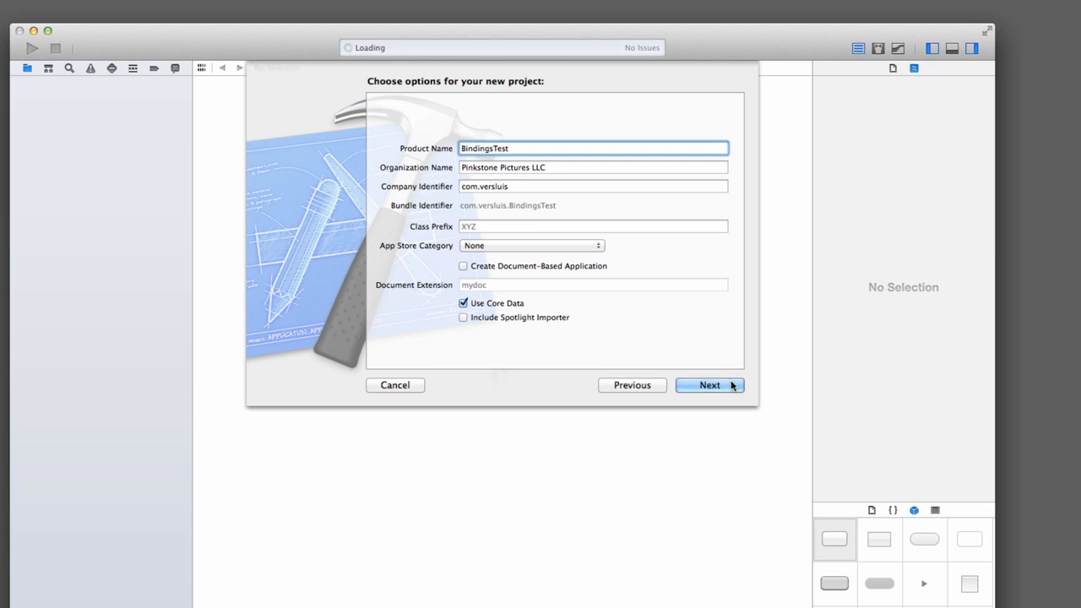
left_click(709, 385)
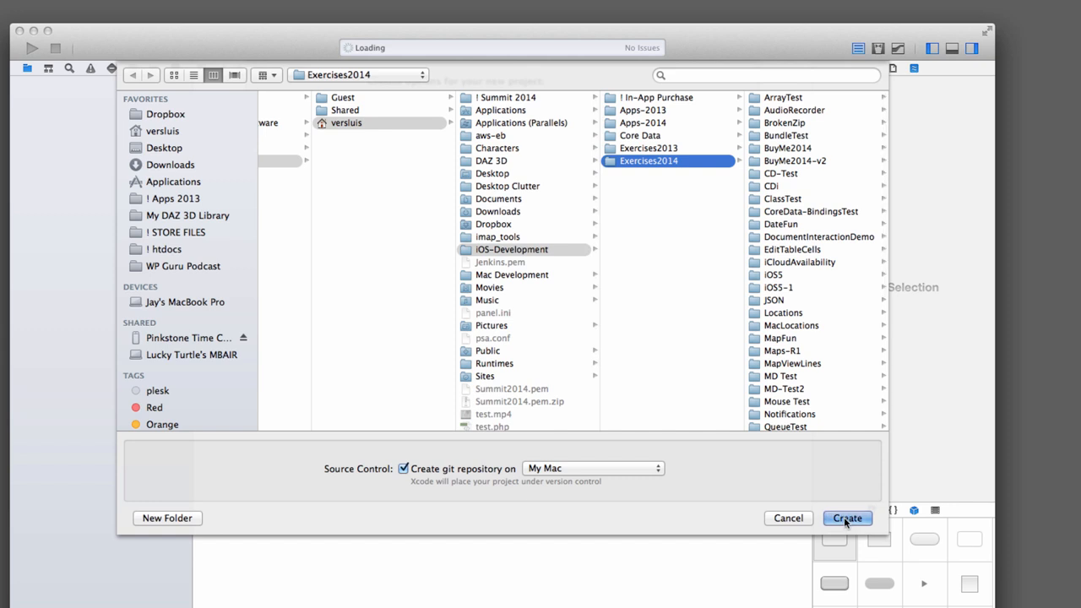
mouse_move(786, 503)
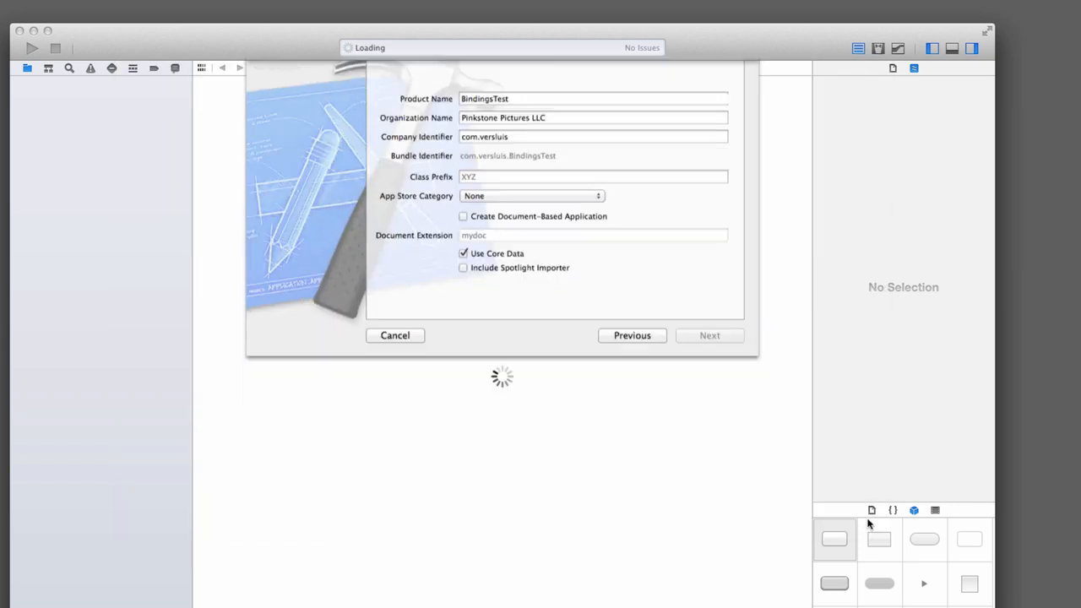
Step: Create the project and view AppDelegate.m's generated Core Data code
left_click(709, 335)
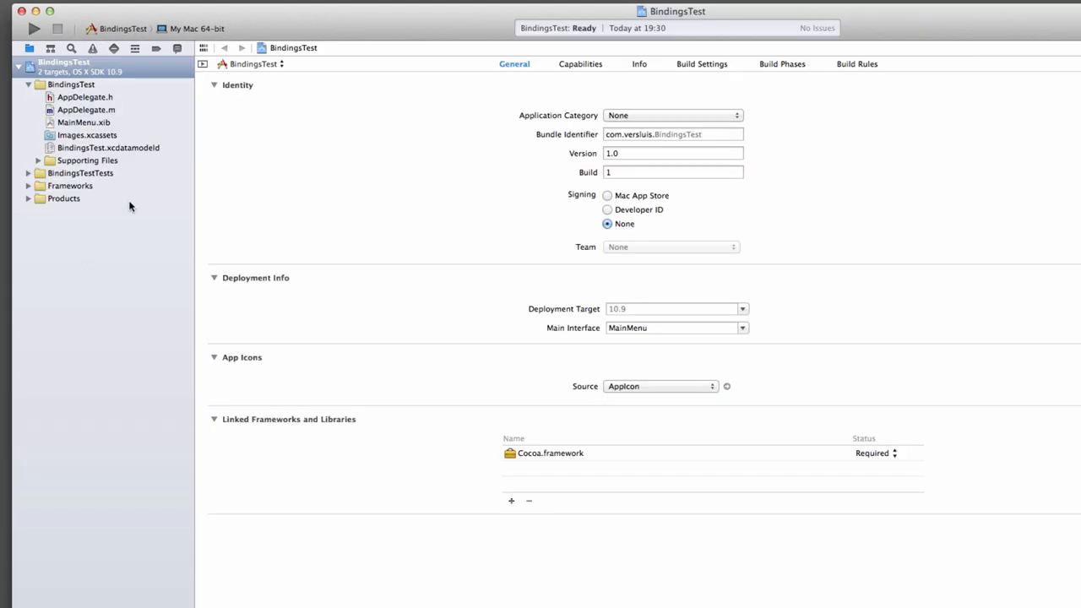
left_click(84, 110)
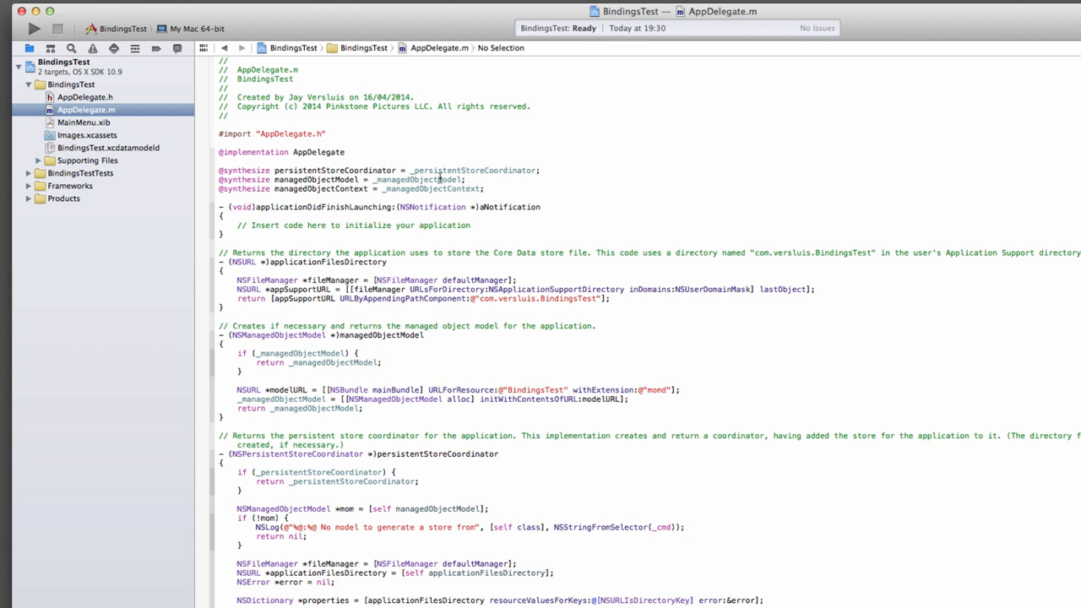
mouse_move(557, 196)
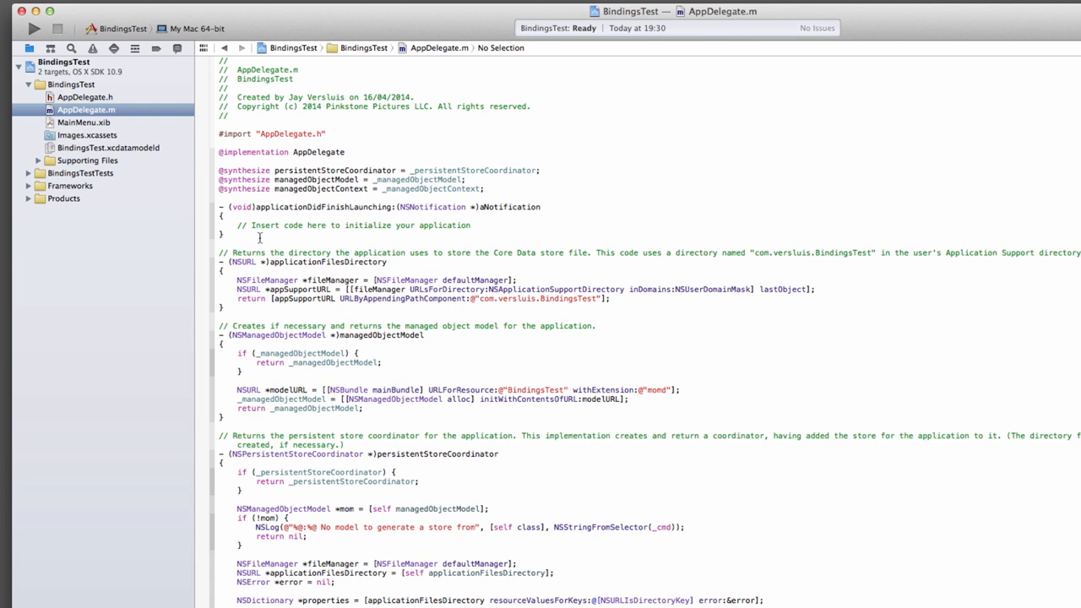
mouse_move(102, 159)
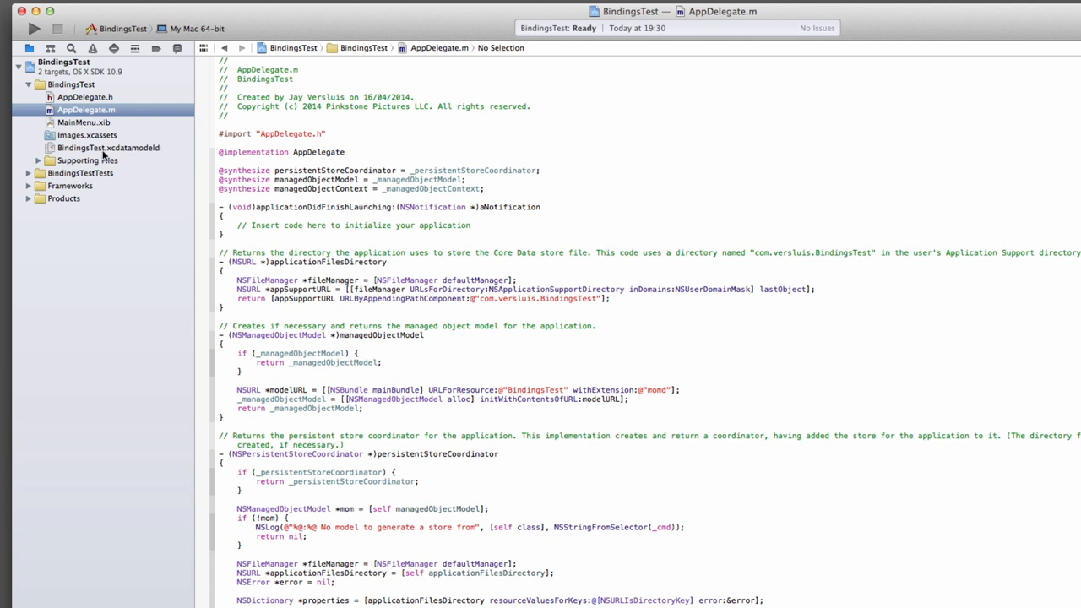
Step: Add an entity named Event to the BindingsTest data model
left_click(108, 149)
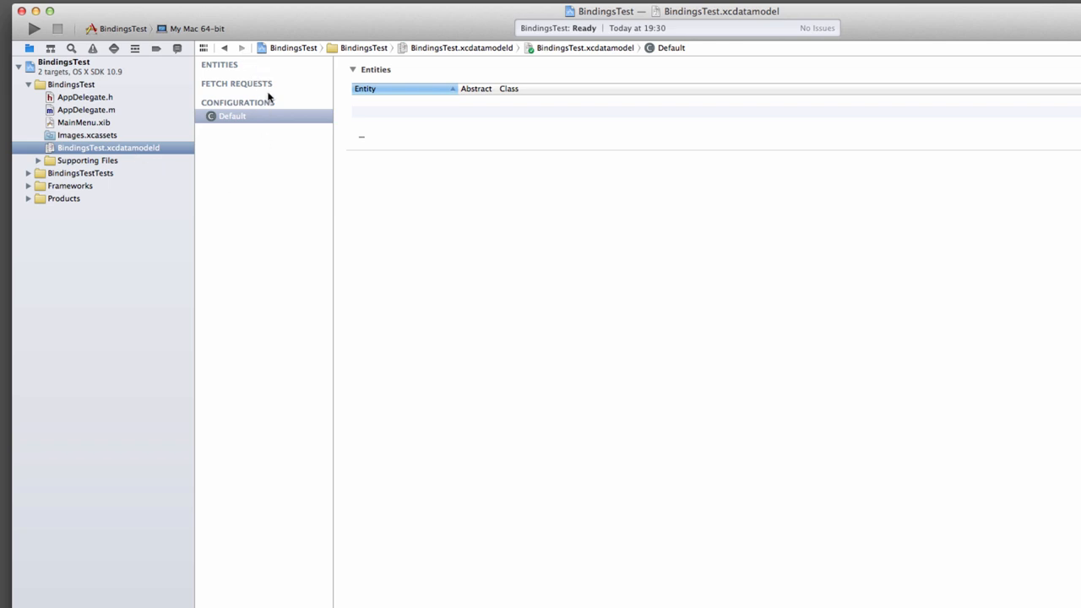
mouse_move(161, 259)
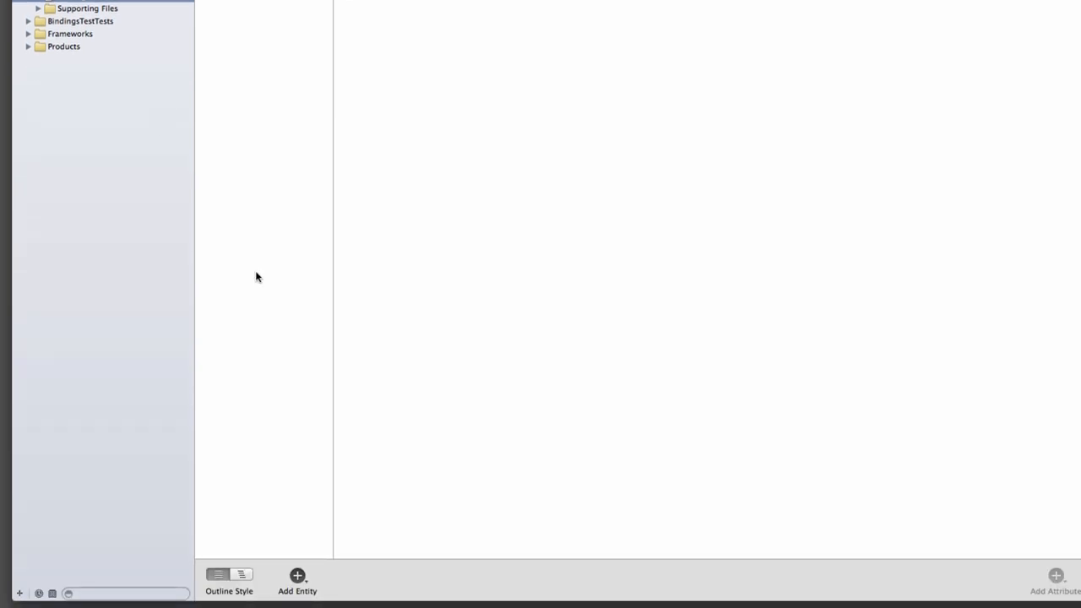
left_click(297, 574)
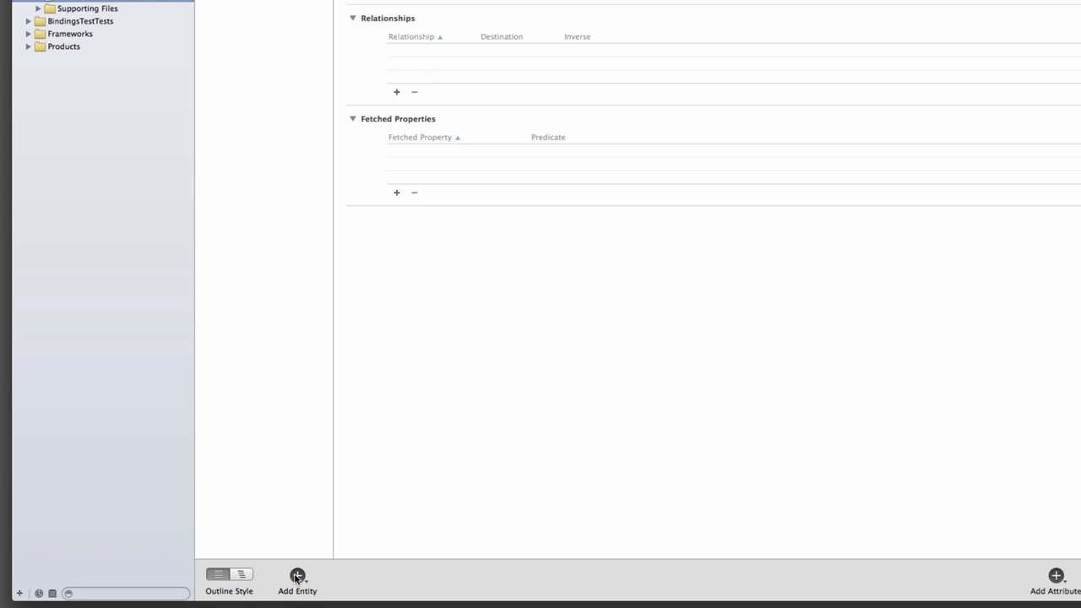
left_click(297, 576)
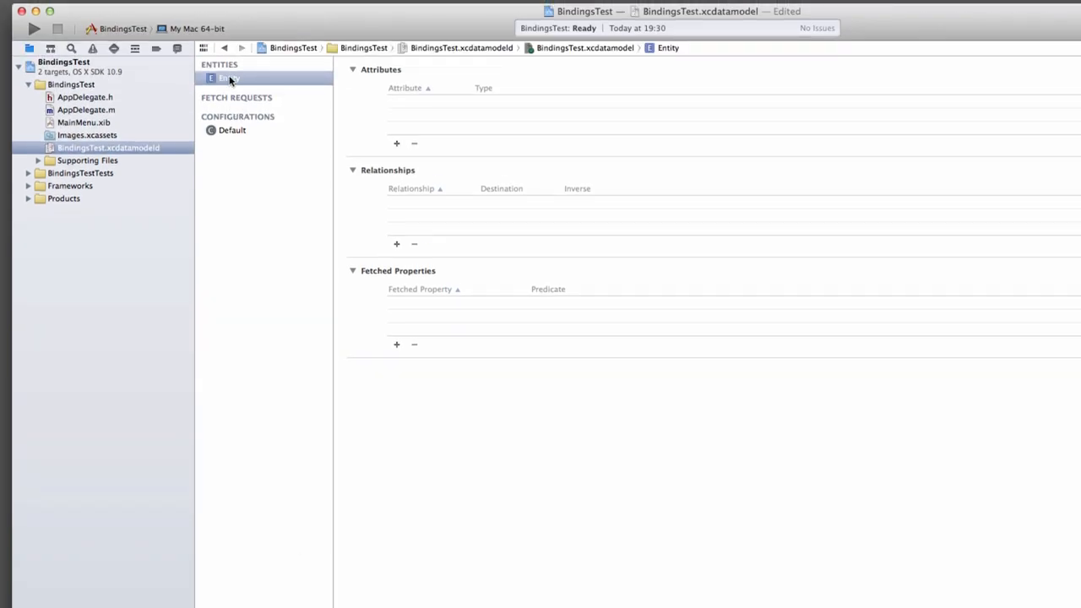
type("Event")
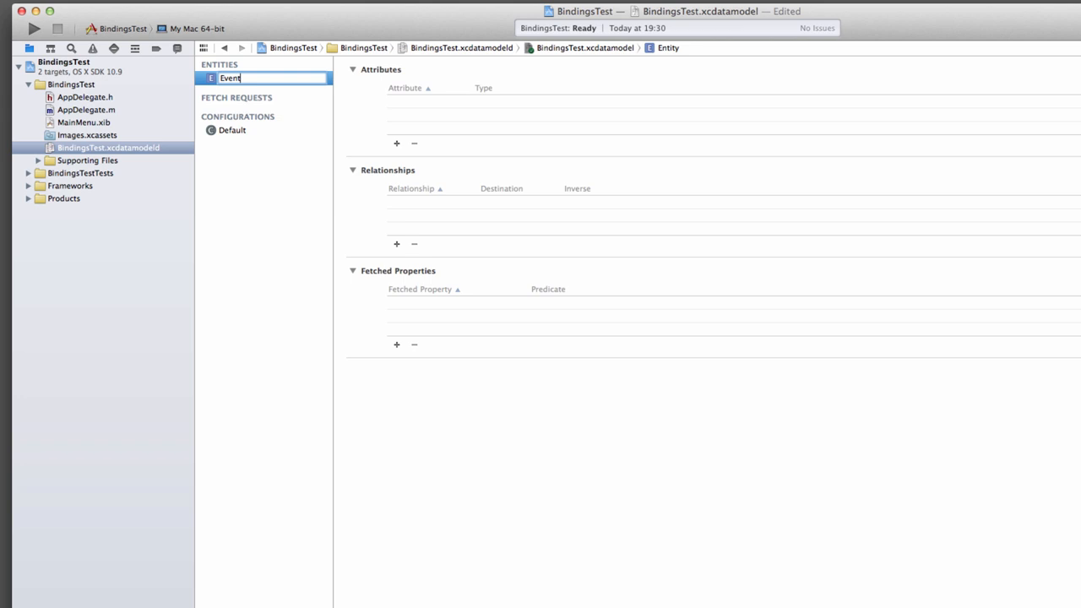
key("Return")
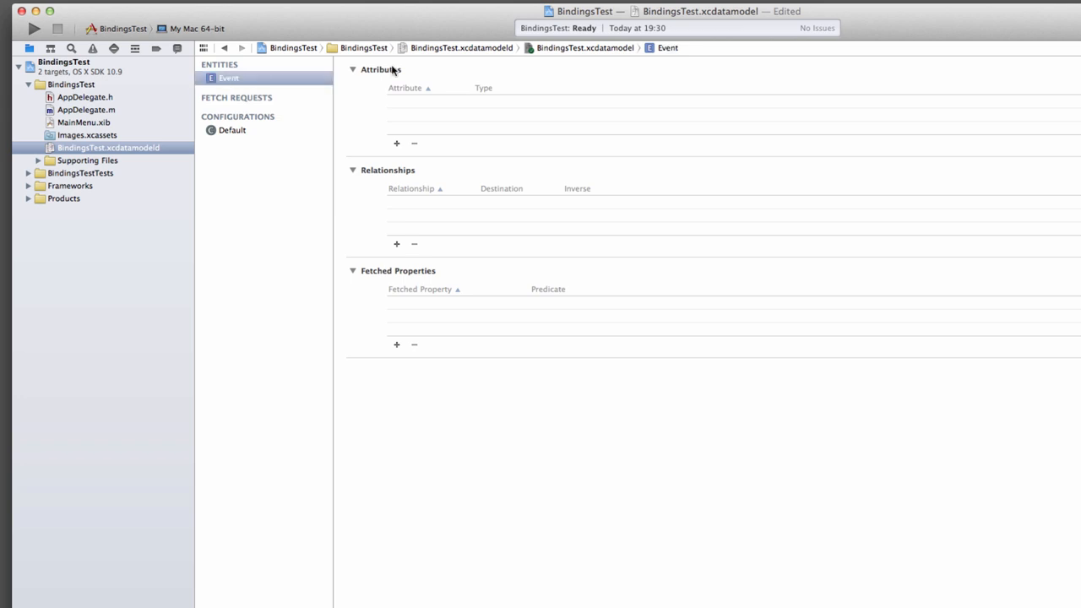
Step: Give the Event entity a String attribute named title
left_click(395, 142)
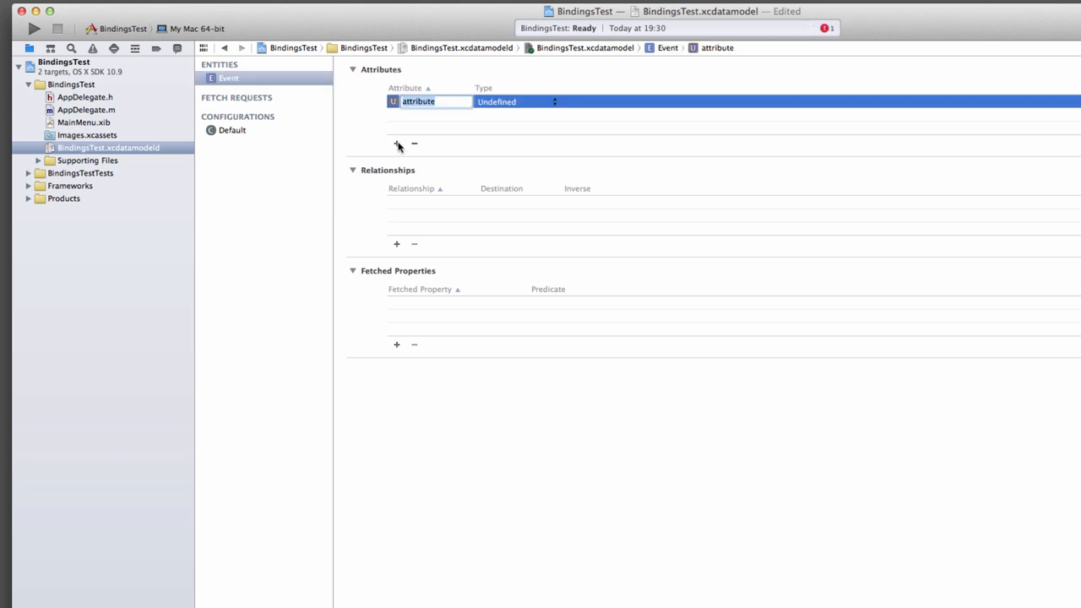
type("title")
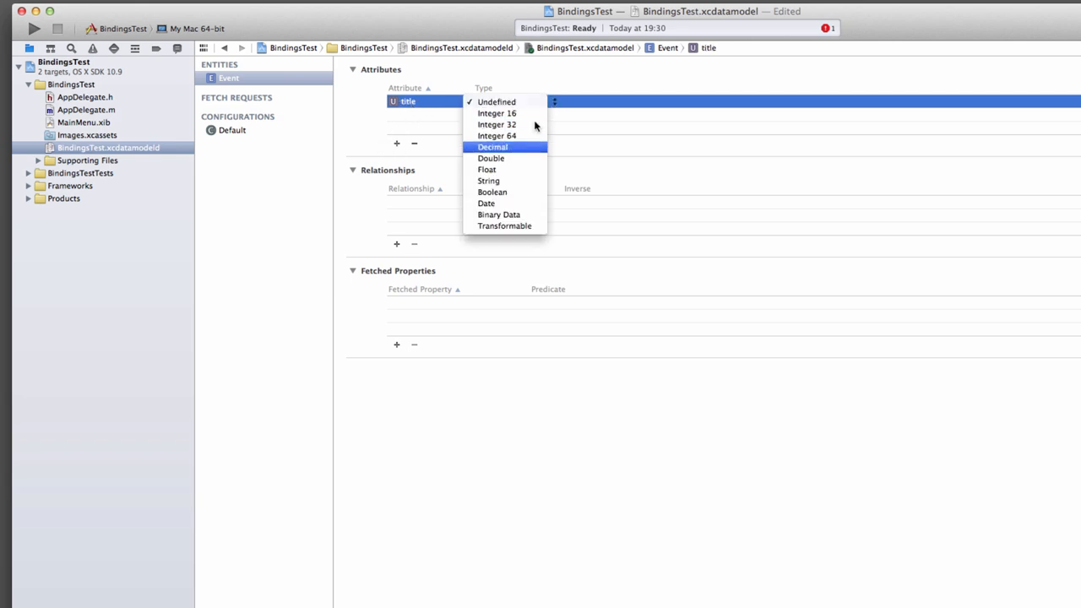
left_click(488, 180)
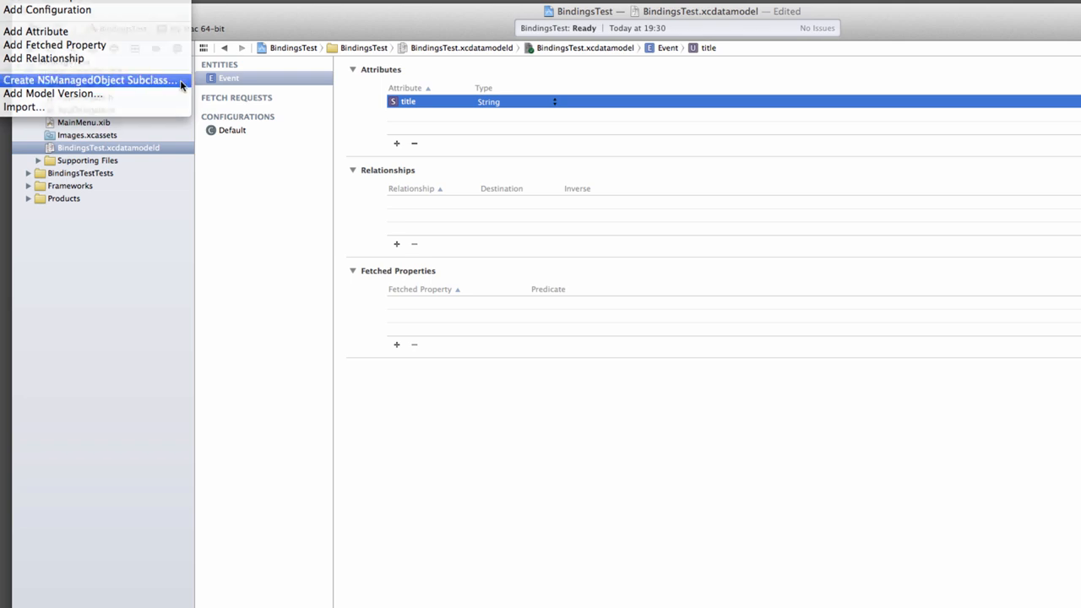
Step: Generate an NSManagedObject subclass for the Event entity from the BindingsTest model
left_click(88, 79)
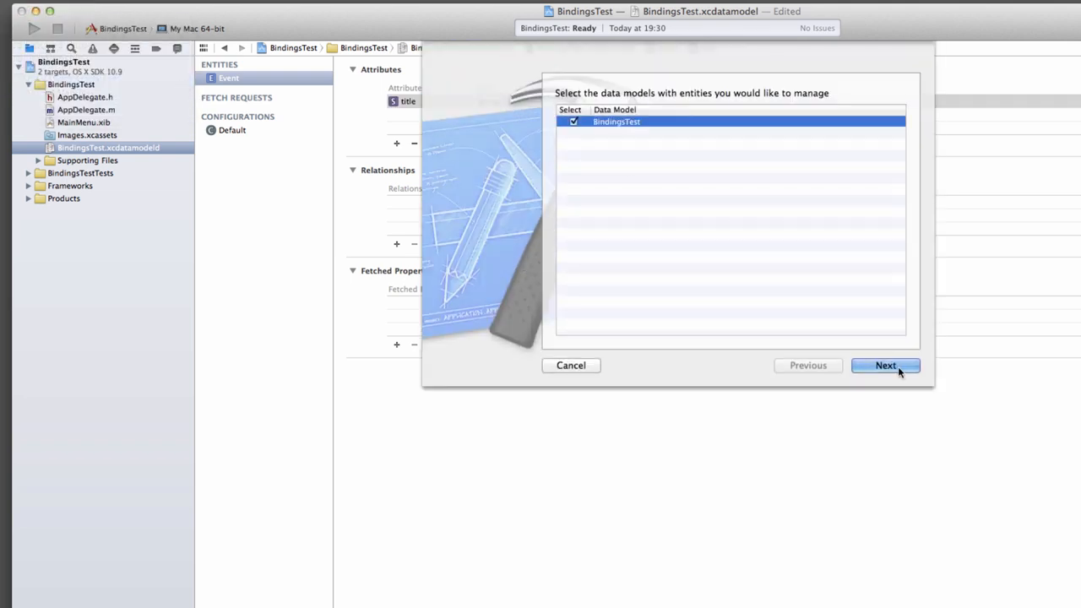
left_click(885, 364)
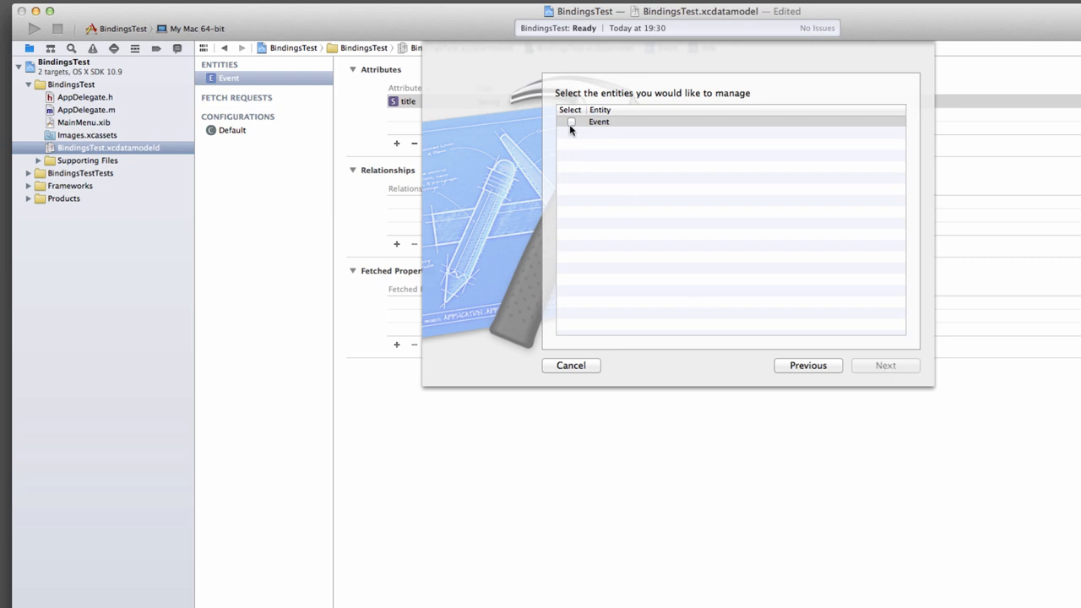
left_click(571, 121)
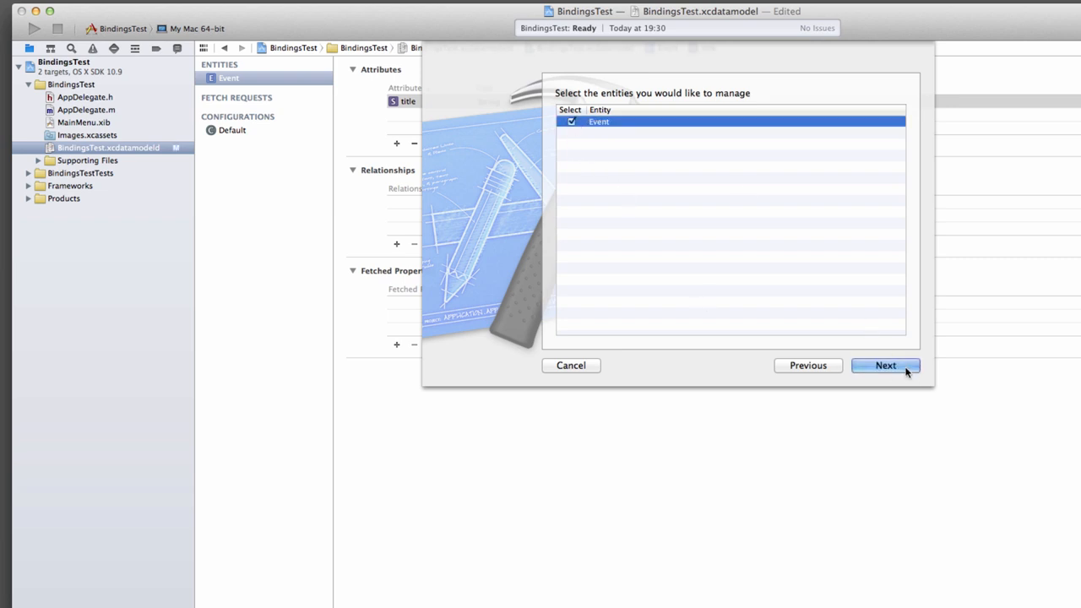
left_click(885, 365)
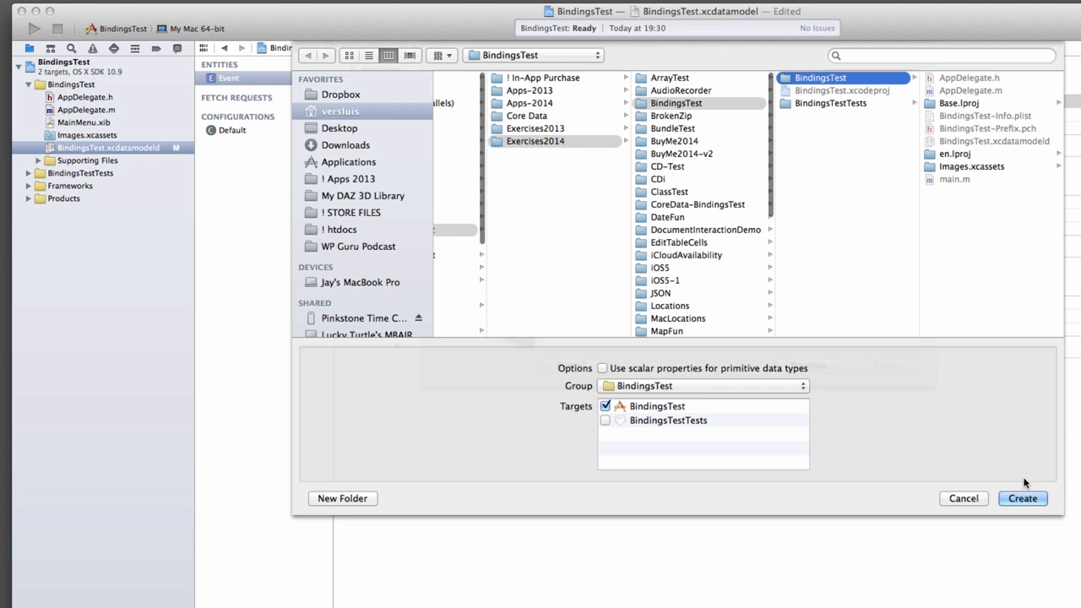
left_click(1021, 498)
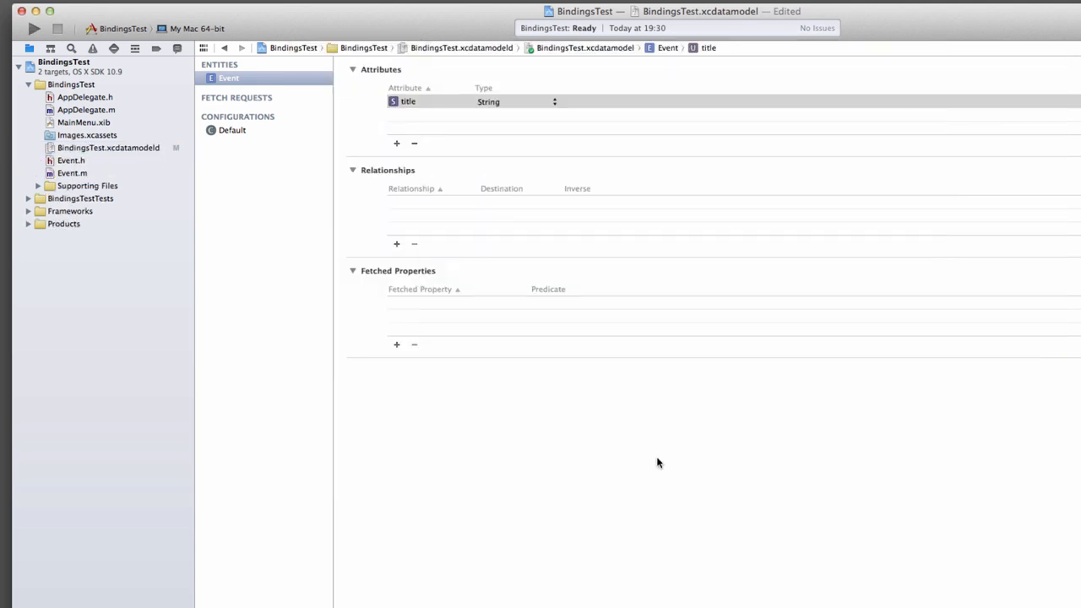
mouse_move(71, 160)
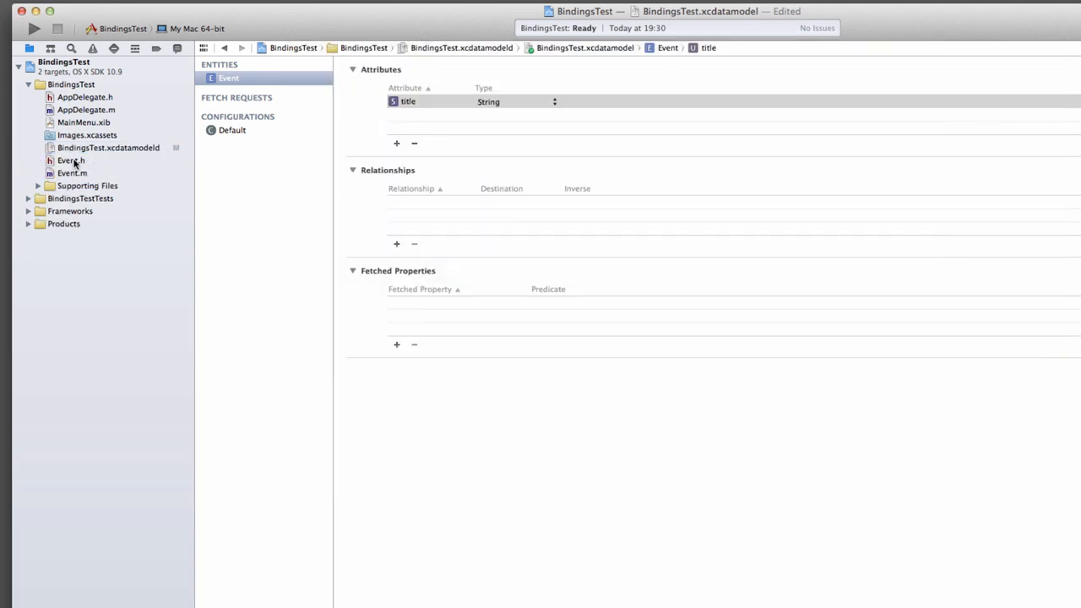
Step: Inspect the generated Event.h and Event.m, then return to the data model
left_click(71, 159)
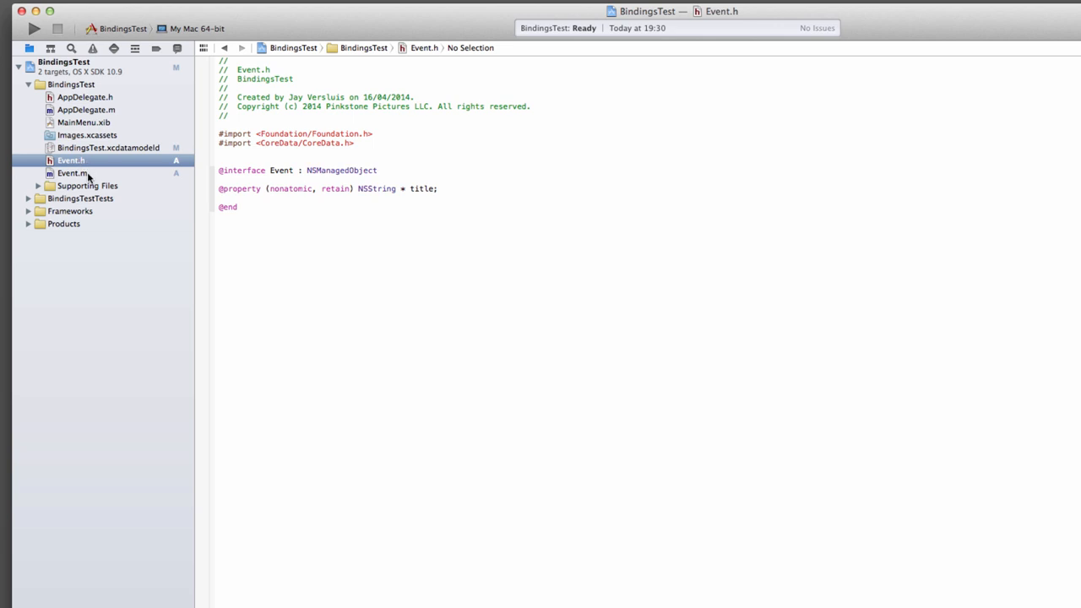
left_click(72, 172)
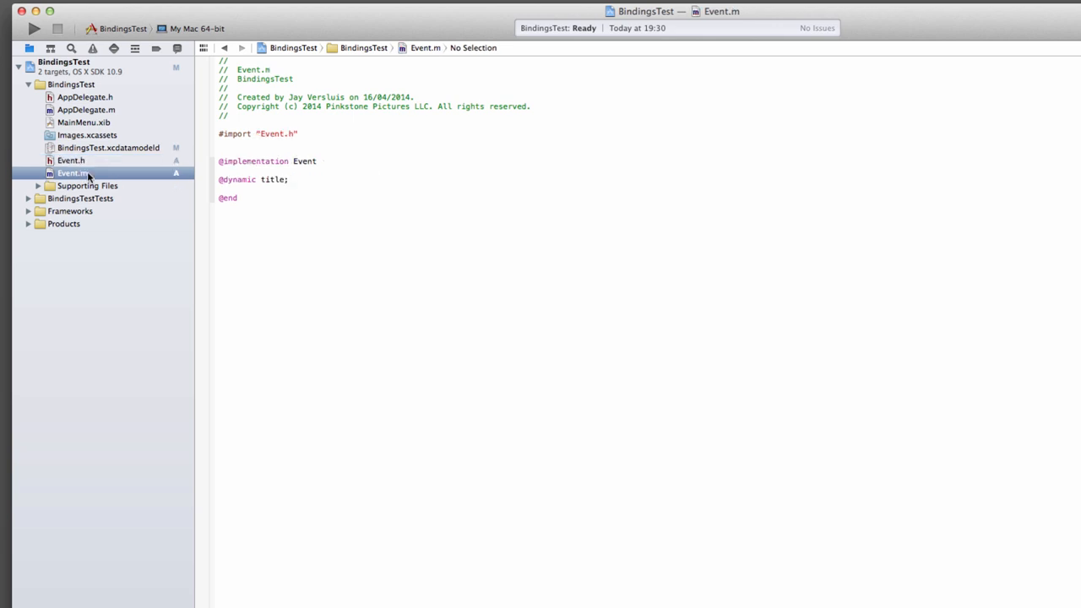
left_click(71, 160)
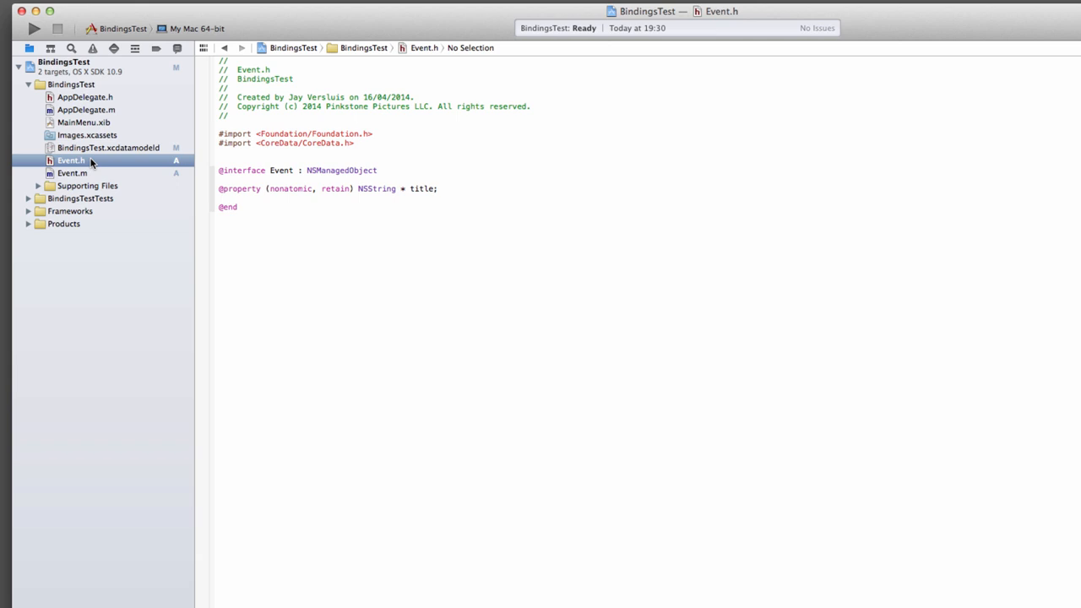
left_click(108, 147)
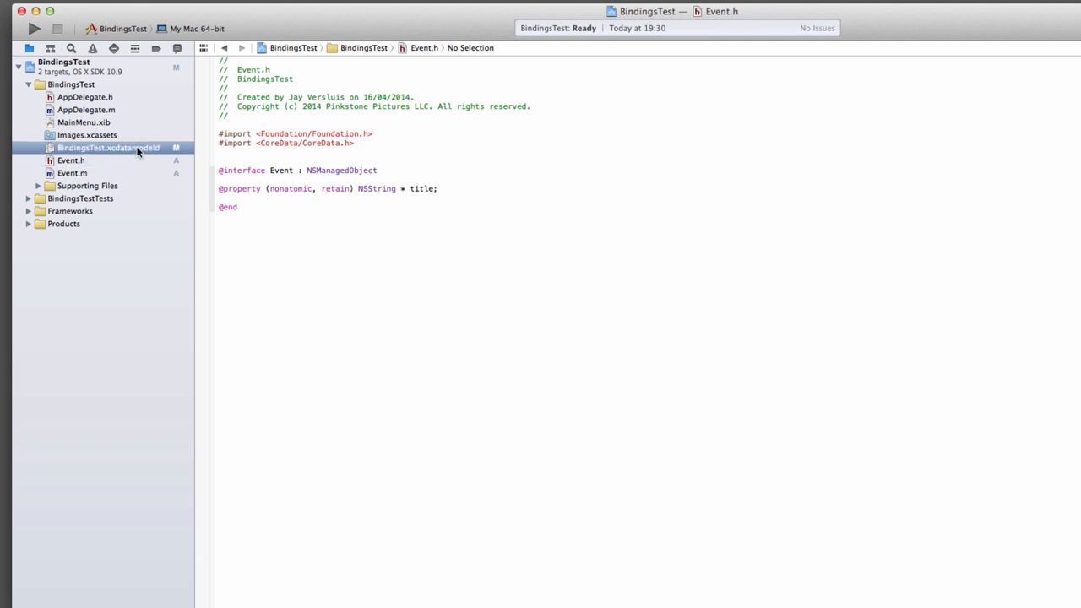
left_click(108, 146)
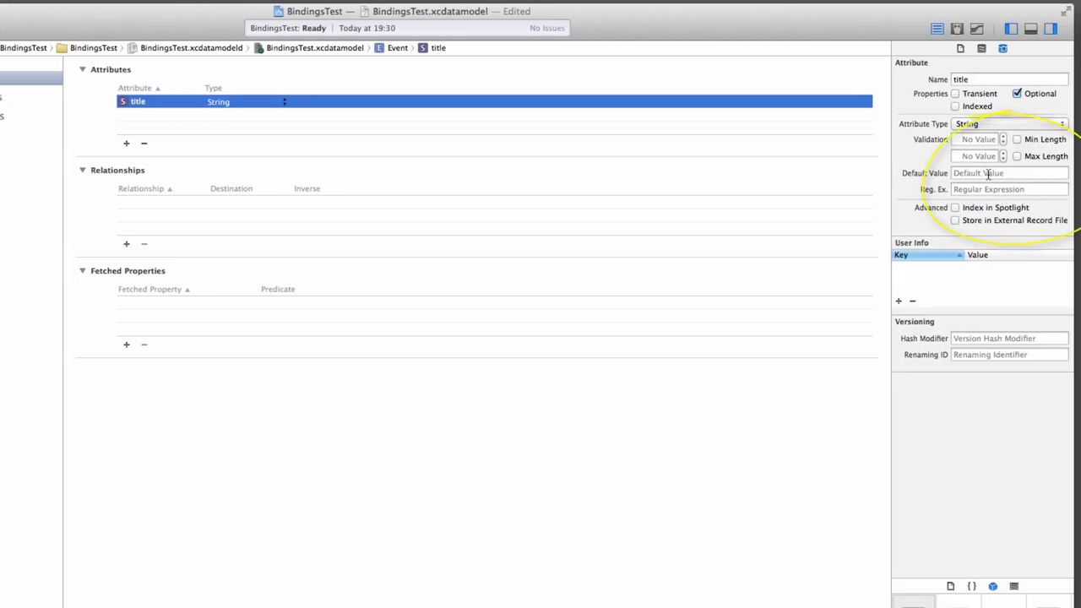
left_click(1010, 172)
type("Value")
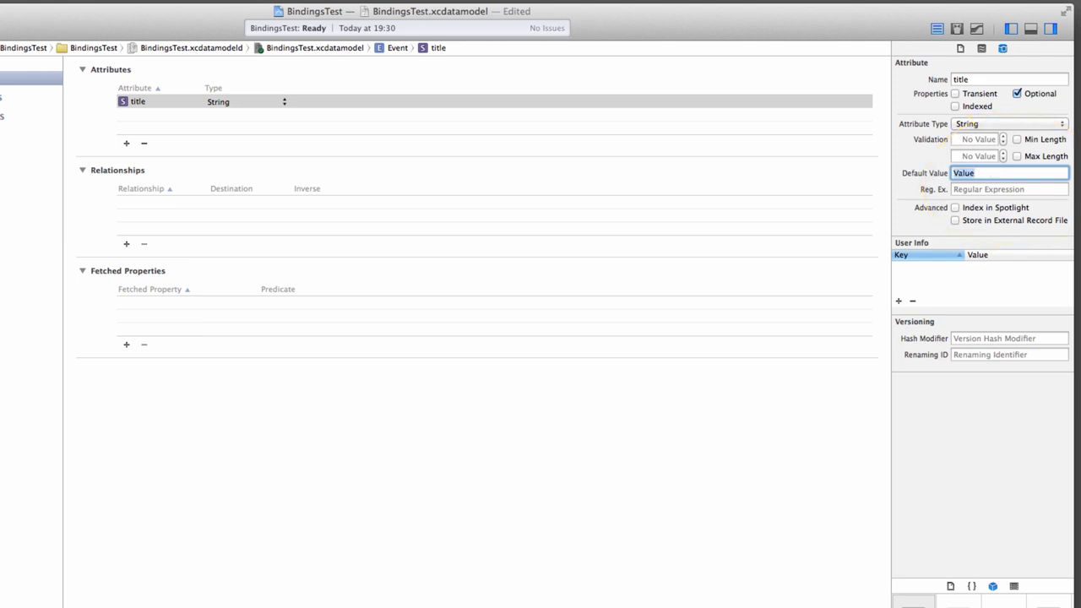
left_click(1005, 172)
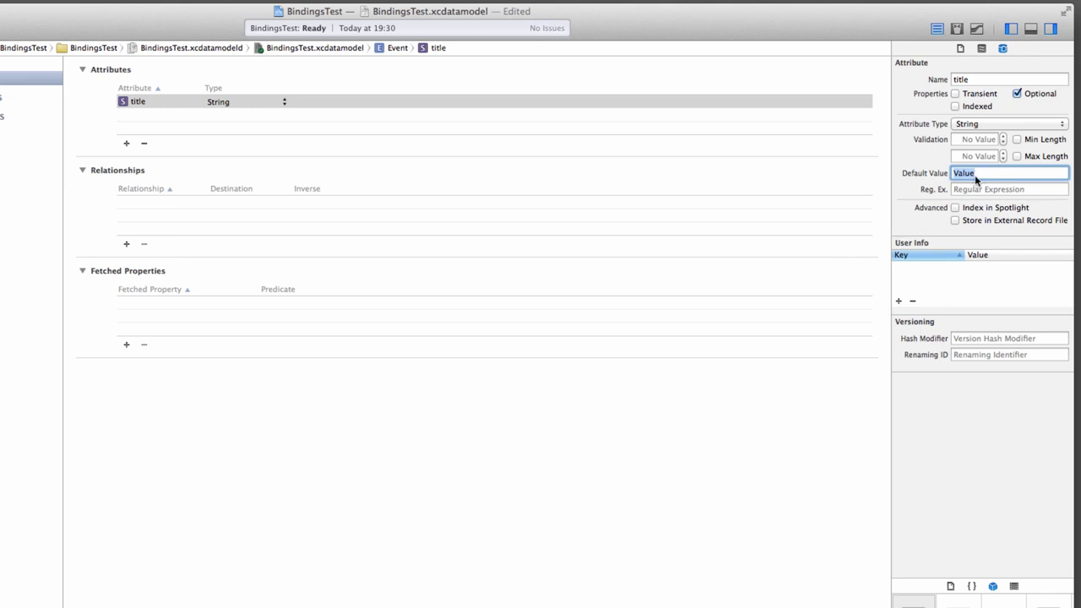
mouse_move(152, 439)
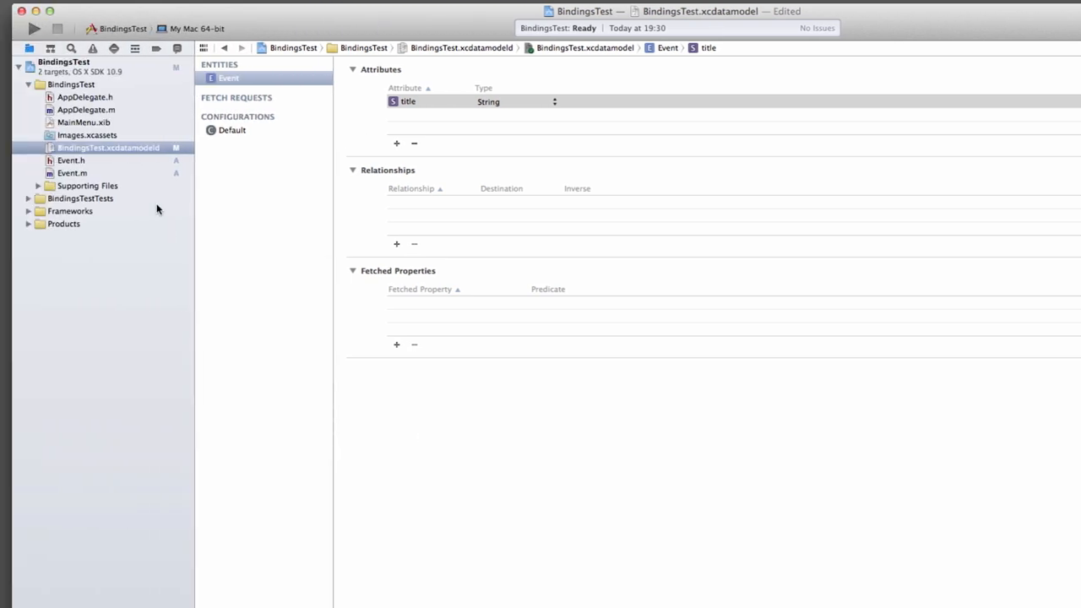
Step: Show MainMenu.xib's 'Window - BindingsTest' in the interface editor
left_click(83, 122)
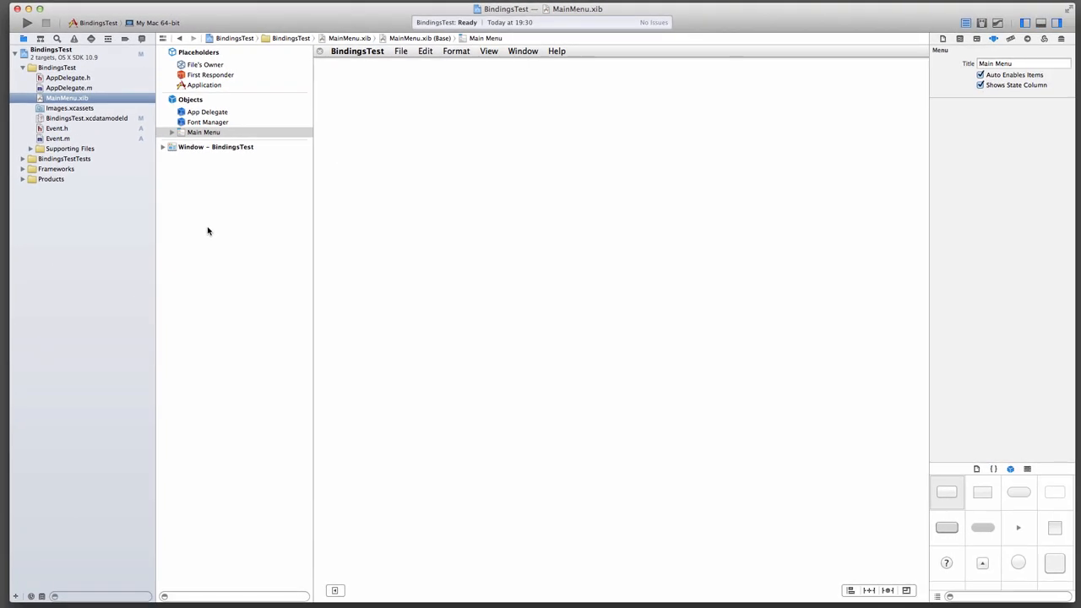
left_click(216, 145)
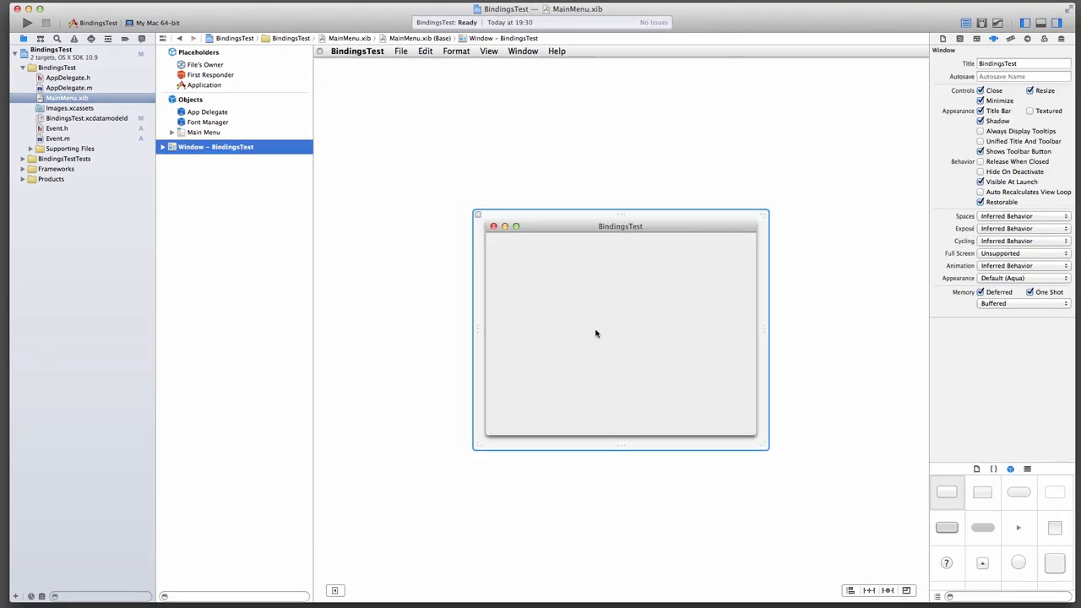
mouse_move(557, 373)
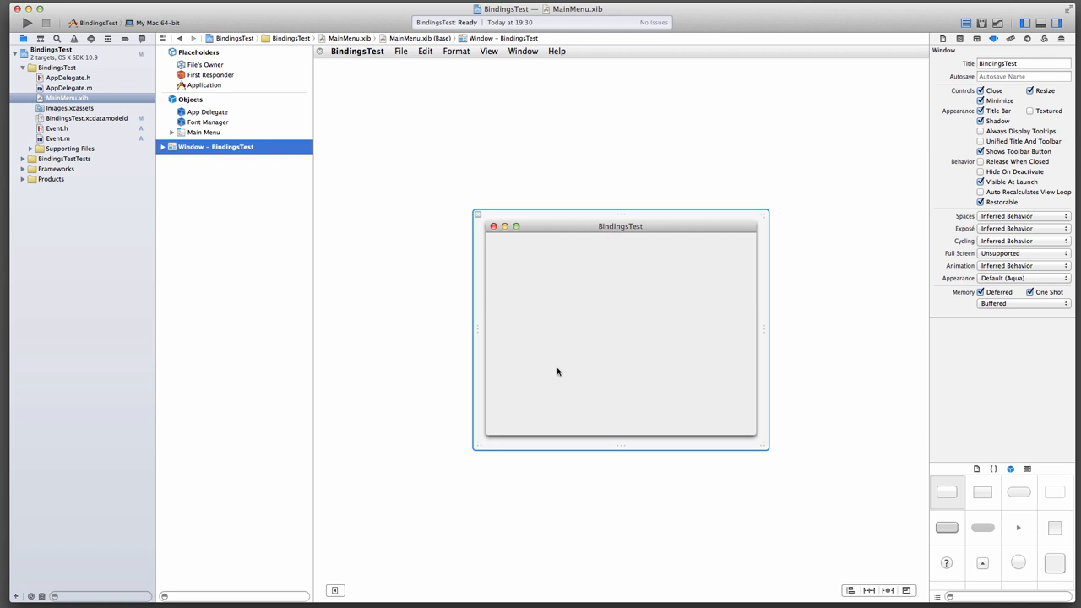
mouse_move(142, 216)
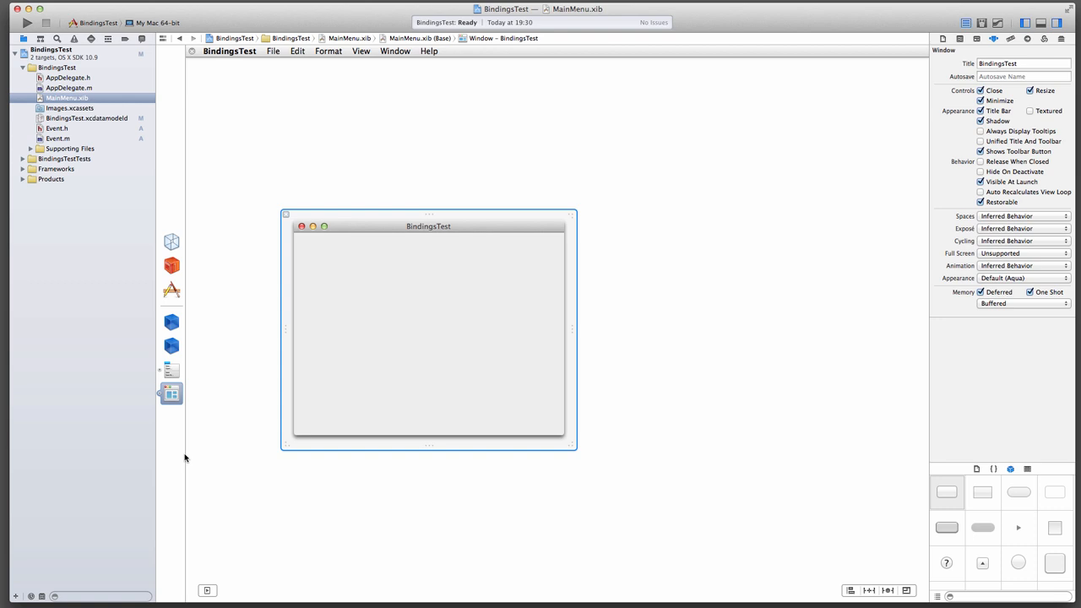
mouse_move(202, 581)
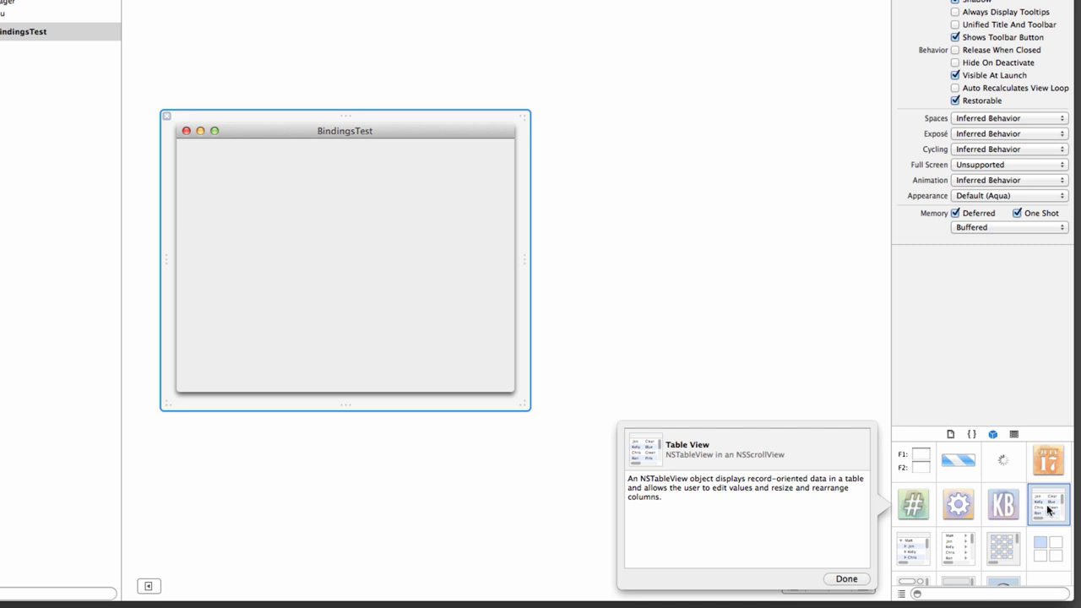
Step: Place a Table View in the BindingsTest window and enlarge it downward
left_click_drag(1049, 503, 652, 387)
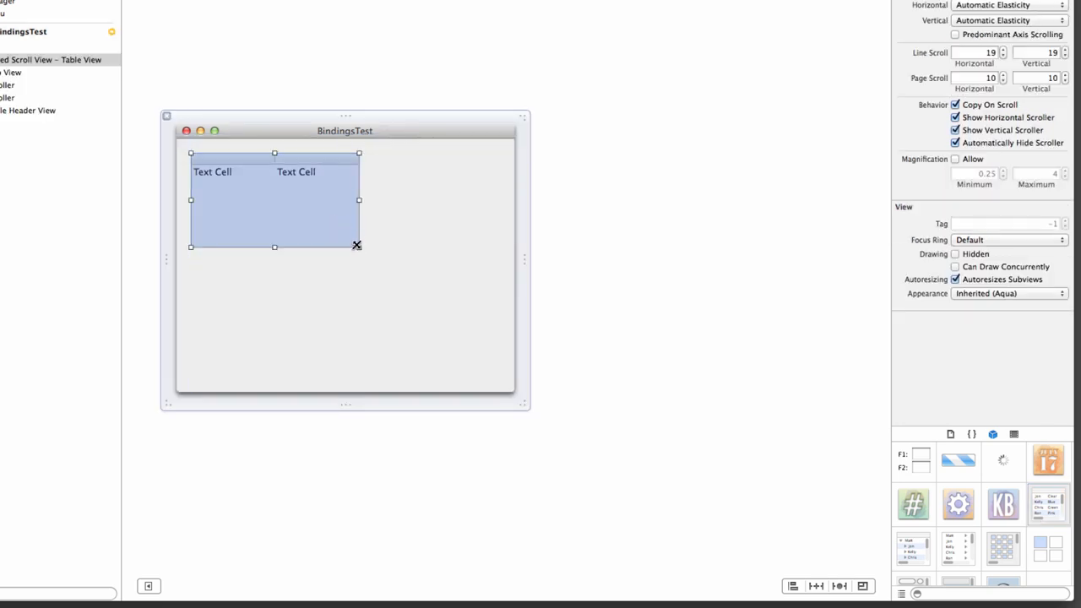
left_click_drag(358, 247, 358, 324)
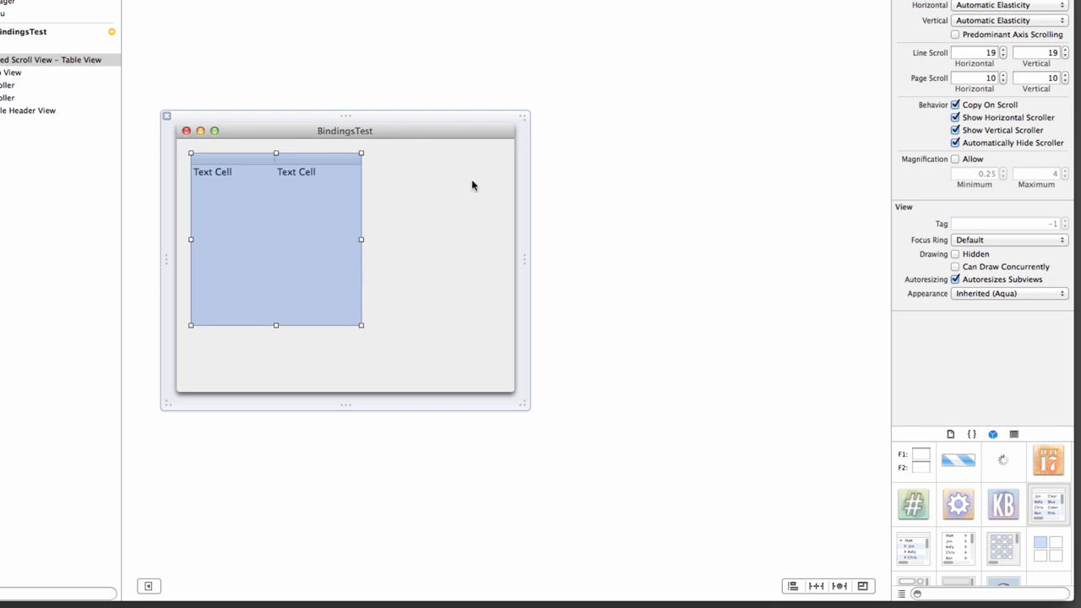
mouse_move(365, 250)
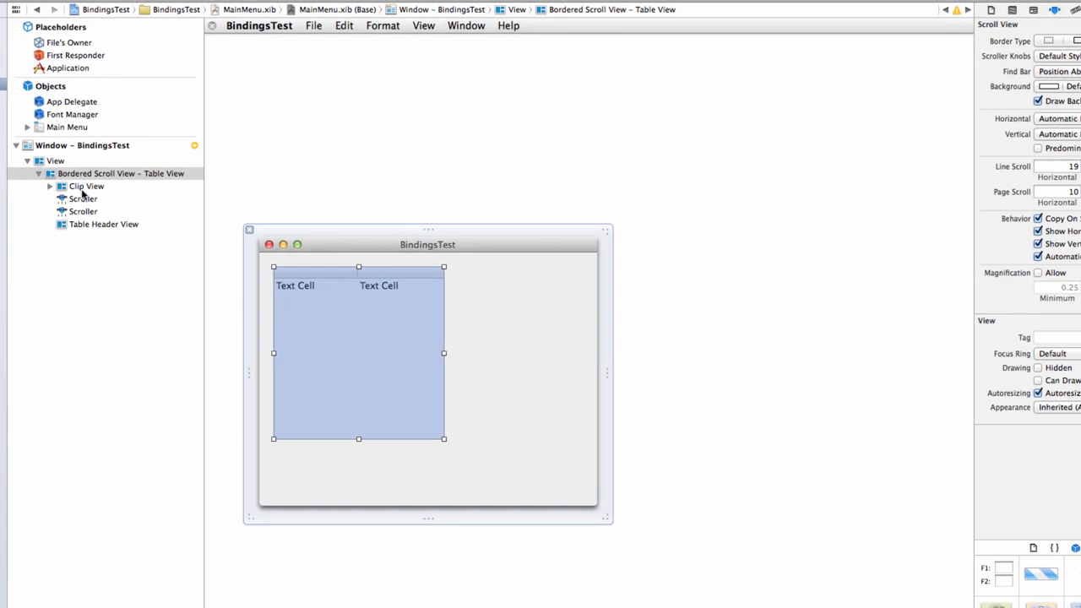
Step: Set the Table View to 1 column and stretch that column across the full width
left_click(50, 186)
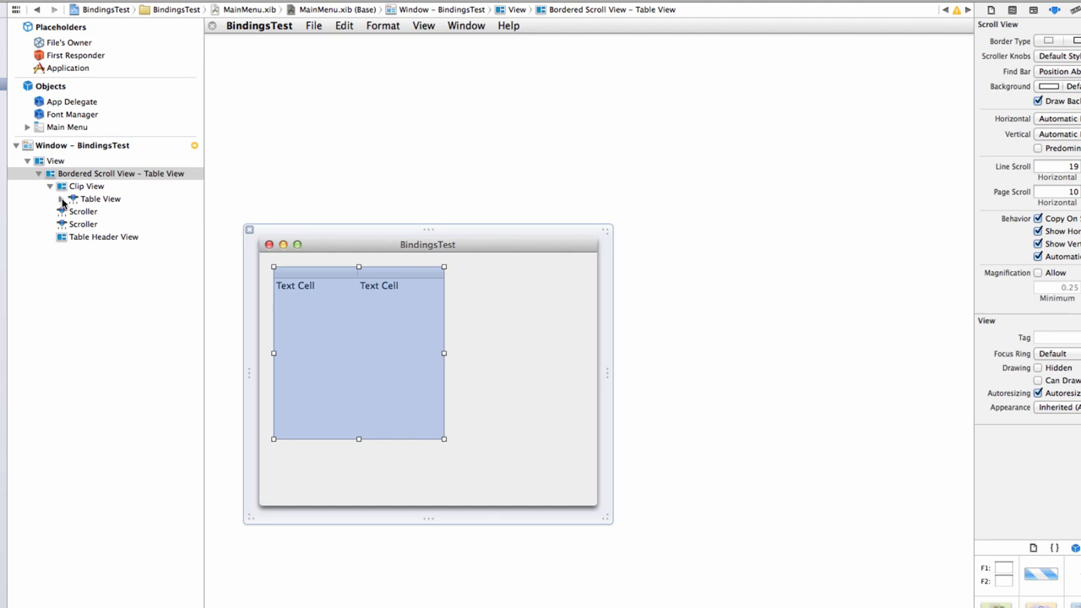
left_click(99, 200)
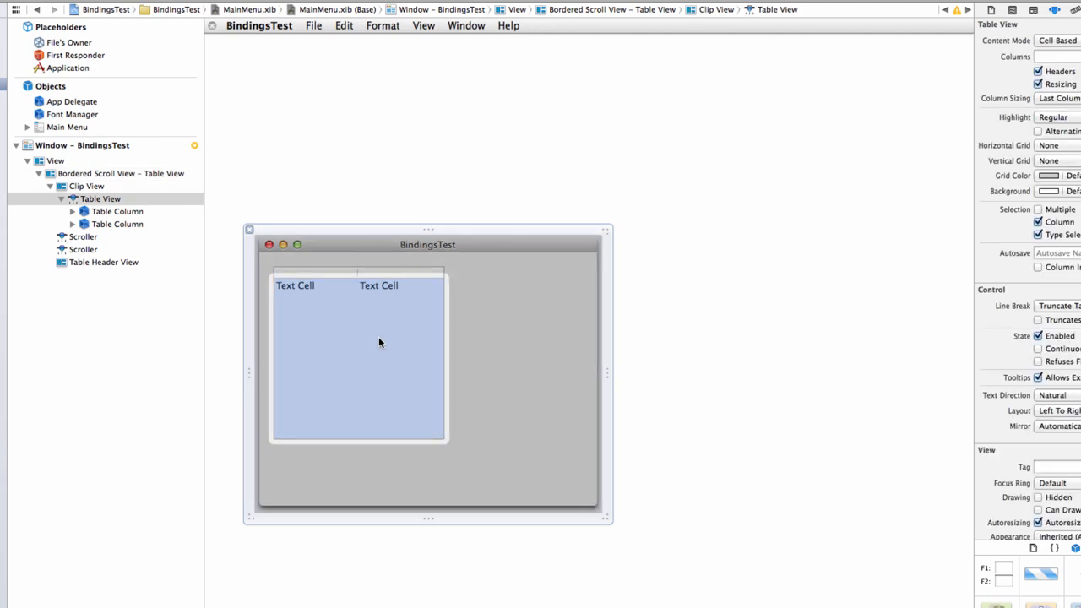
mouse_move(335, 328)
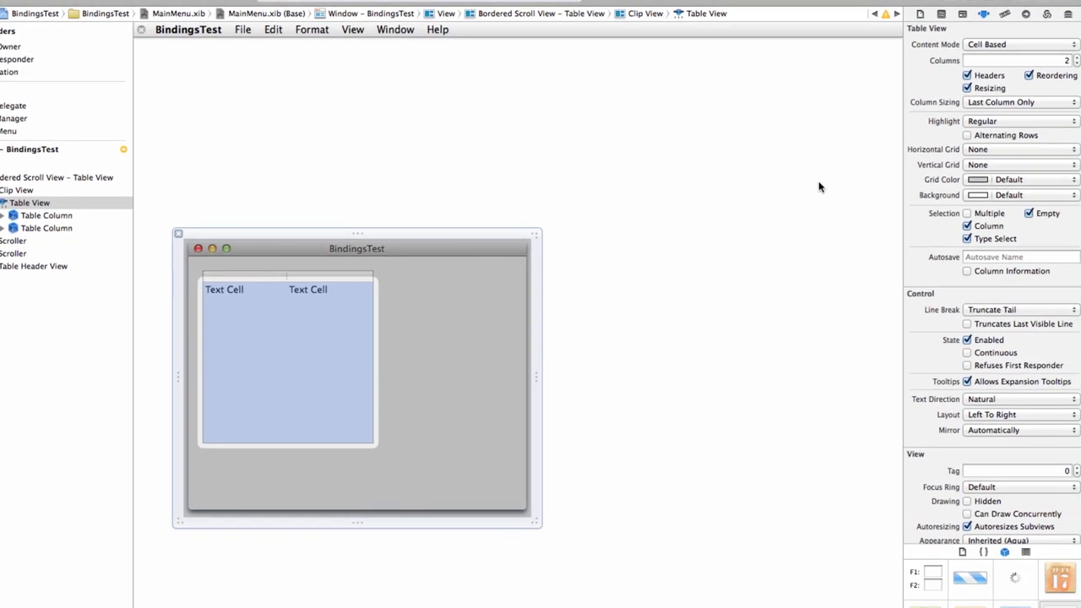
left_click(1064, 65)
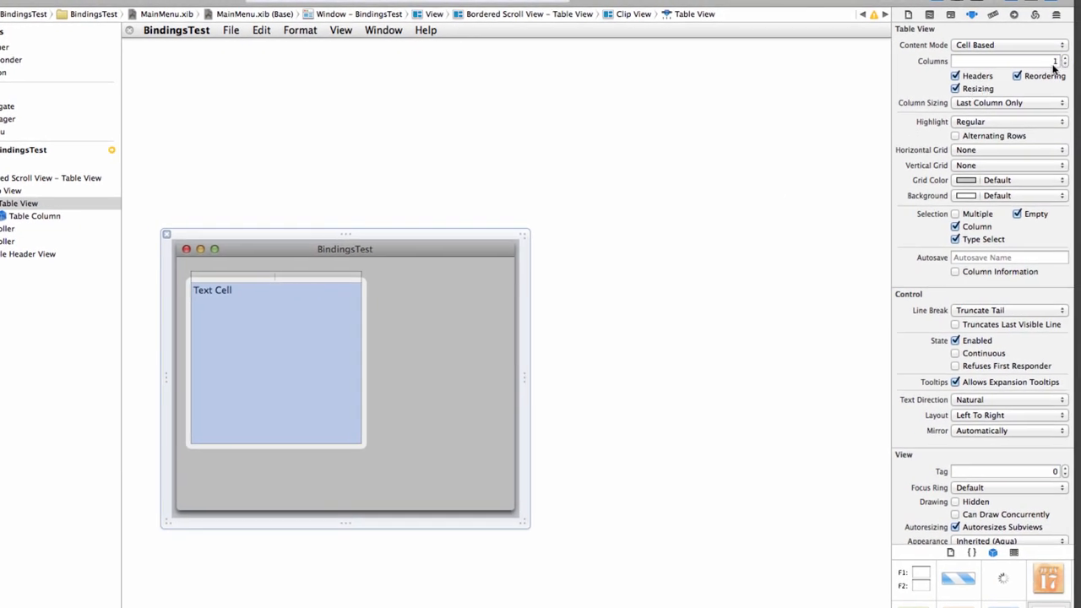
mouse_move(415, 353)
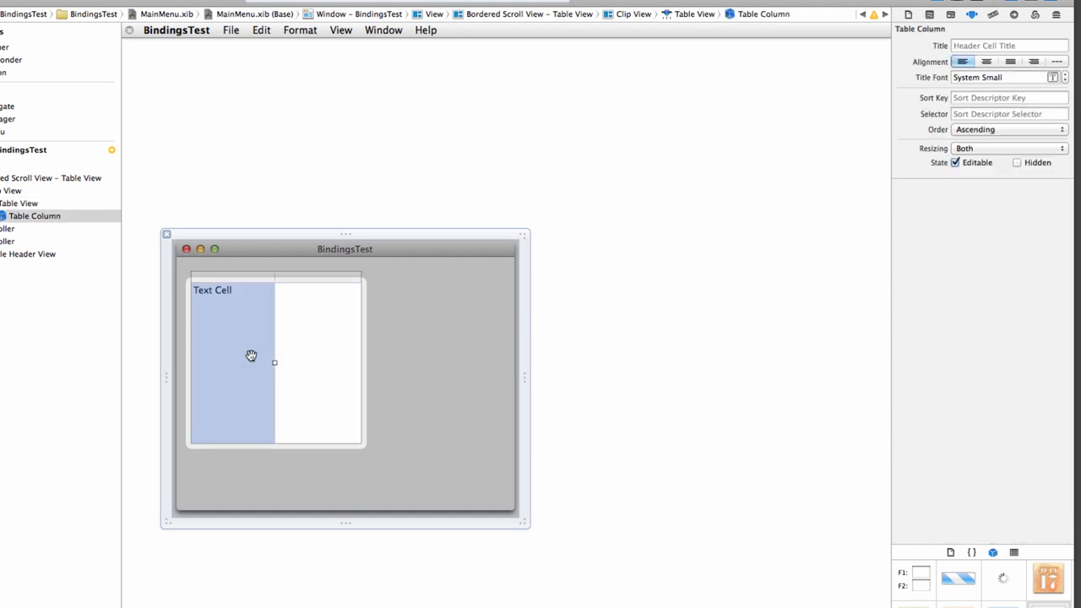
mouse_move(270, 361)
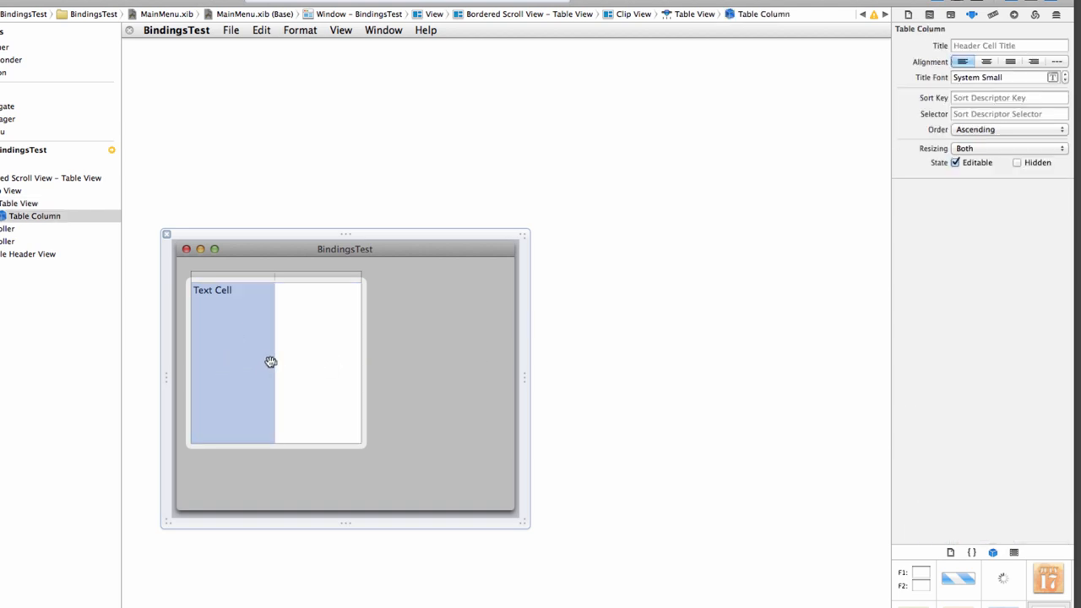
left_click_drag(274, 361, 334, 362)
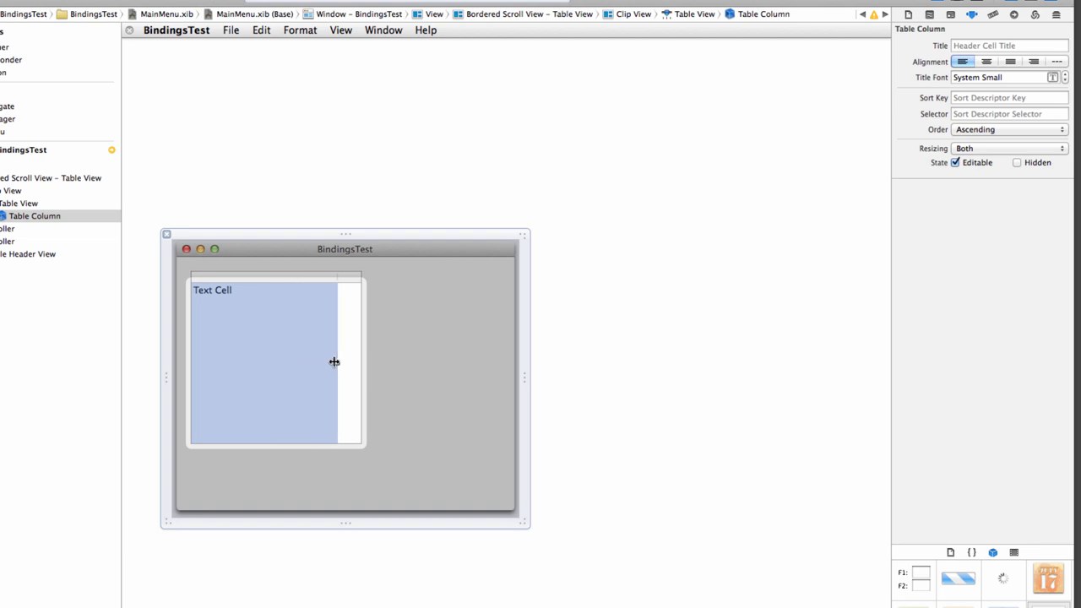
left_click_drag(334, 361, 358, 362)
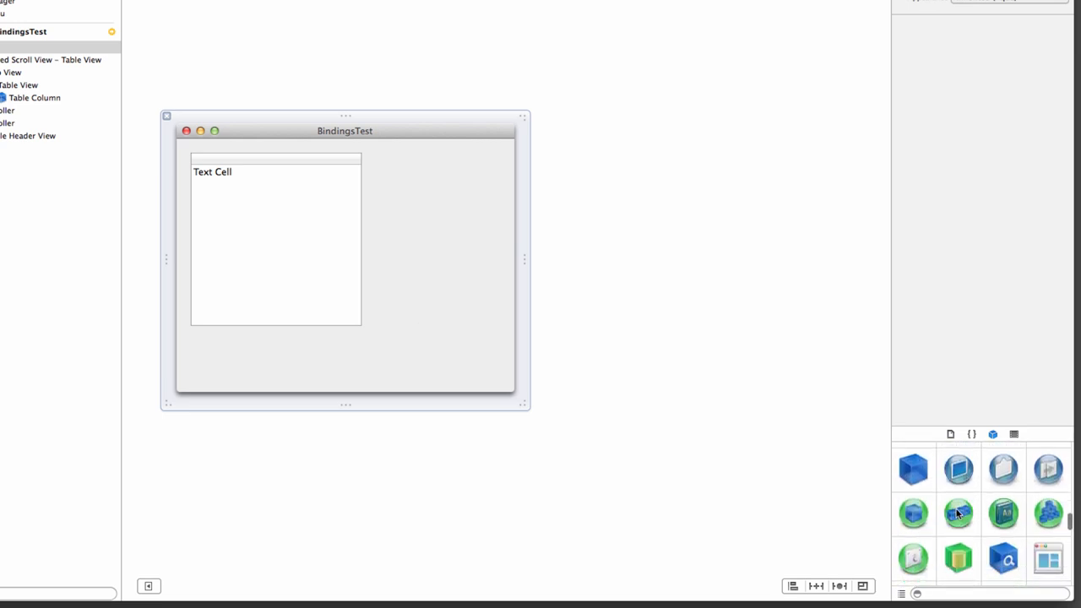
mouse_move(956, 523)
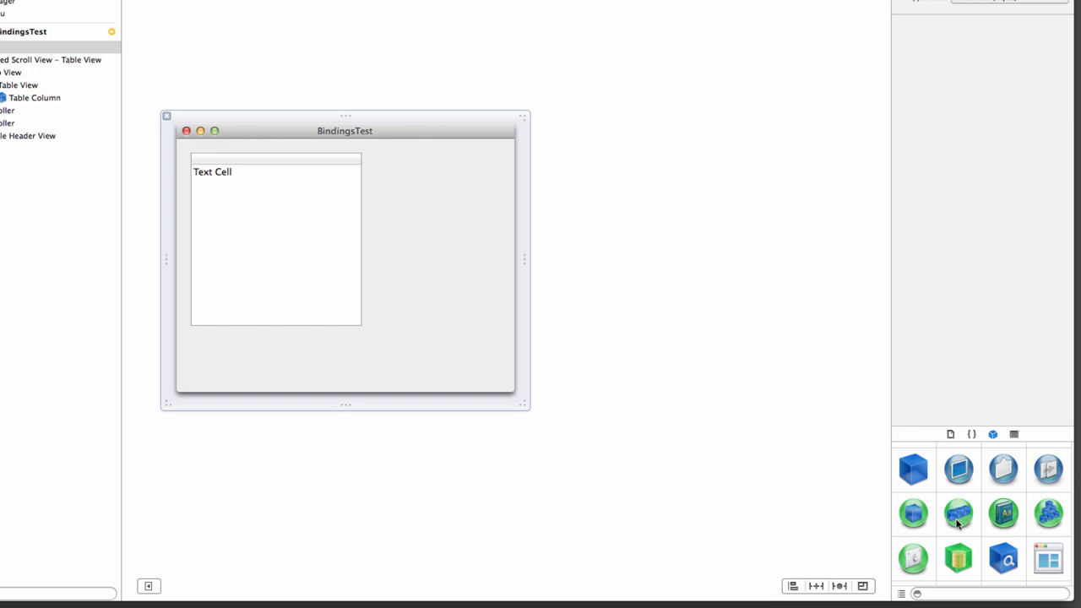
Step: Select the Array Controller in the Object Library and view its description
left_click(959, 513)
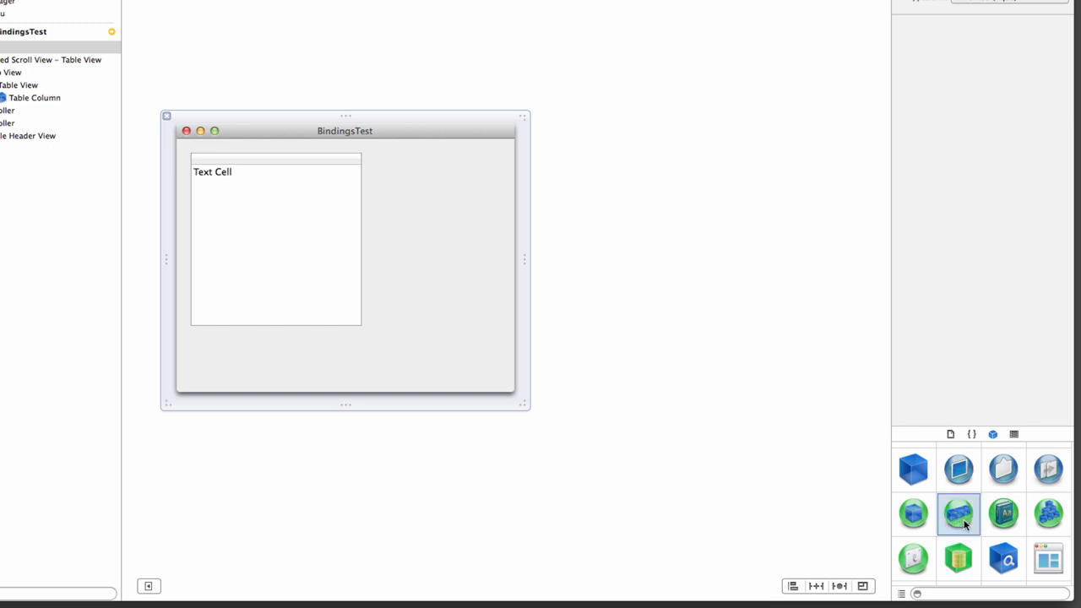
left_click(959, 514)
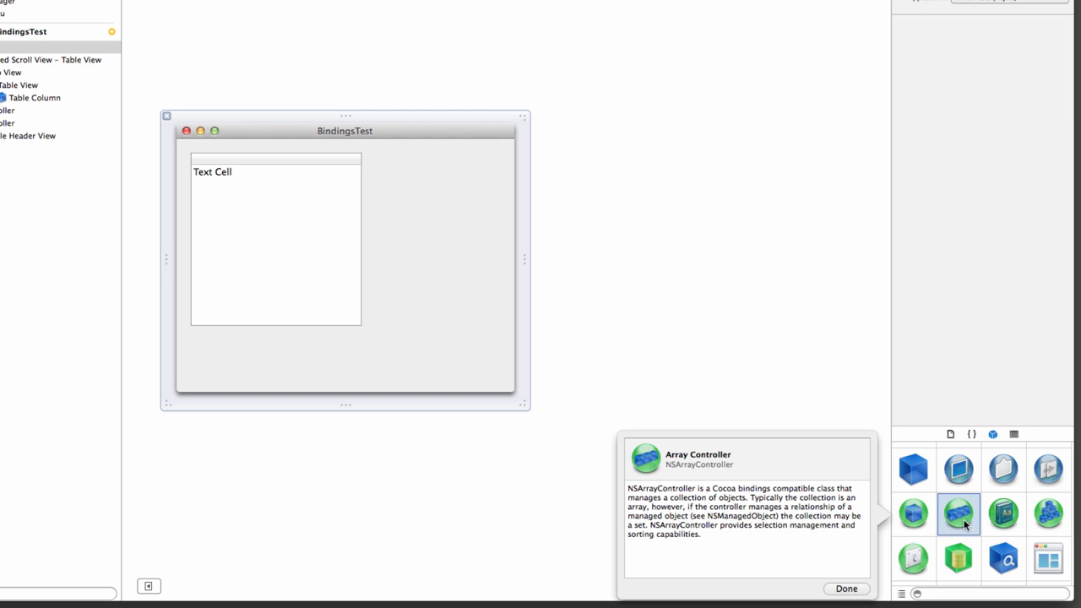
mouse_move(969, 525)
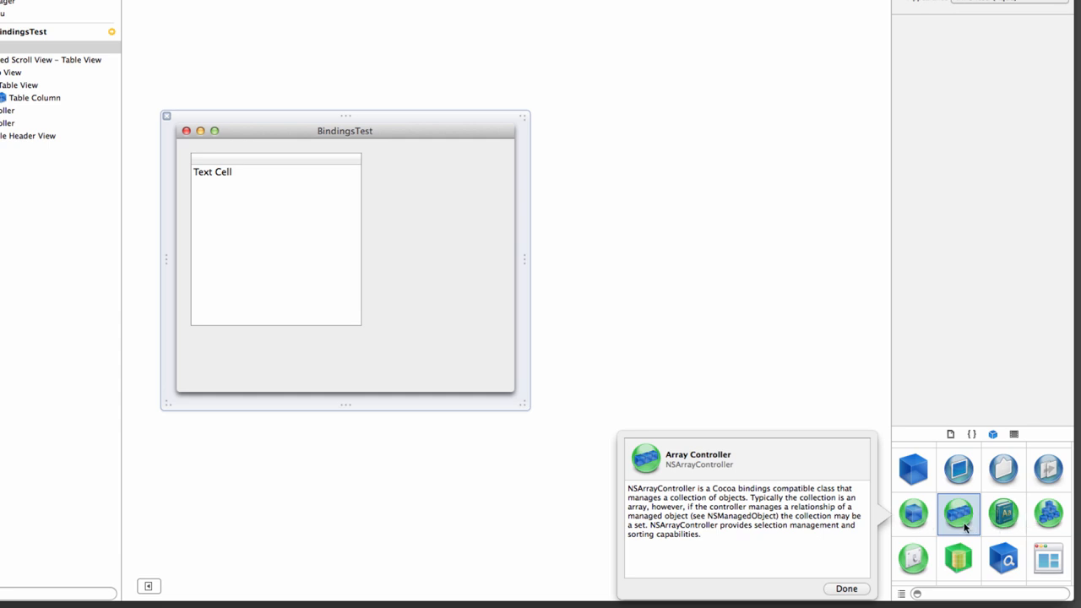
mouse_move(970, 524)
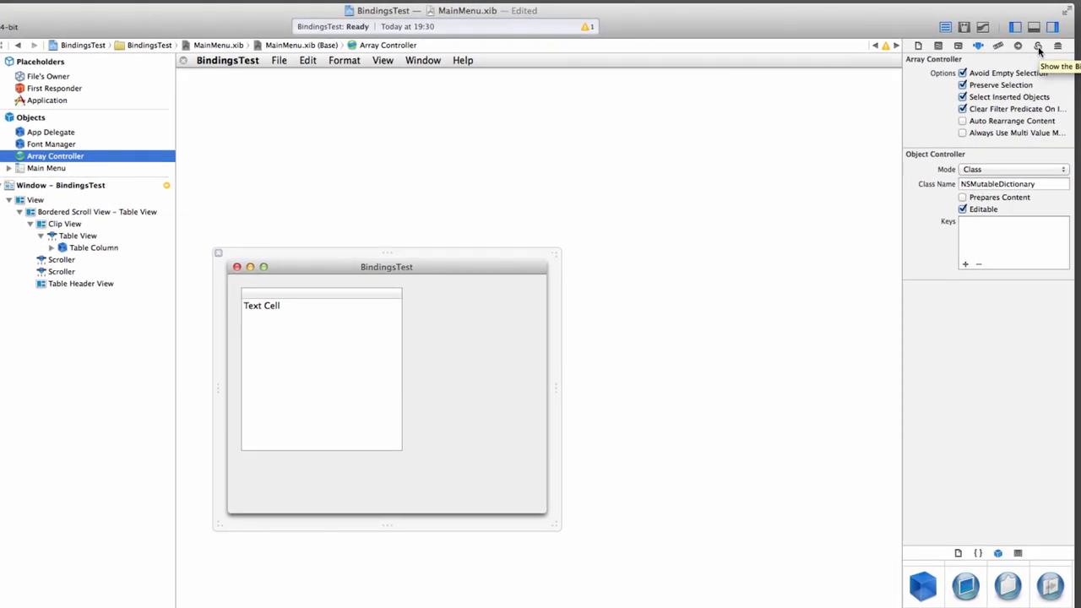
Step: Bind the array controller's Managed Object Context to App Delegate's self.managedObjectContext
left_click(1037, 48)
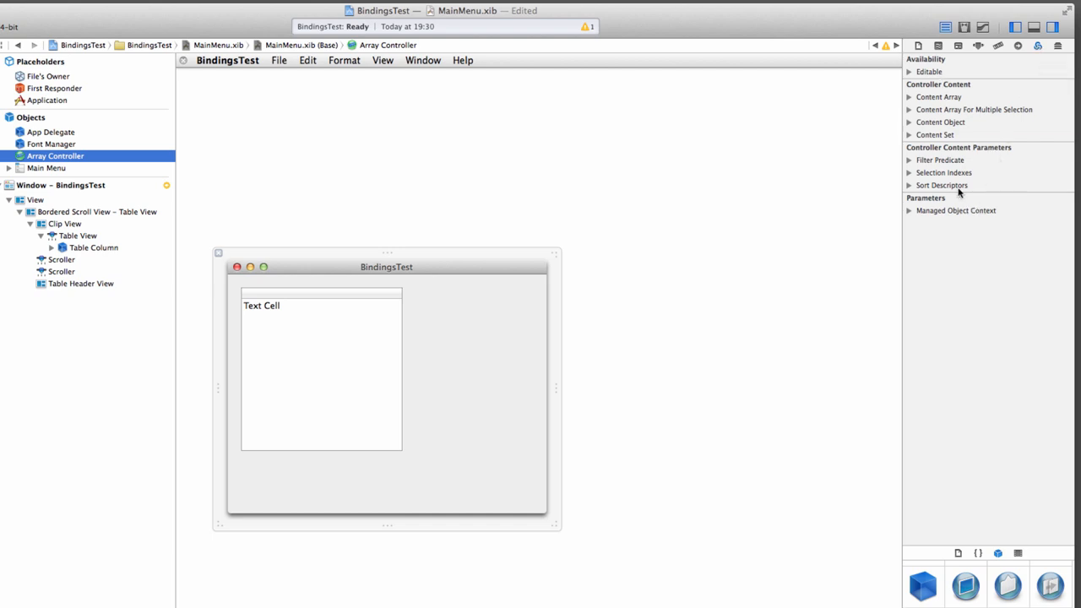
mouse_move(963, 226)
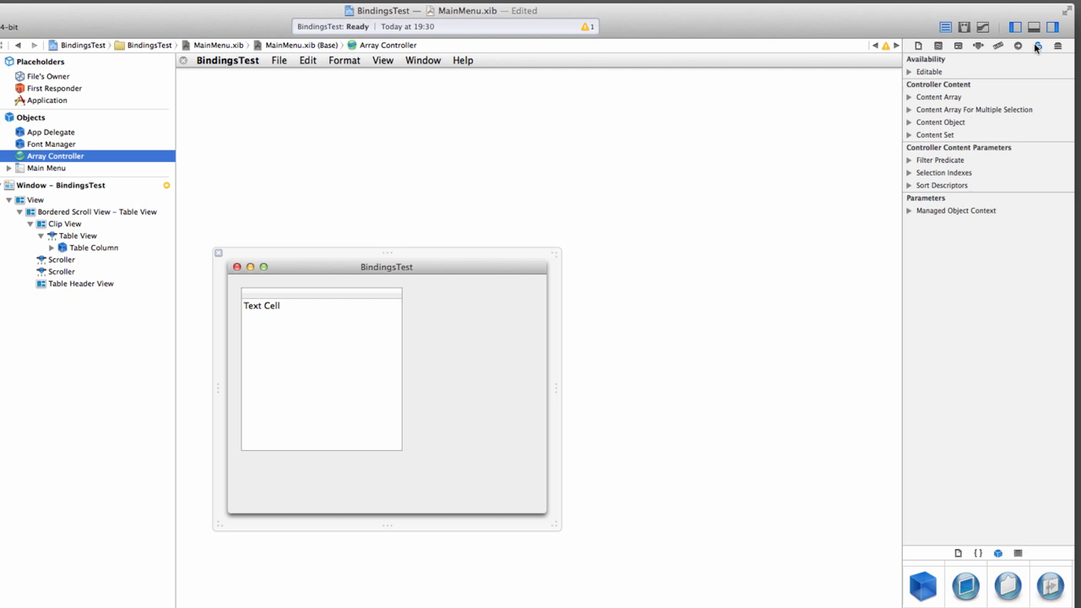
mouse_move(1036, 47)
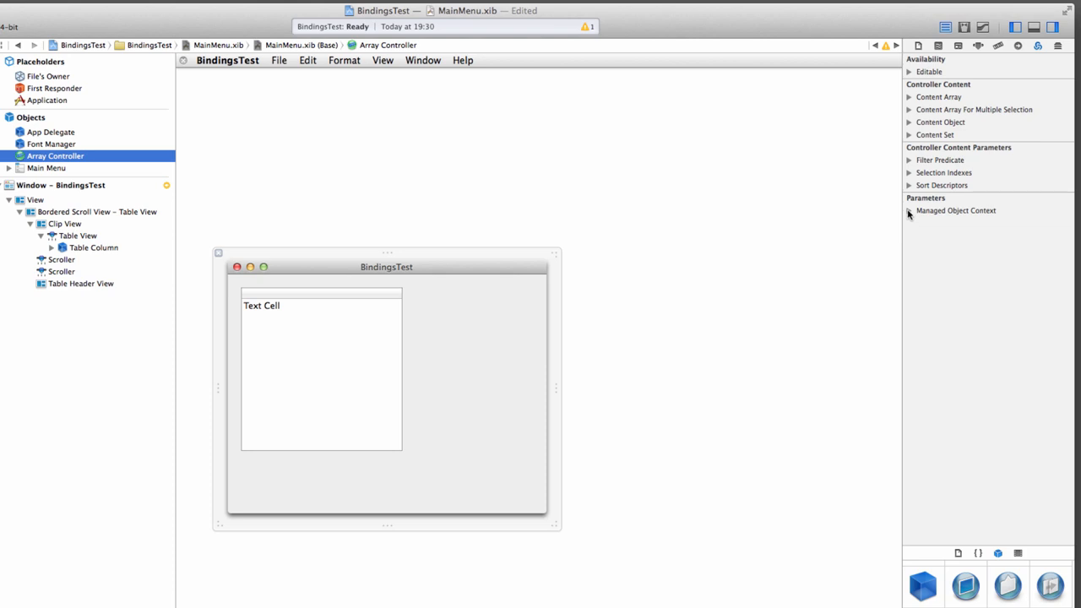
mouse_move(956, 209)
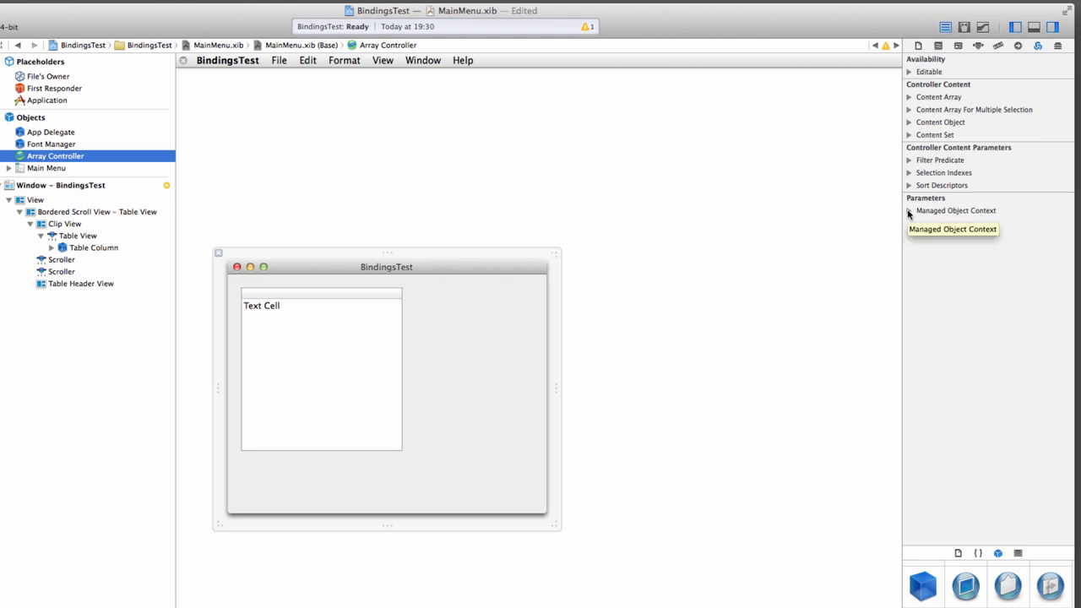
left_click(909, 209)
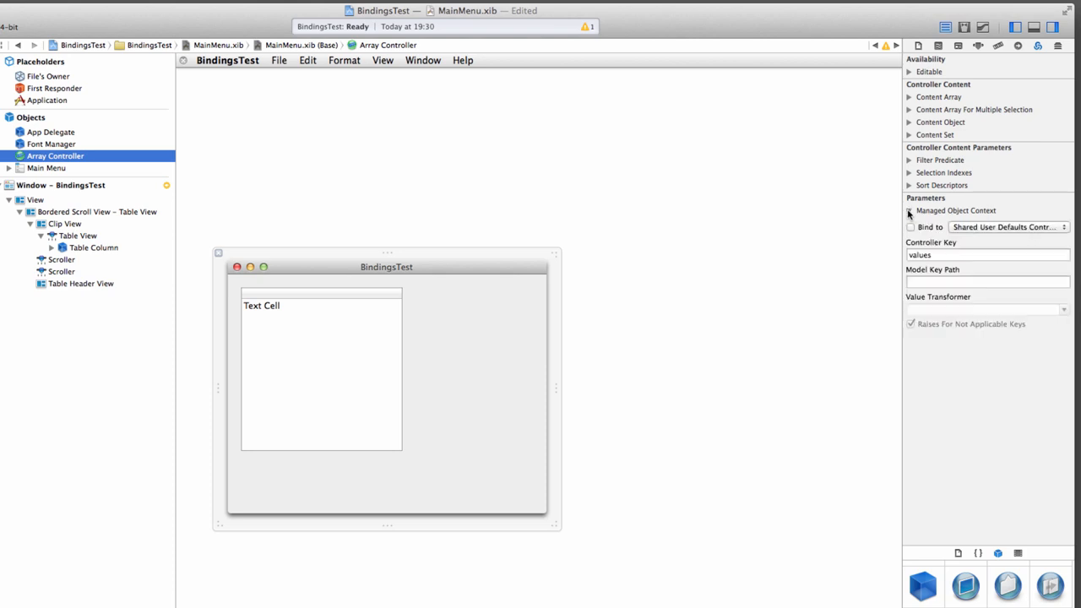
left_click(908, 210)
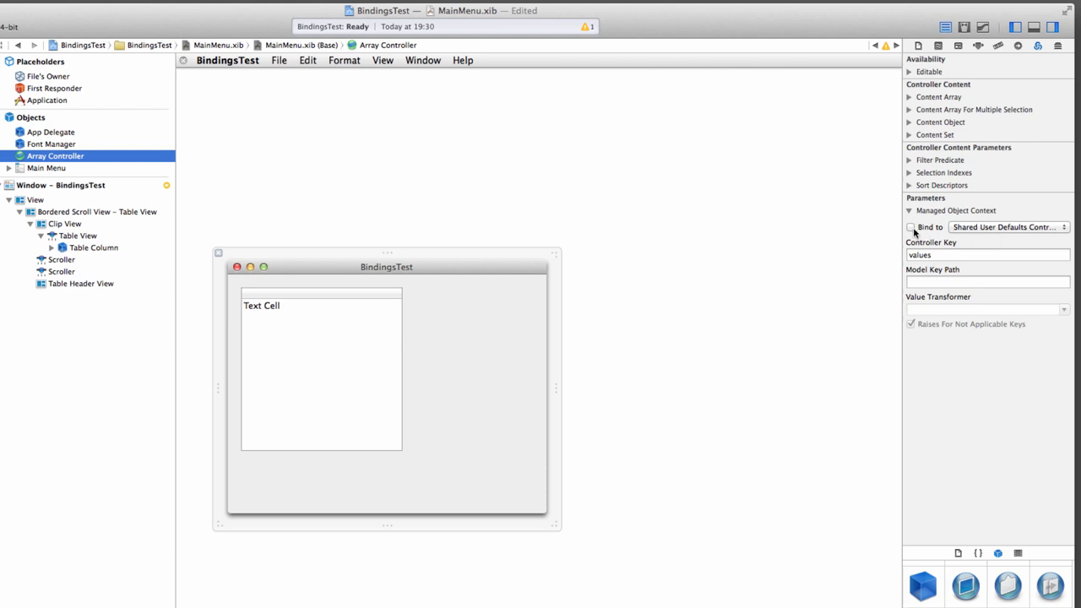
left_click(910, 226)
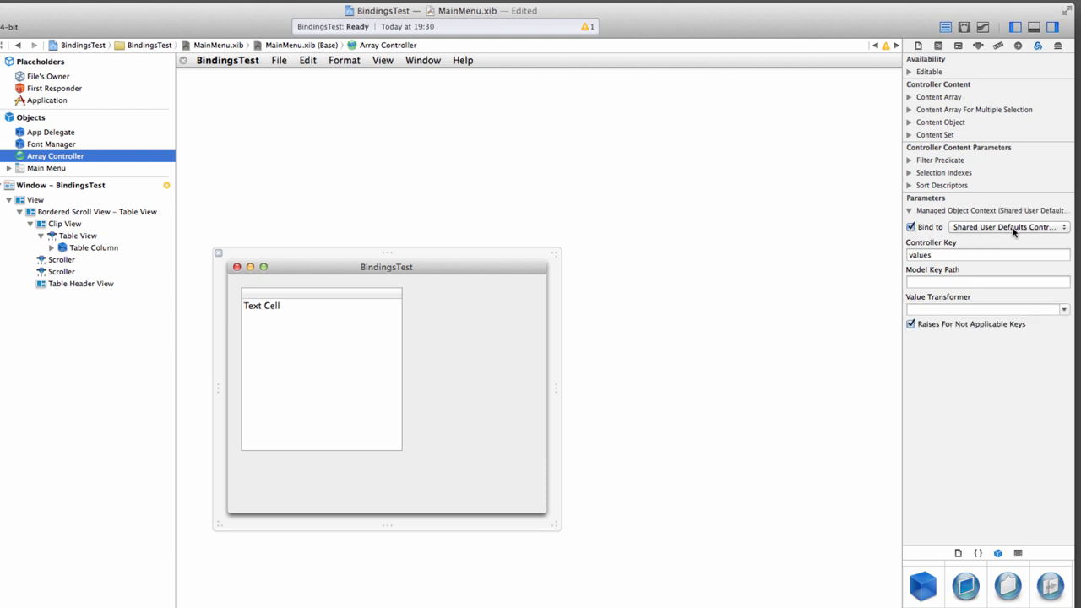
left_click(1007, 227)
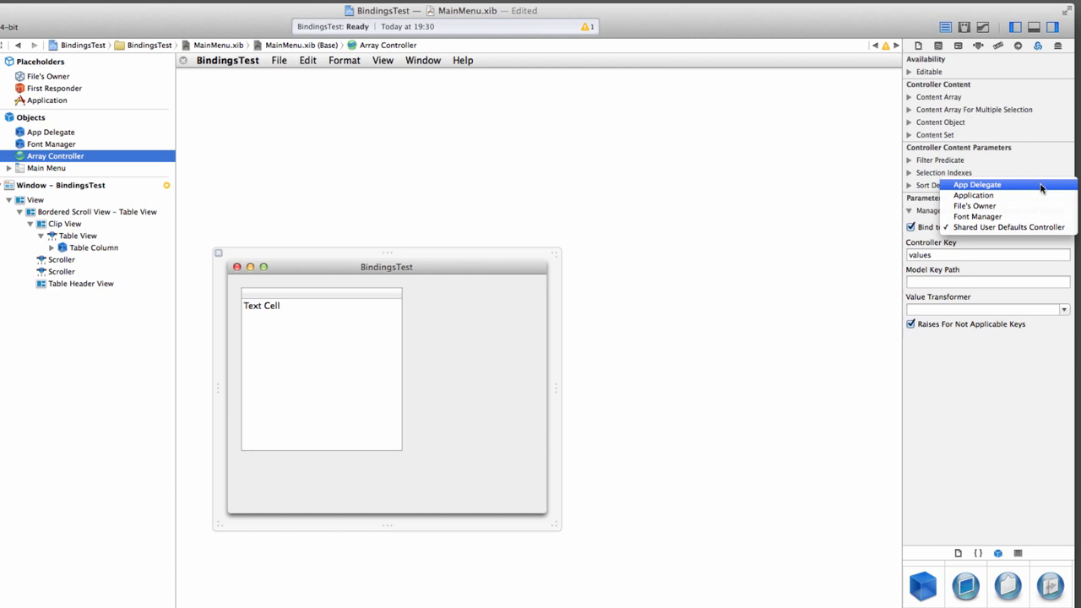
left_click(977, 184)
type("self.managedObjectContext")
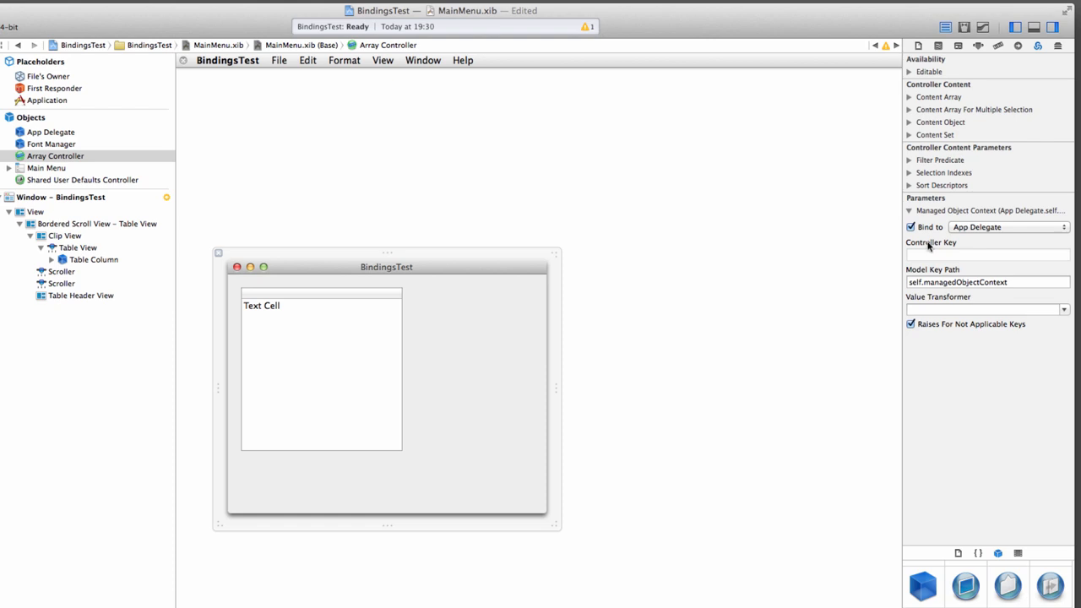
mouse_move(966, 261)
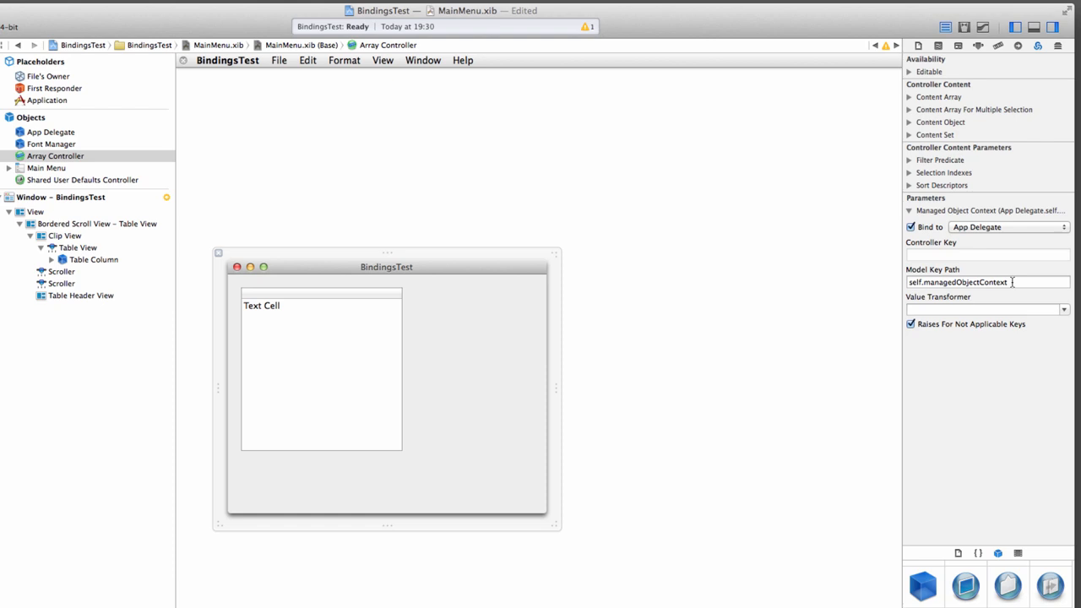
mouse_move(988, 57)
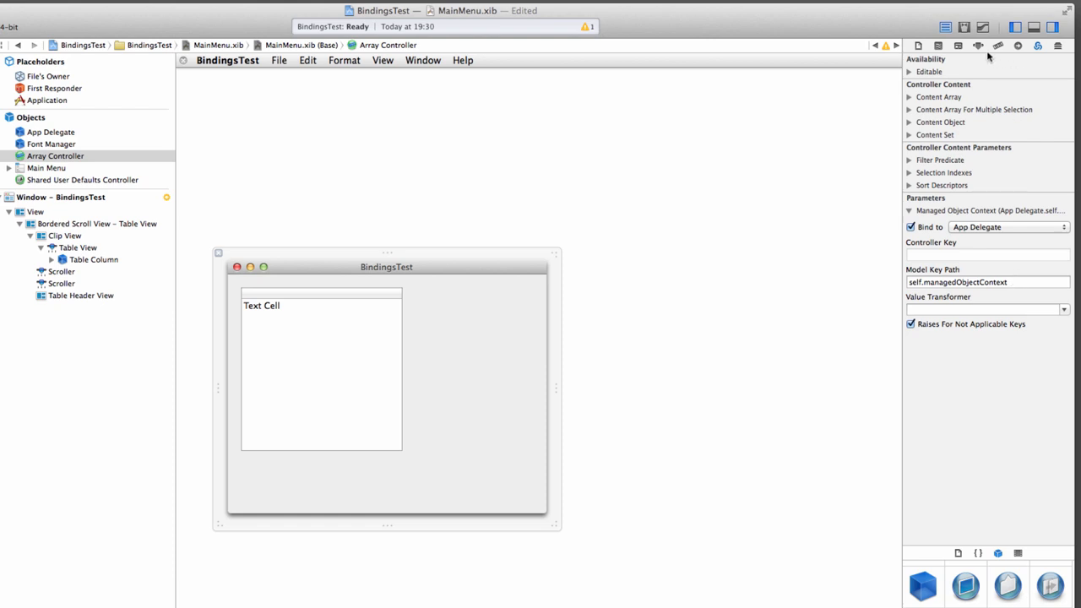
mouse_move(978, 45)
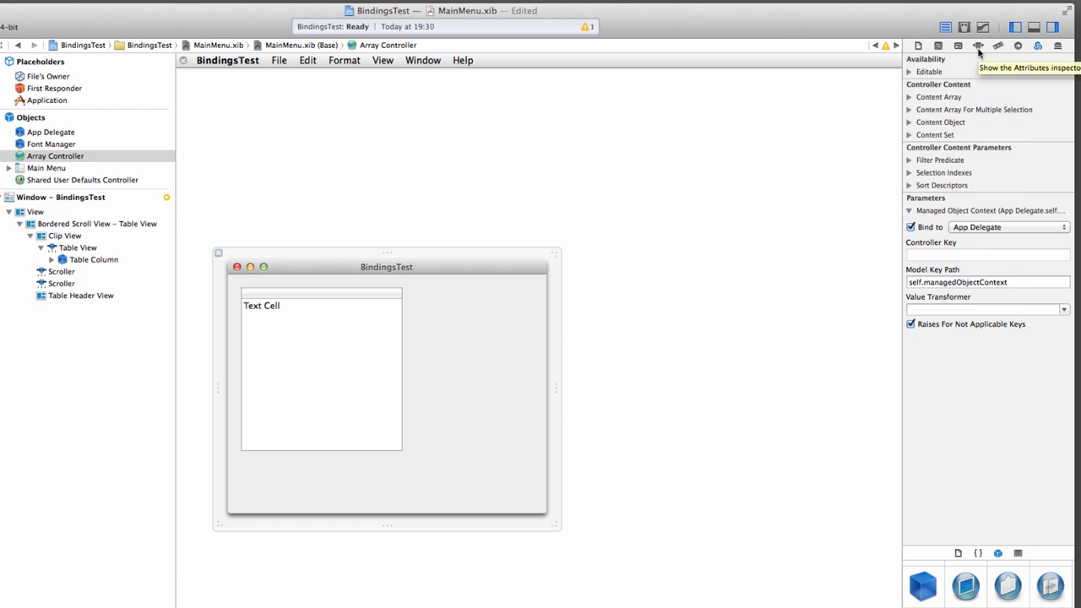
Step: Set the controller's Mode to Entity Name with entity Event and Prepares Content on
left_click(977, 46)
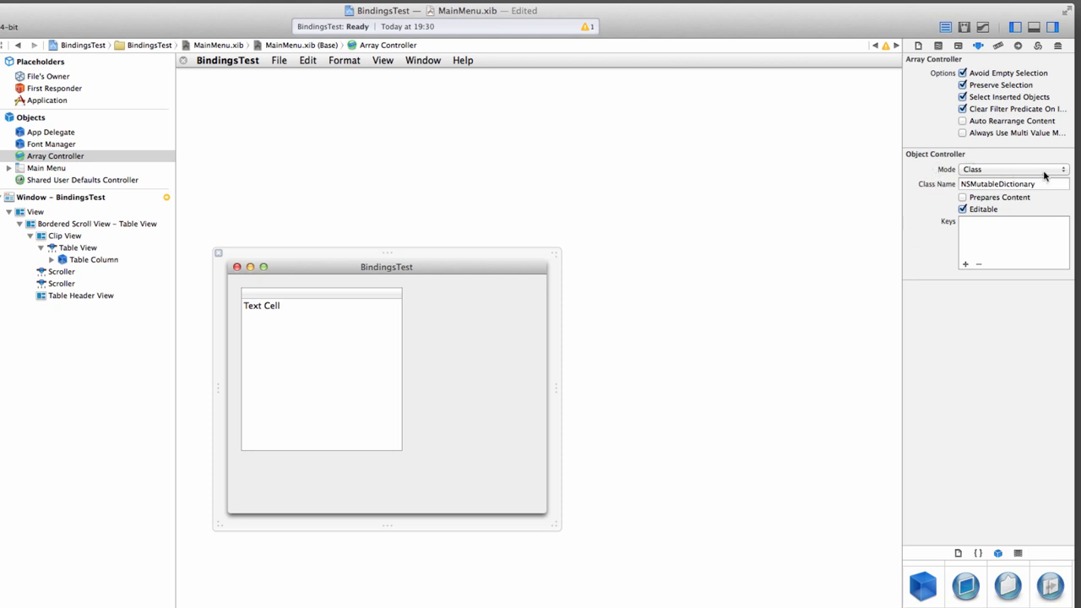
left_click(1013, 169)
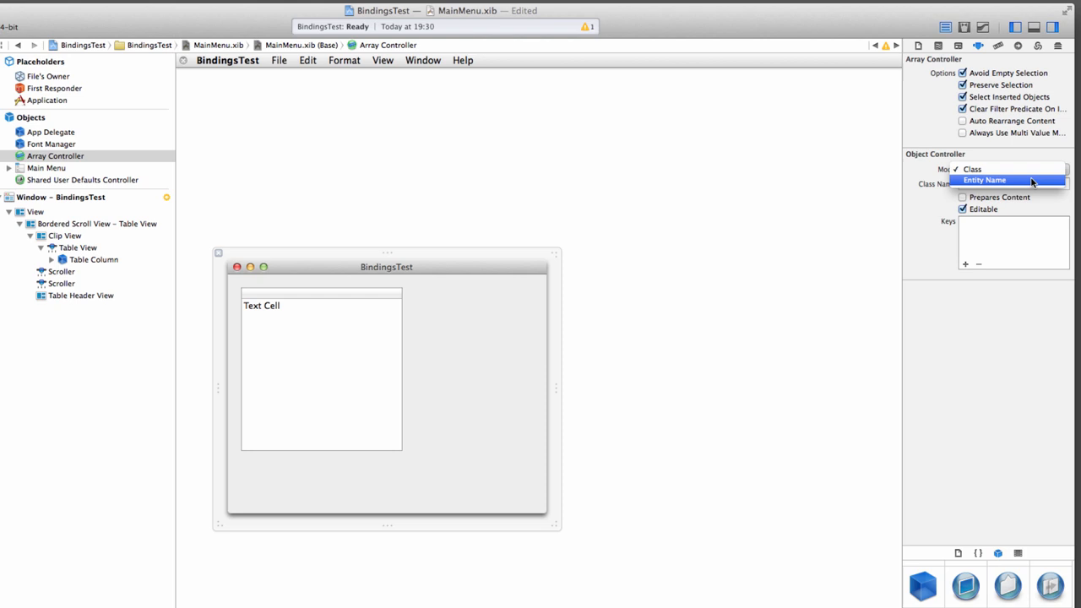
left_click(985, 179)
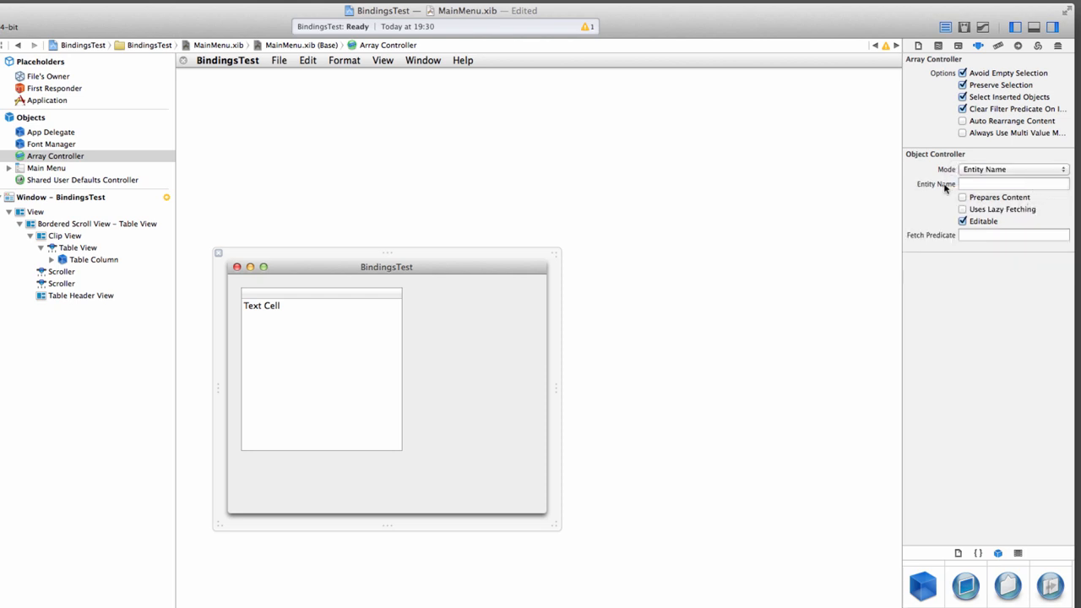
left_click(1013, 184)
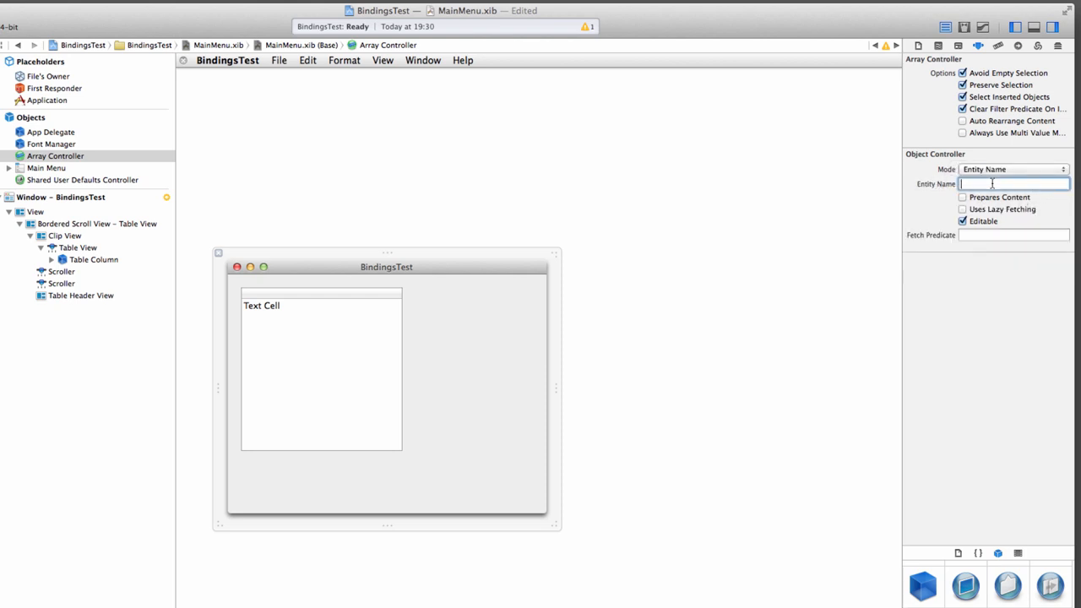
type("Event")
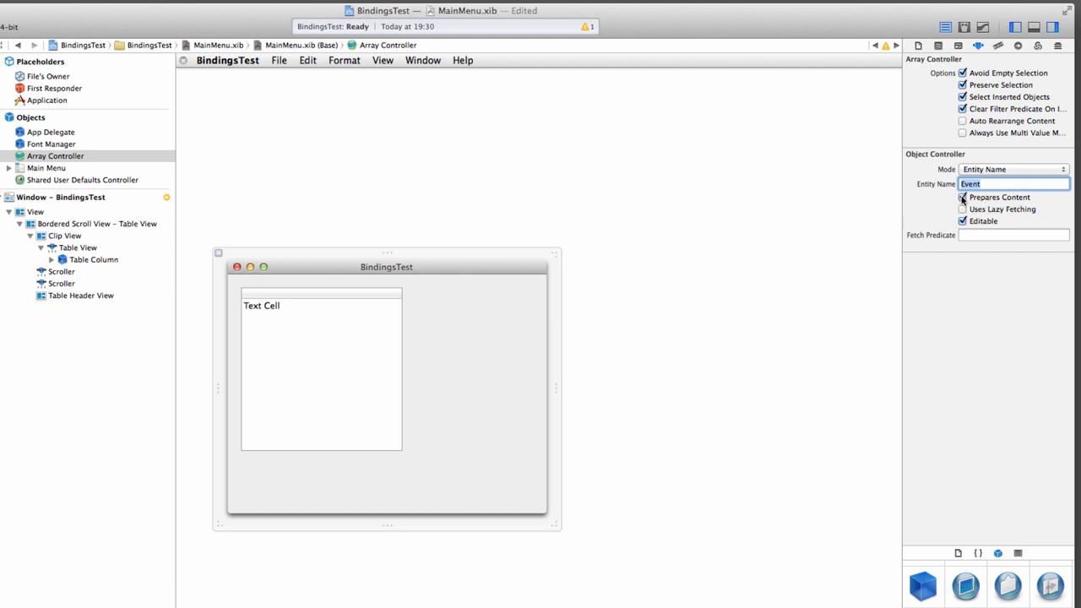
left_click(963, 196)
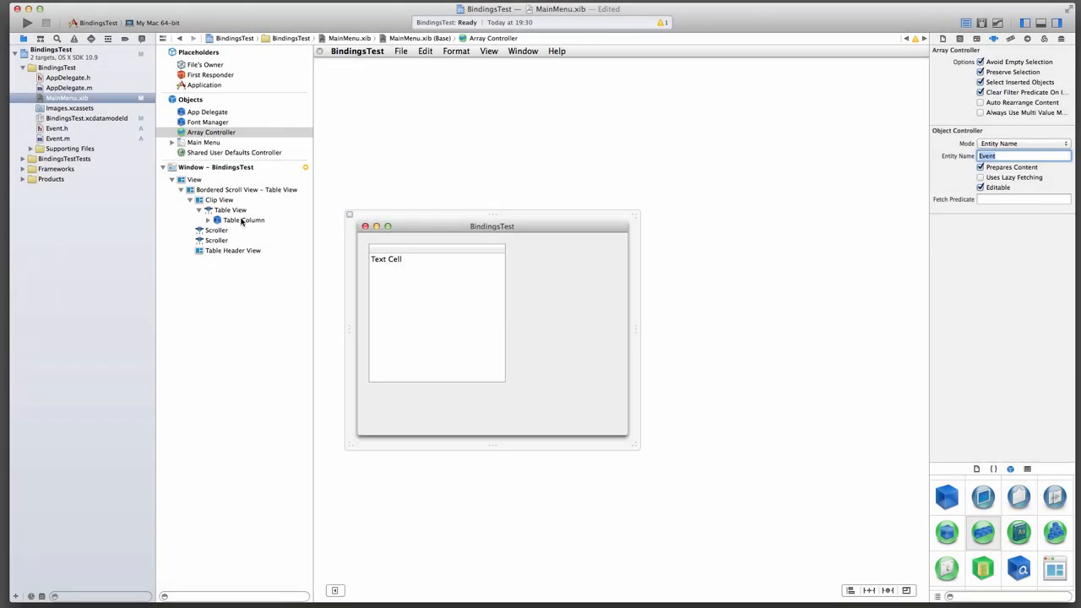
mouse_move(439, 304)
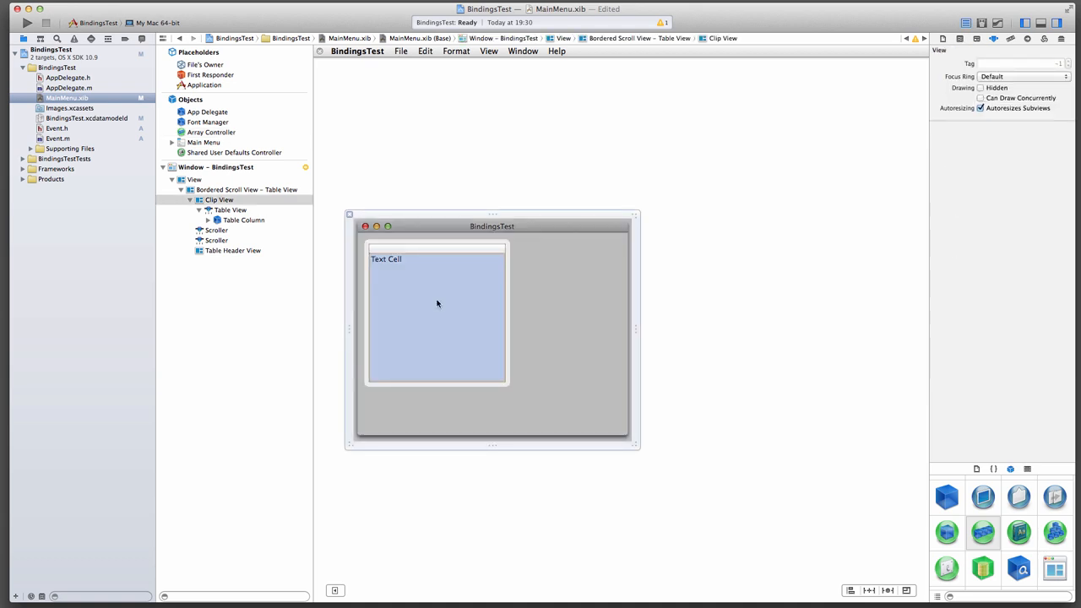
Step: Select the Table Column and expand its Value binding in the Bindings inspector
left_click(435, 304)
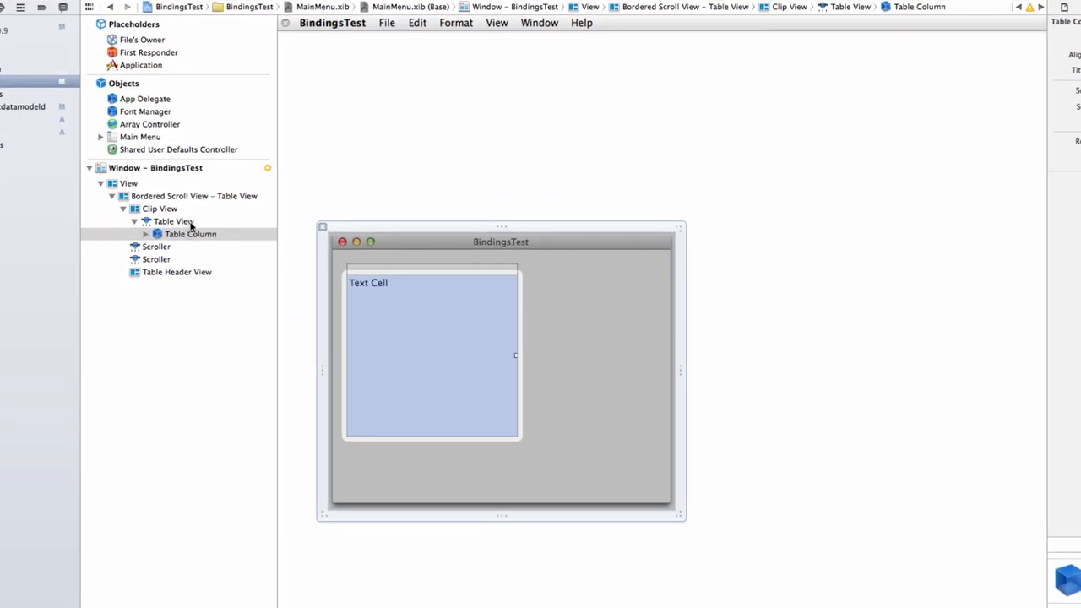
left_click(189, 233)
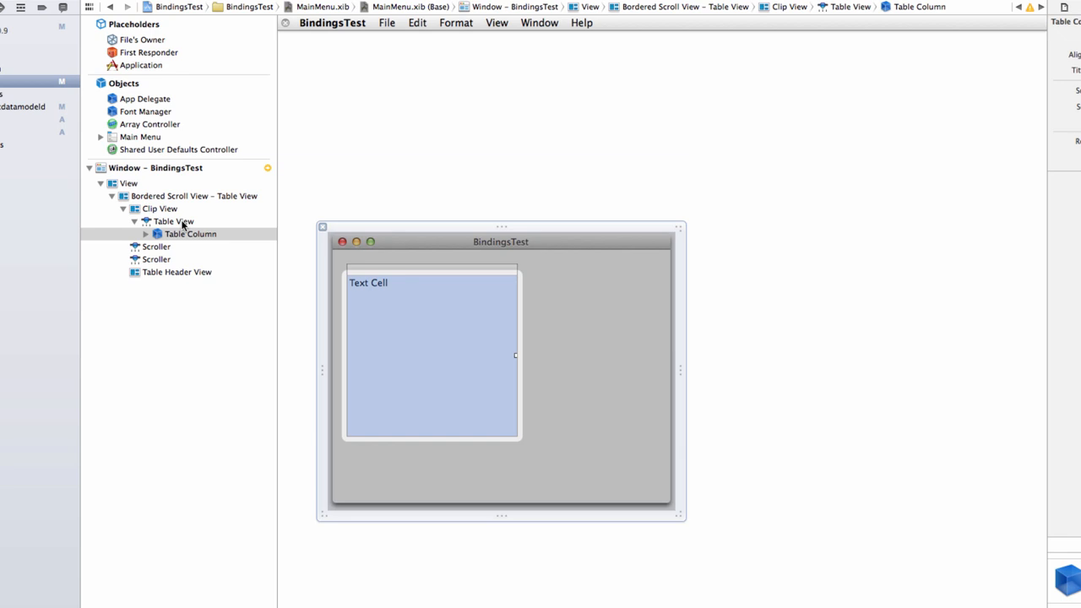
mouse_move(189, 205)
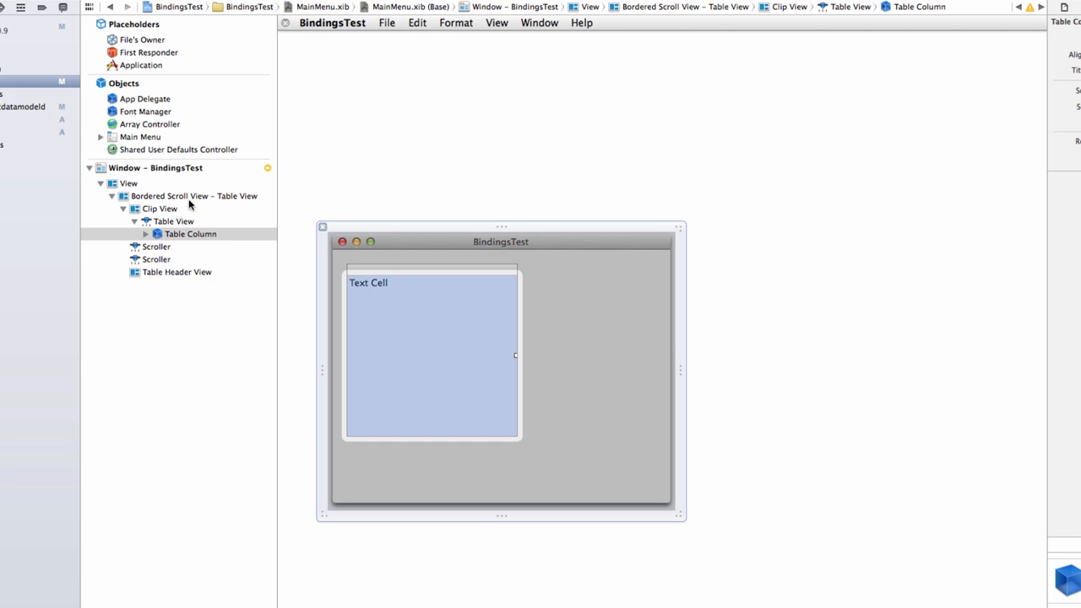
mouse_move(200, 236)
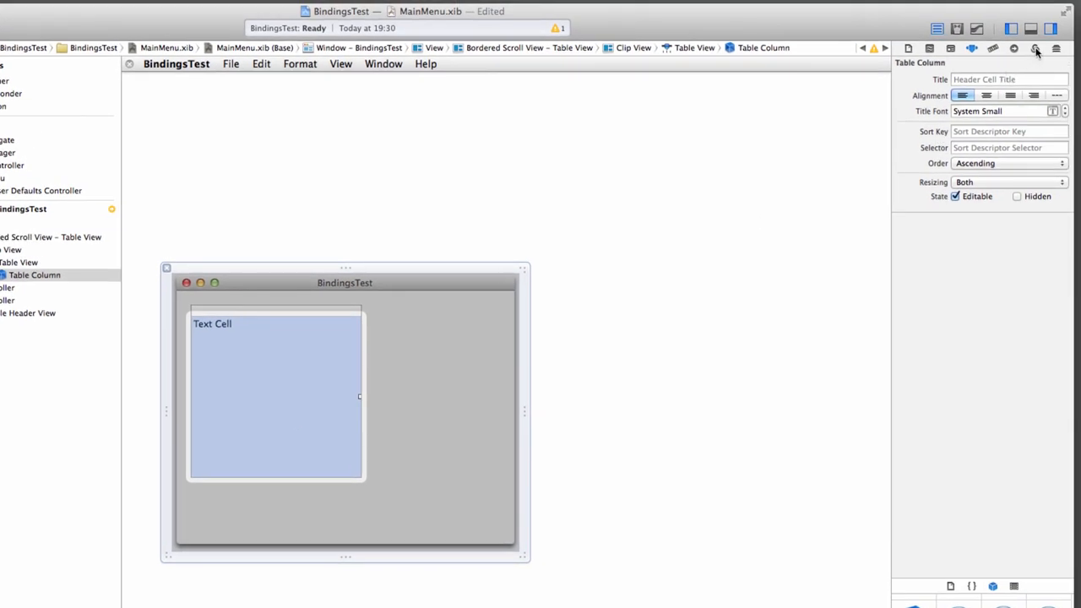
left_click(1034, 47)
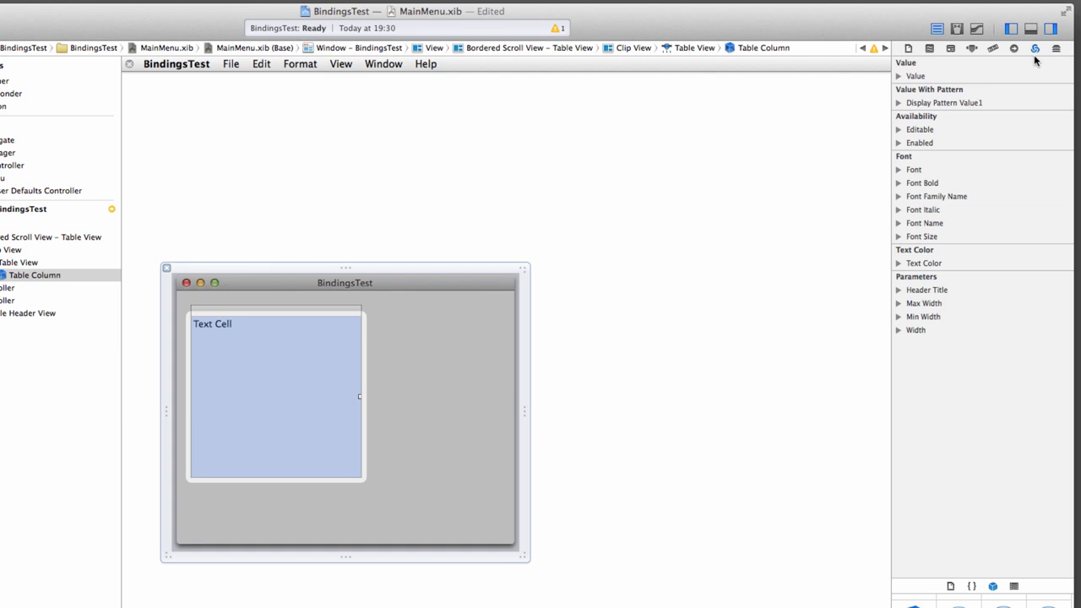
mouse_move(1034, 48)
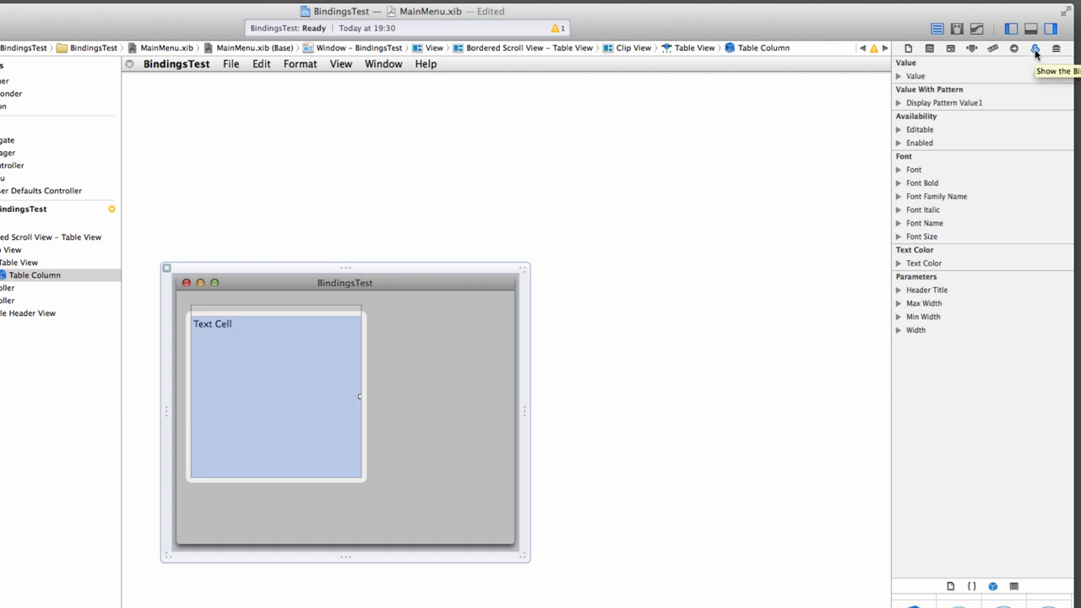
mouse_move(1037, 71)
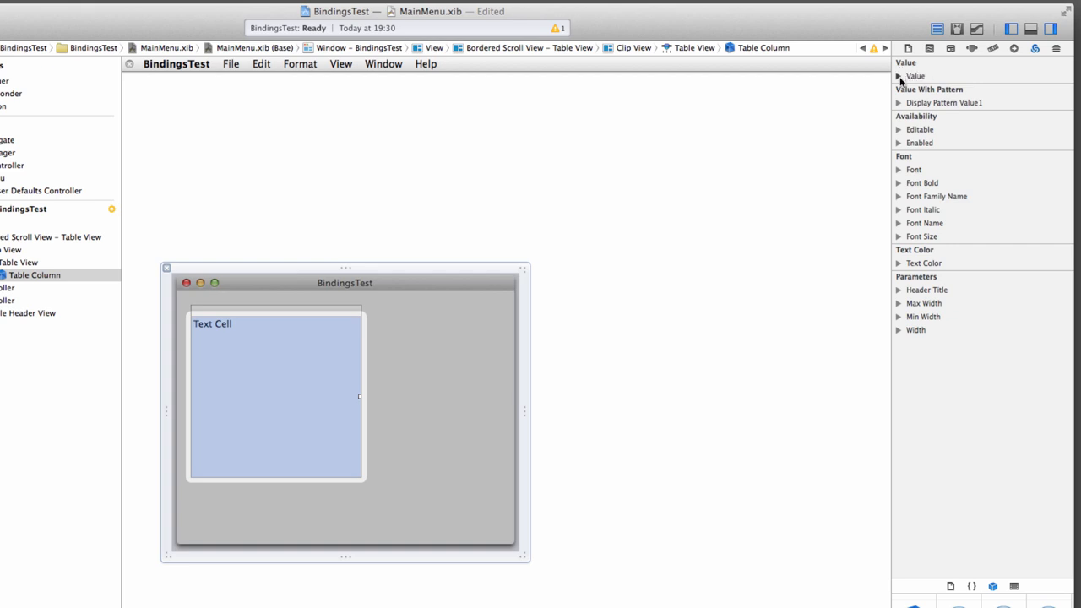
left_click(898, 76)
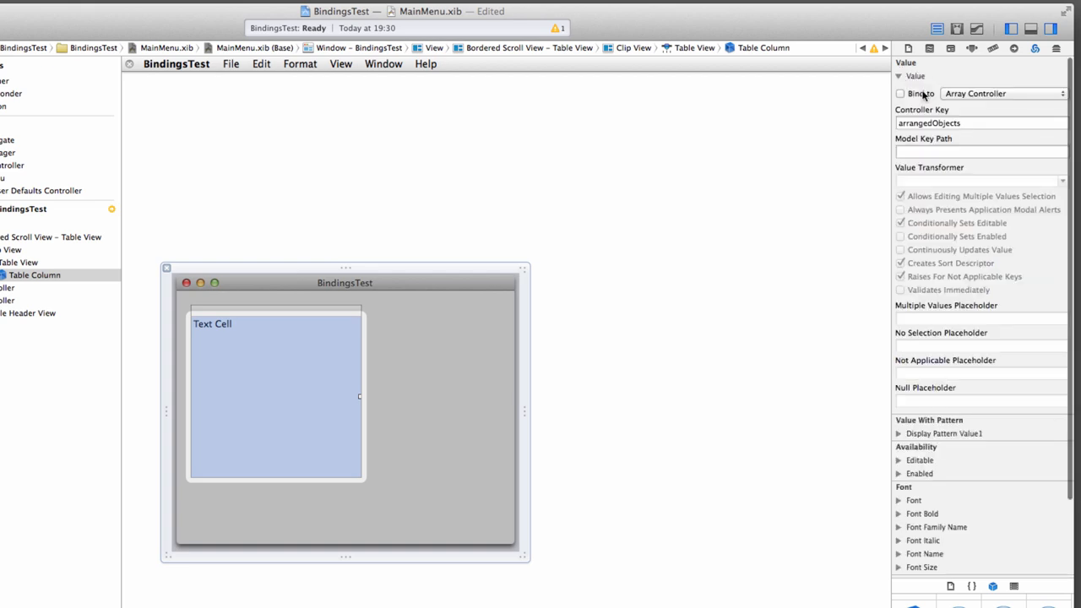
Step: Bind the column's Value to Array Controller, key arrangedObjects, model key path 'title'
left_click(900, 93)
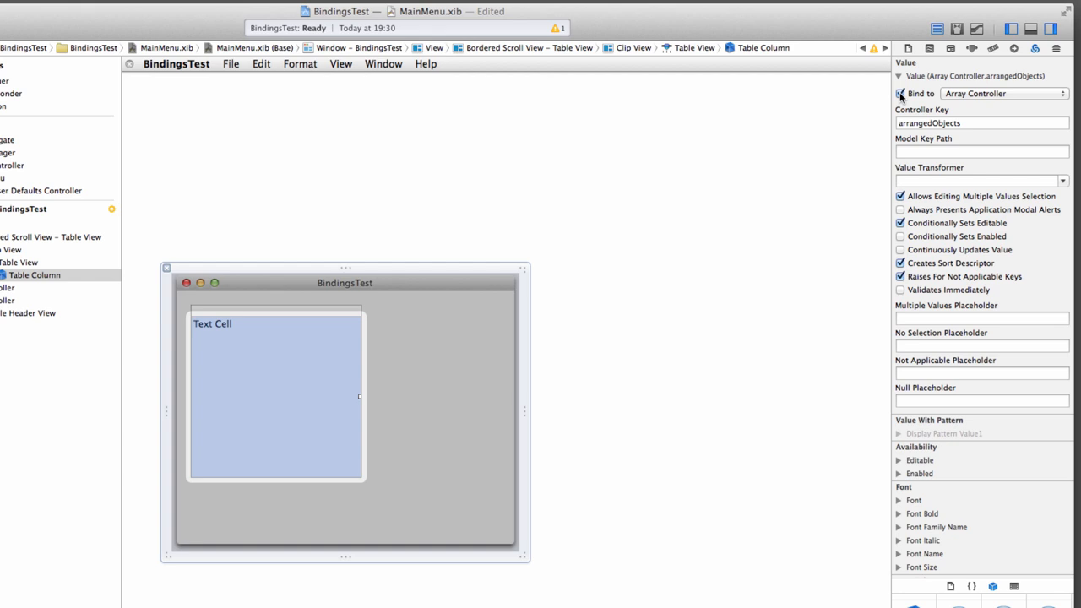
left_click(900, 93)
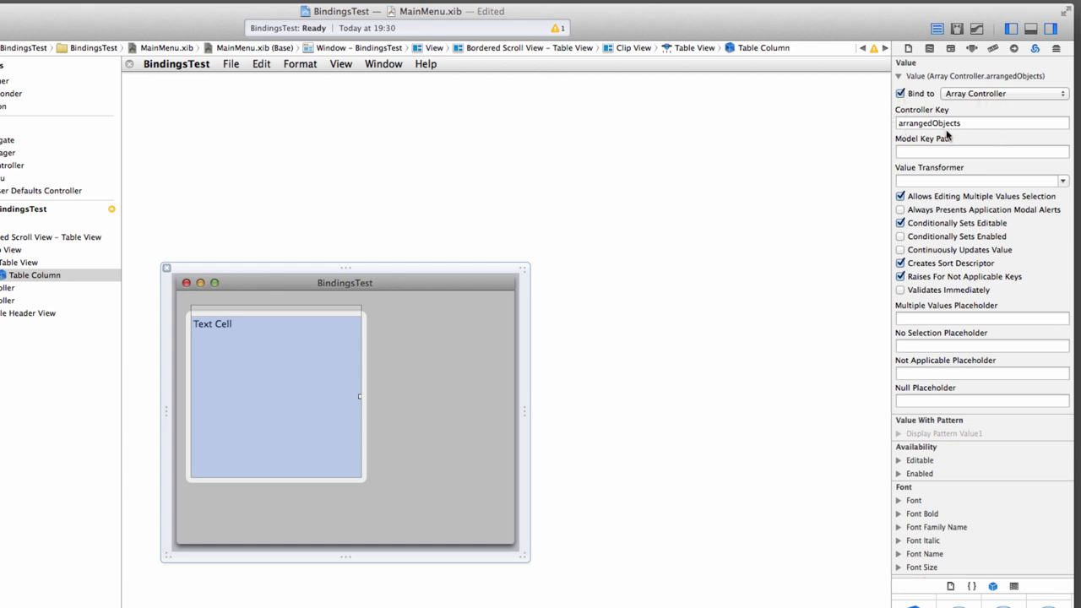
mouse_move(959, 135)
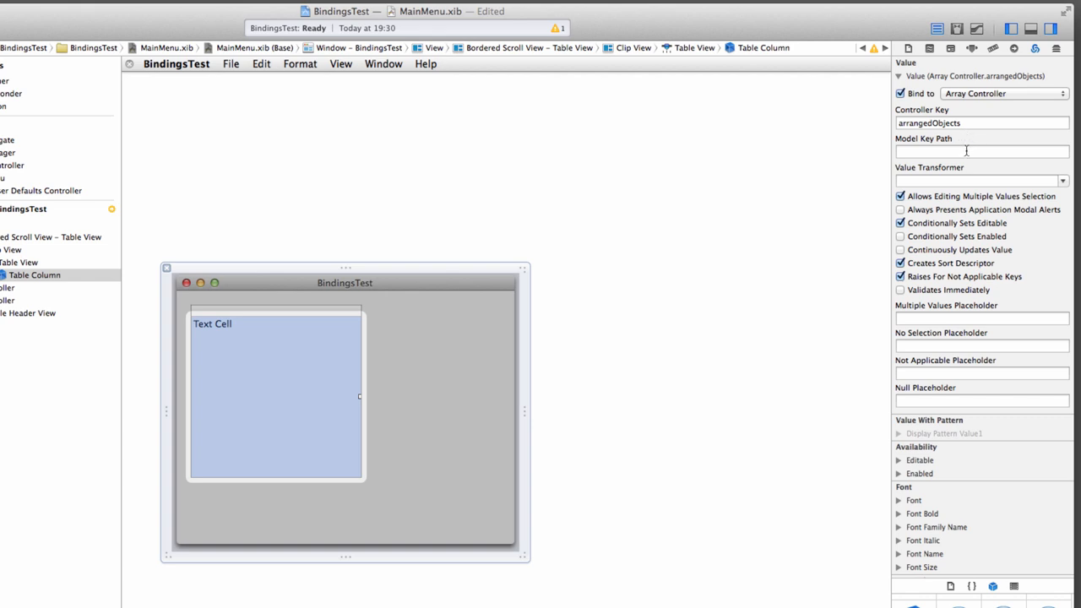
mouse_move(965, 152)
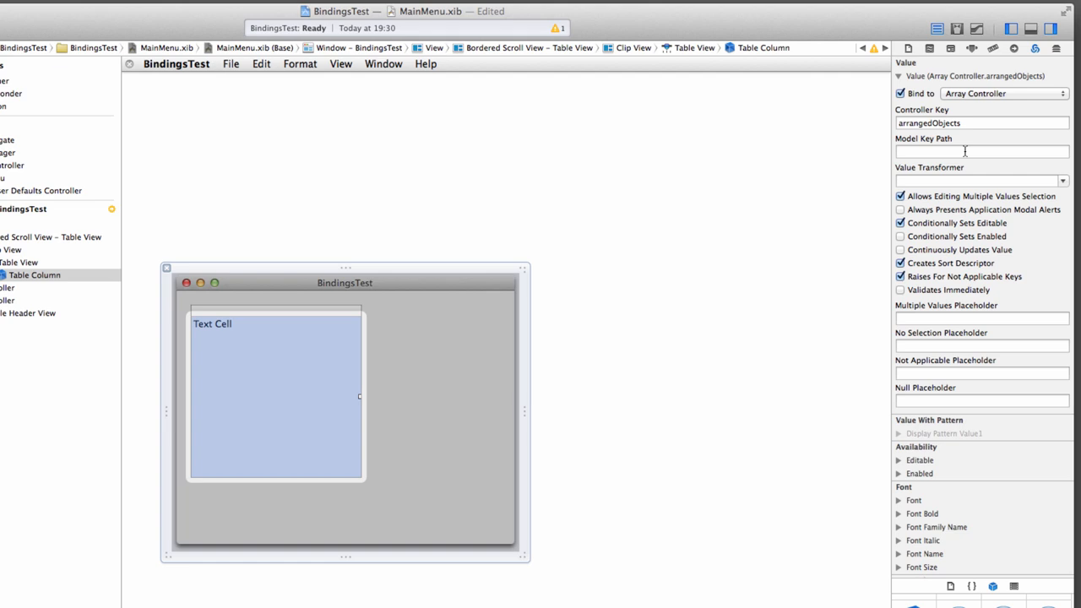
mouse_move(936, 152)
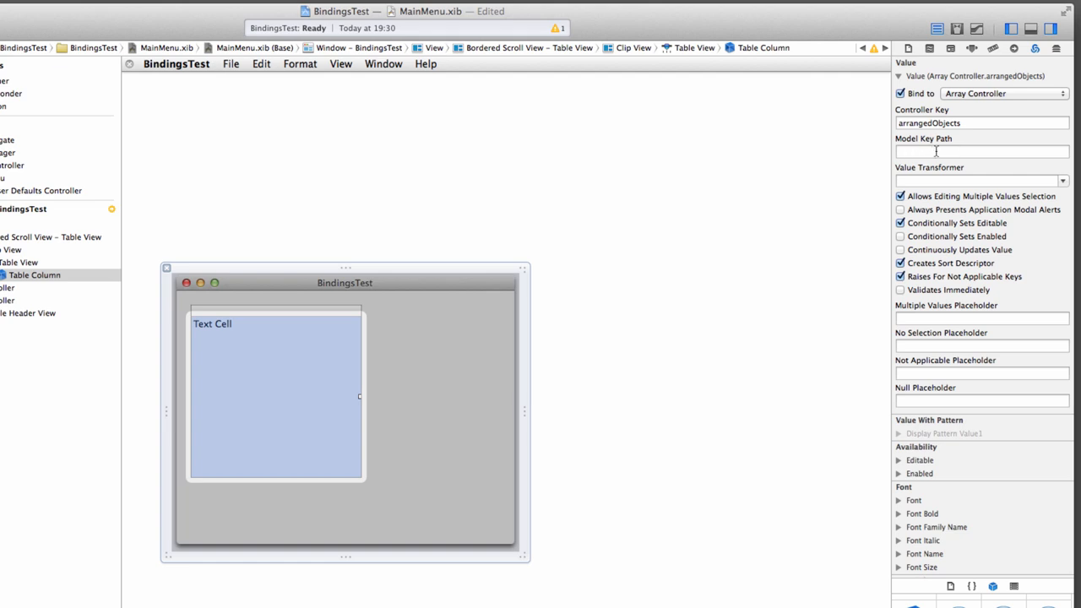
left_click(981, 152)
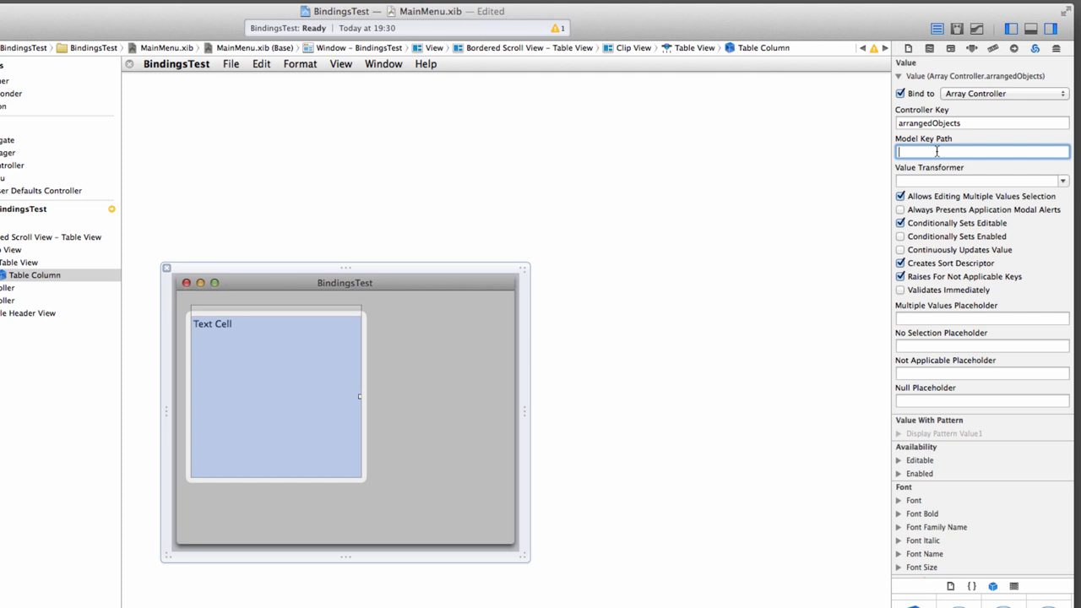
type("ti")
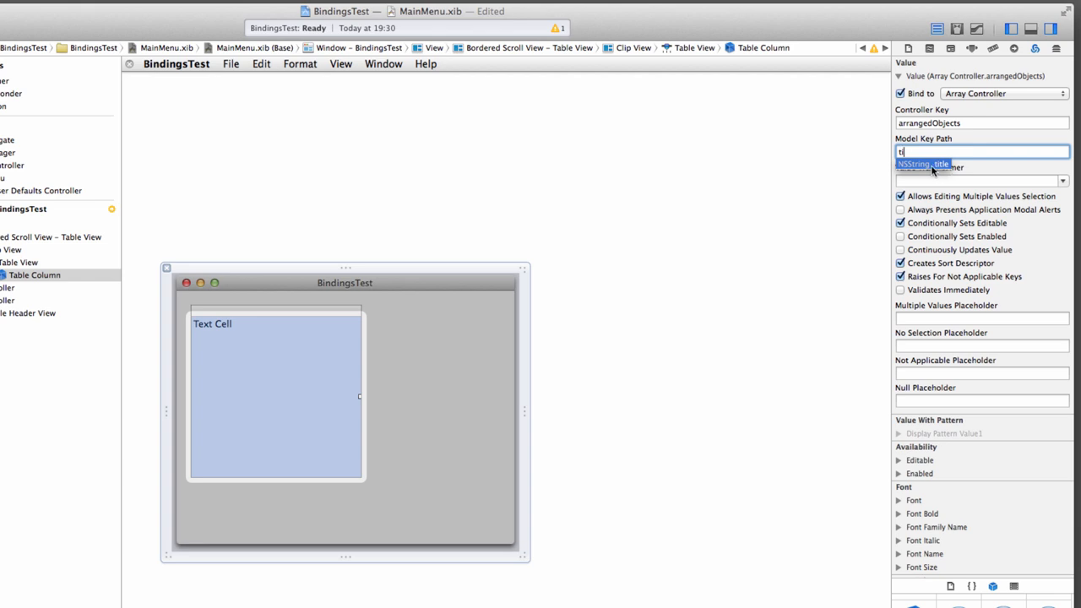
mouse_move(942, 169)
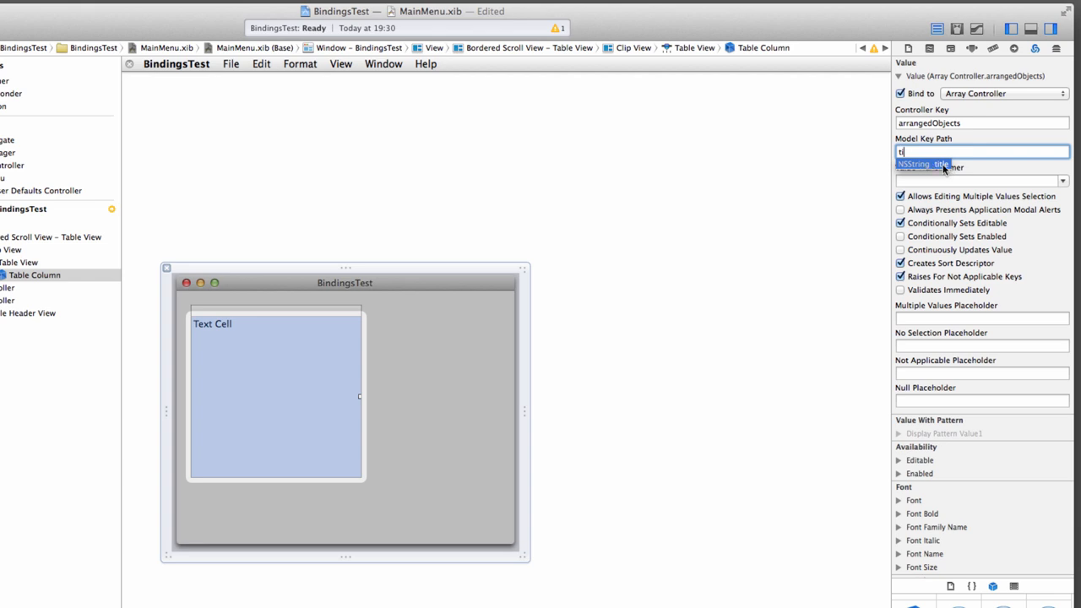
type("itle")
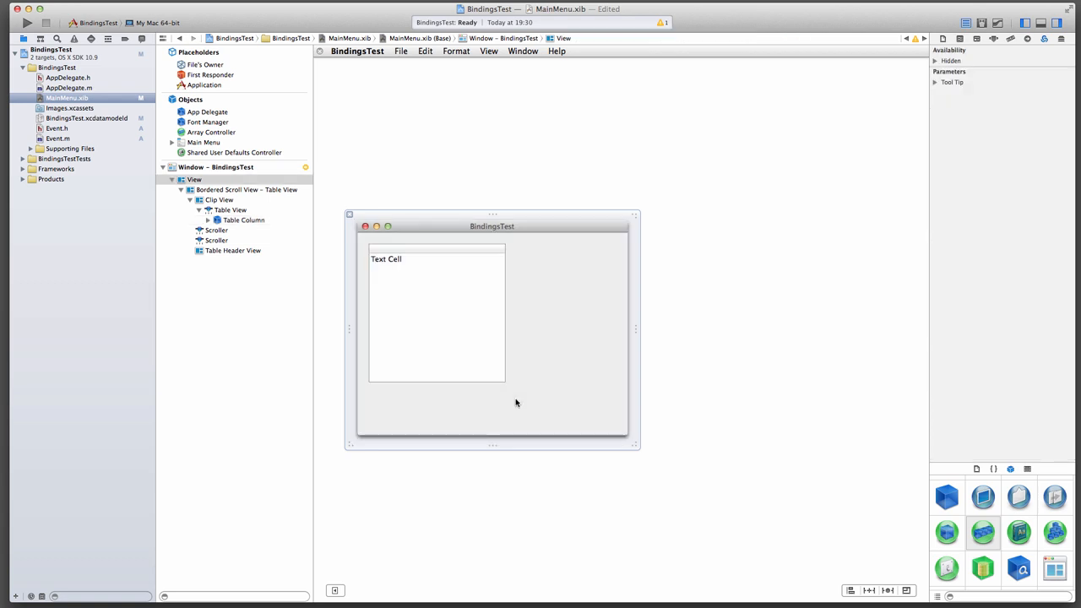
mouse_move(425, 334)
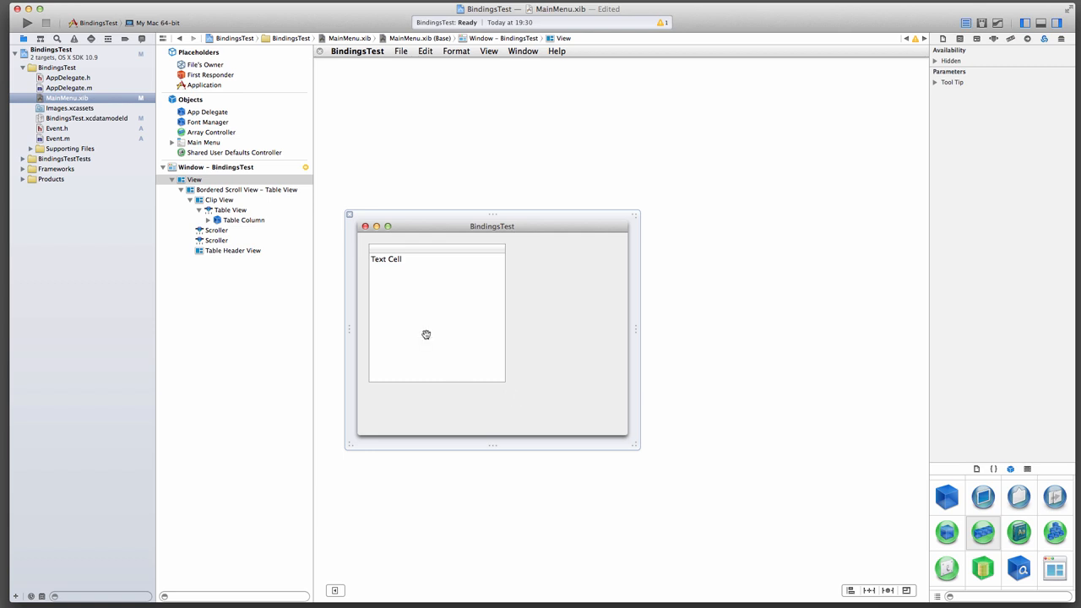
mouse_move(524, 405)
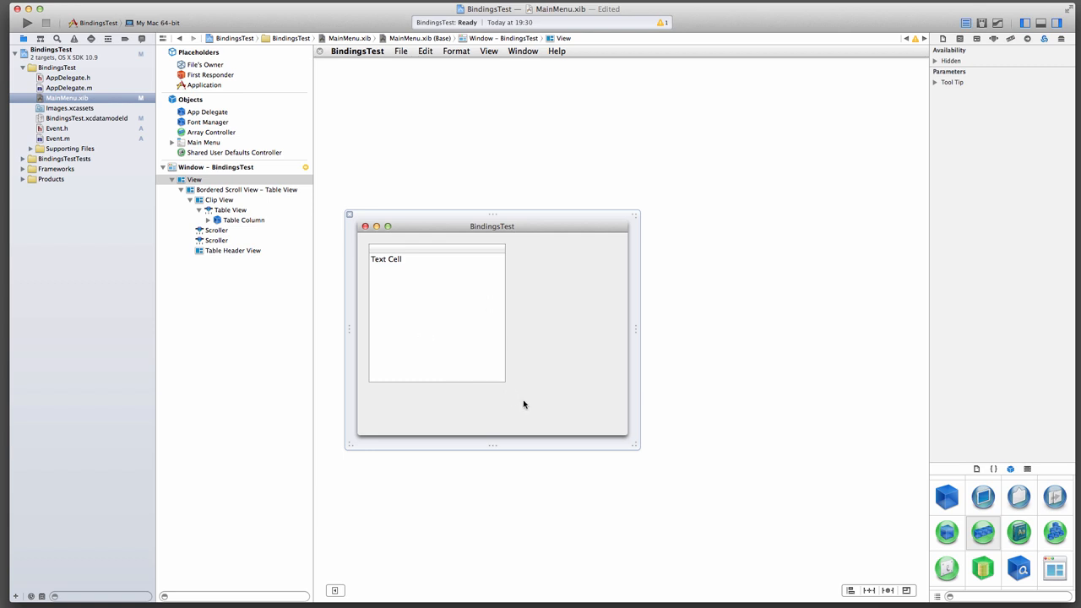
mouse_move(999, 523)
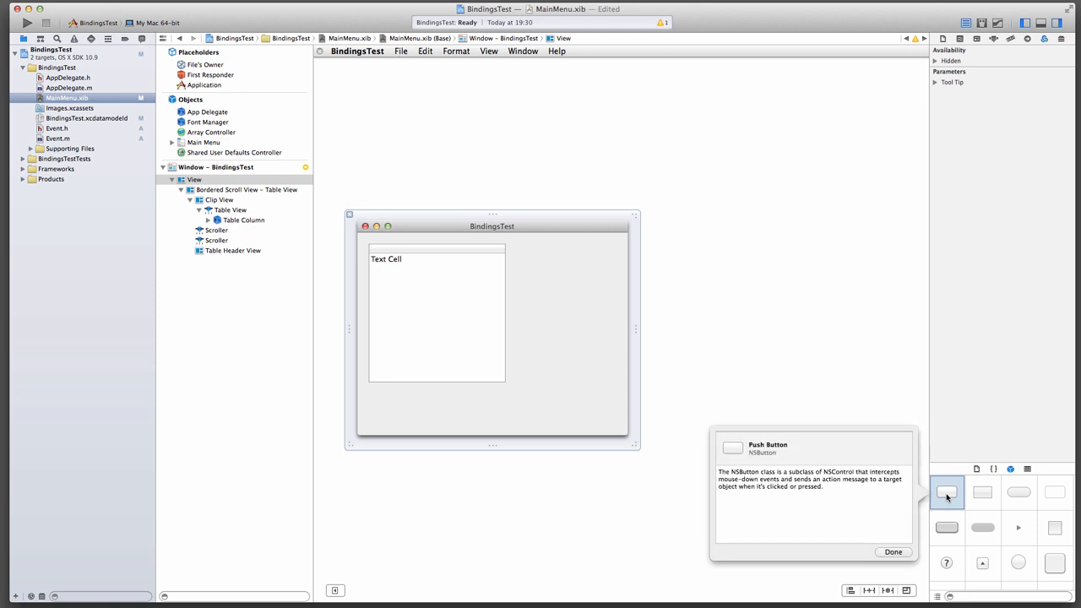
Step: Place two push buttons below the table and title them Add and Remove
left_click_drag(946, 491, 402, 410)
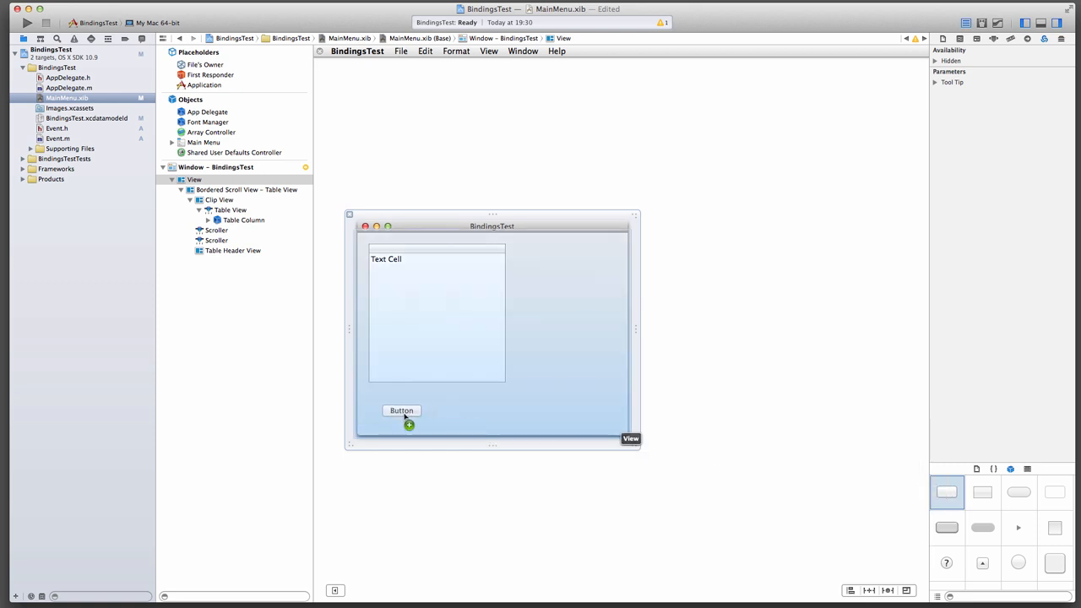
left_click_drag(401, 411, 388, 399)
type("Add")
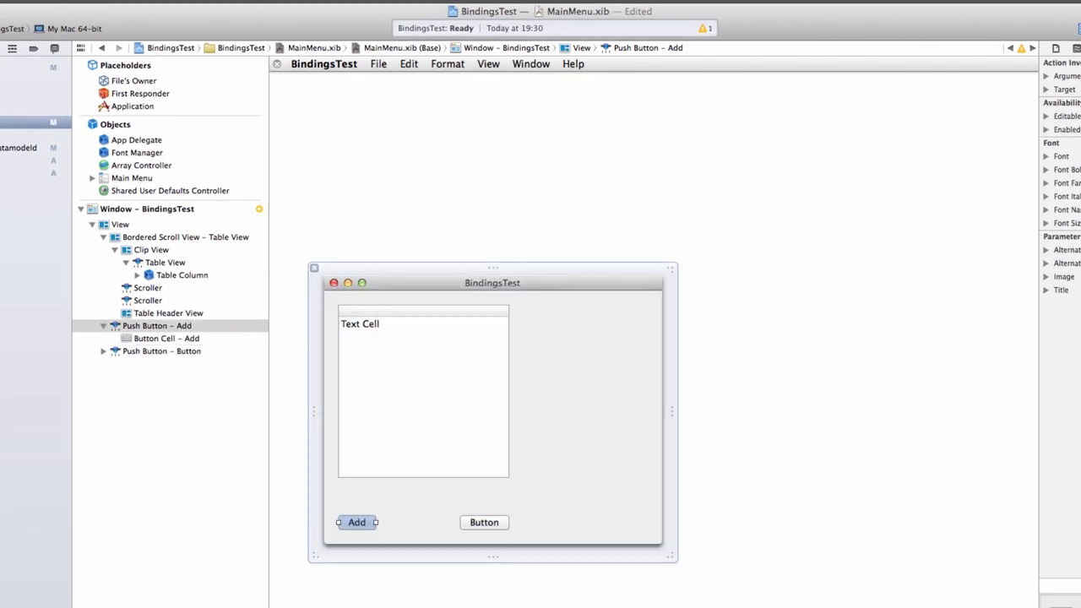
left_click(483, 522)
type("Remove")
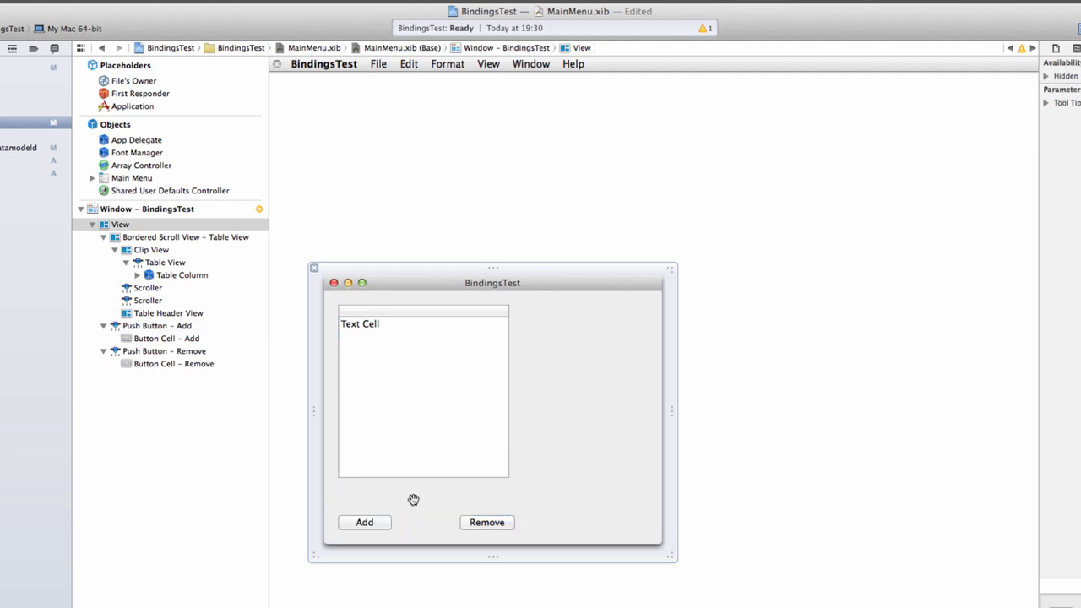
Step: Connect the Add button to Array Controller's add: and the Remove button to remove:
left_click(364, 522)
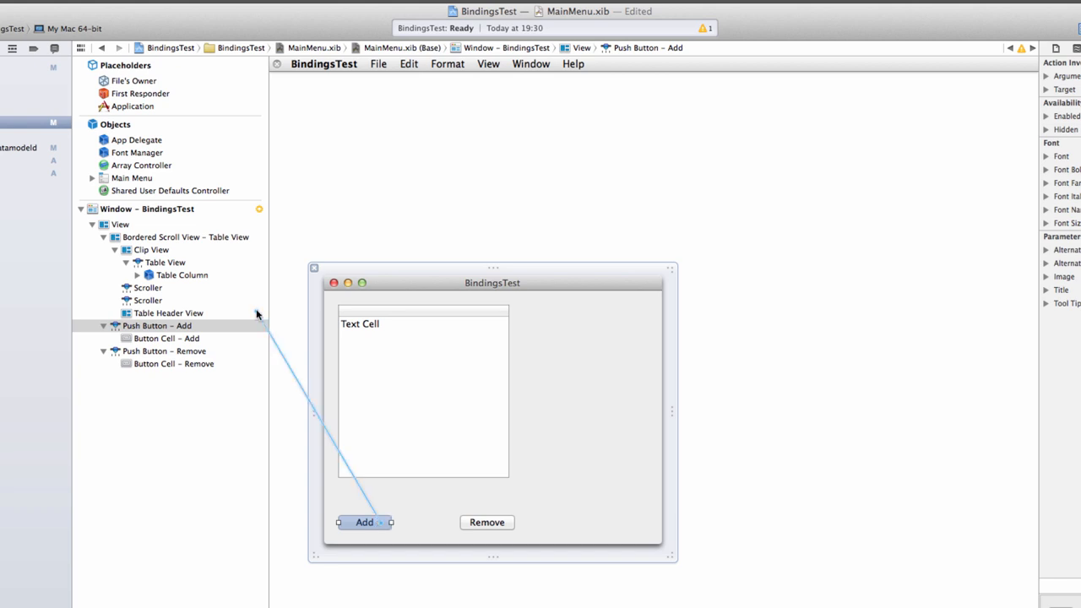
left_click(142, 165)
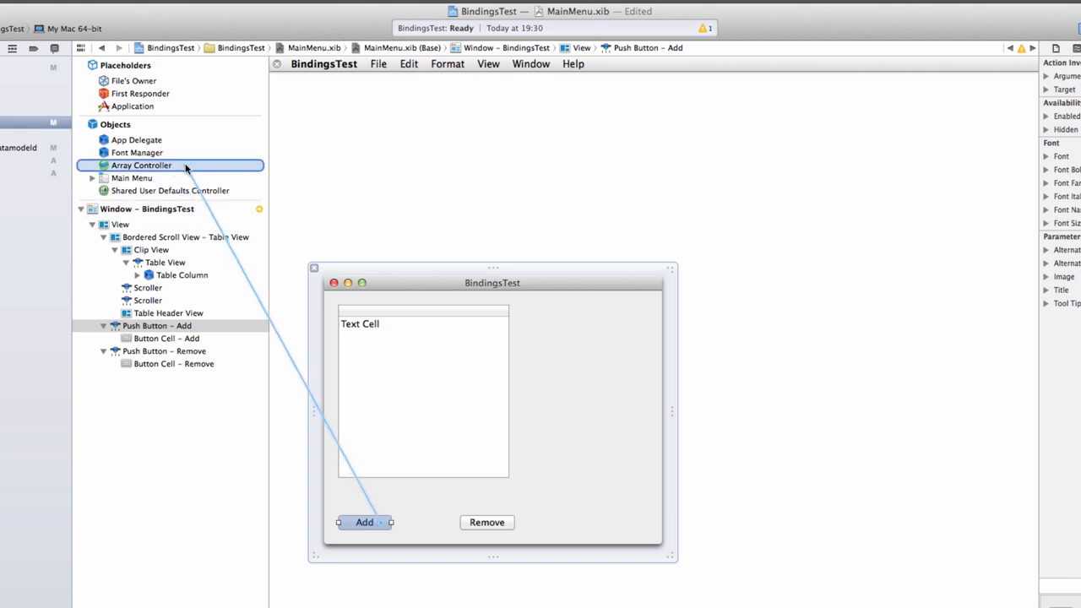
mouse_move(186, 165)
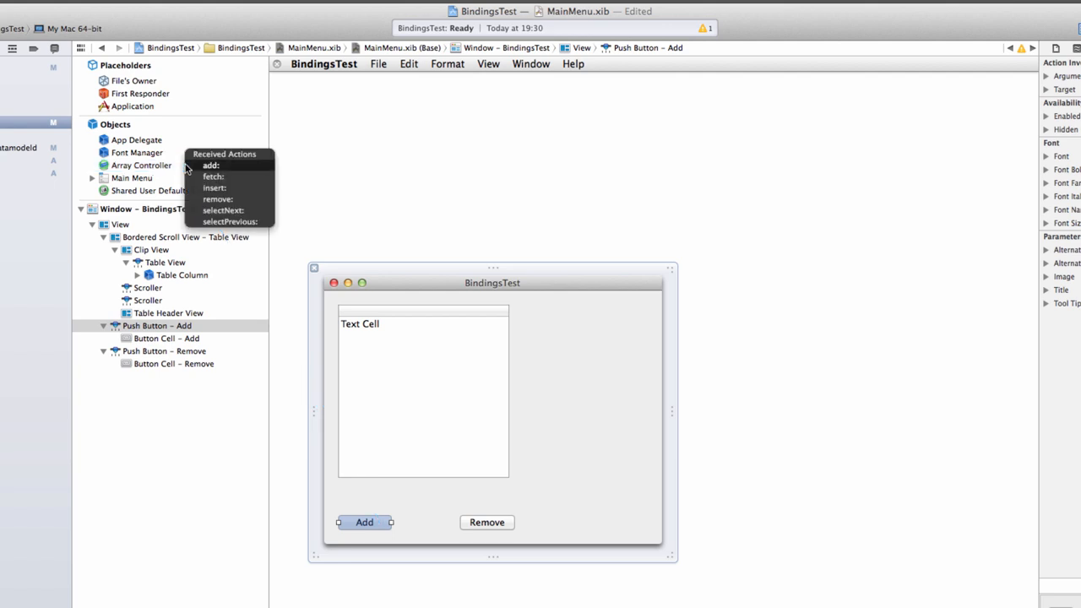
mouse_move(226, 167)
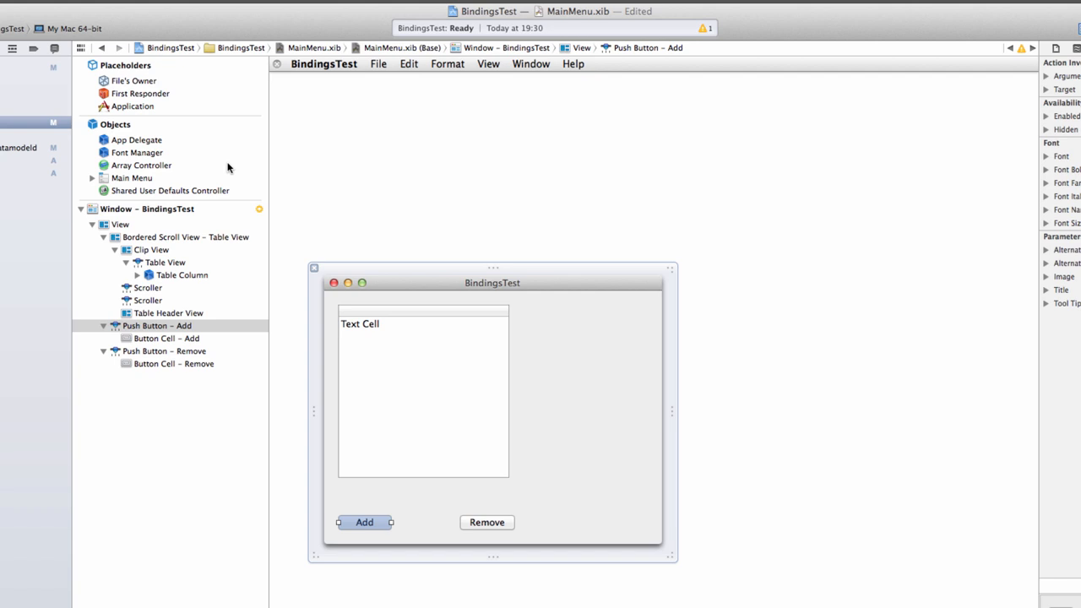
left_click(487, 522)
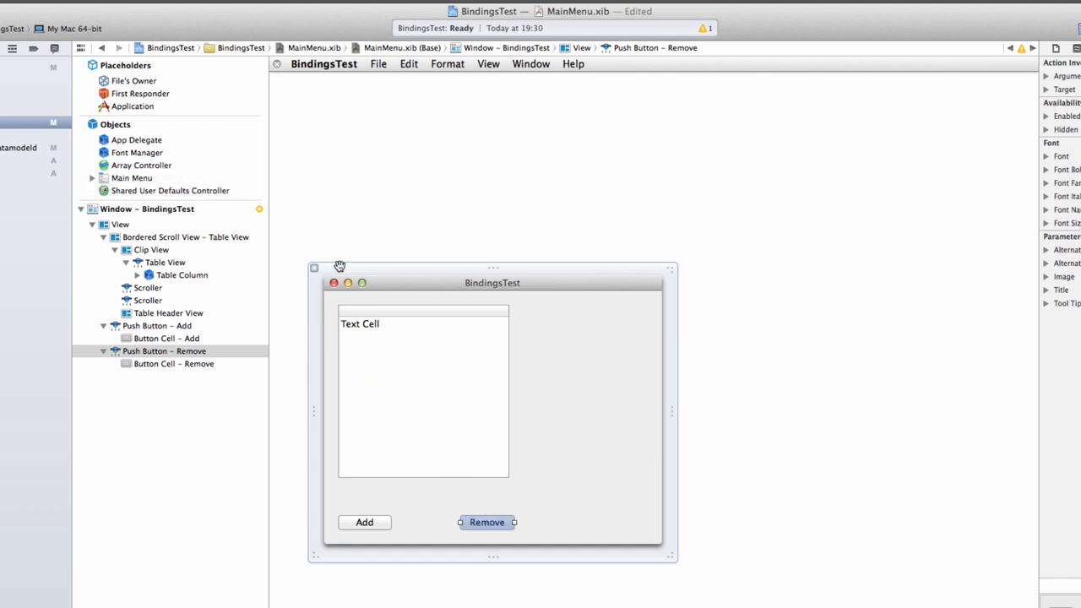
mouse_move(408, 520)
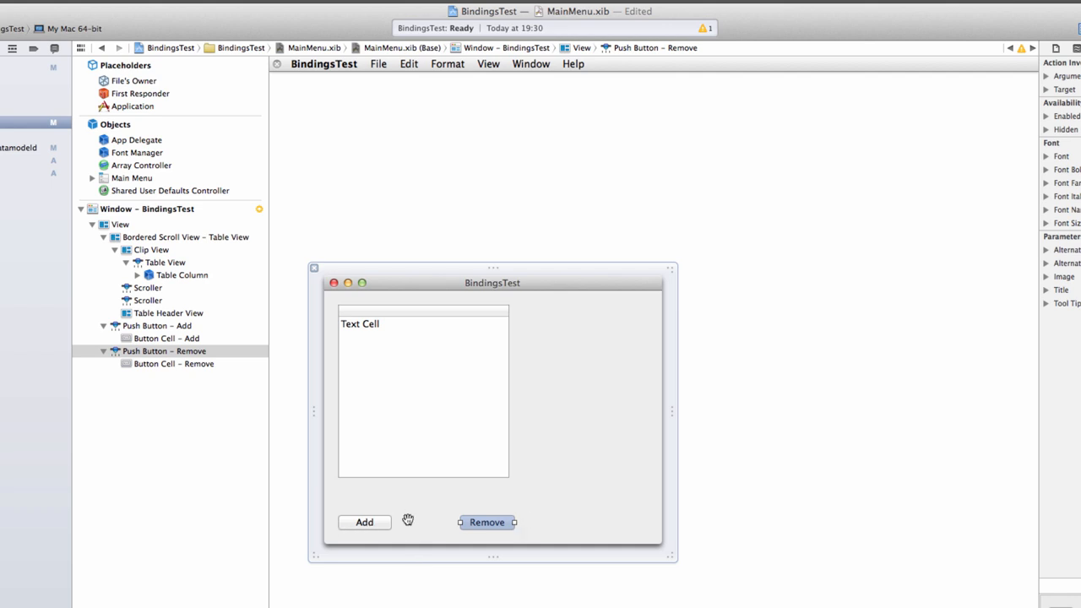
mouse_move(145, 162)
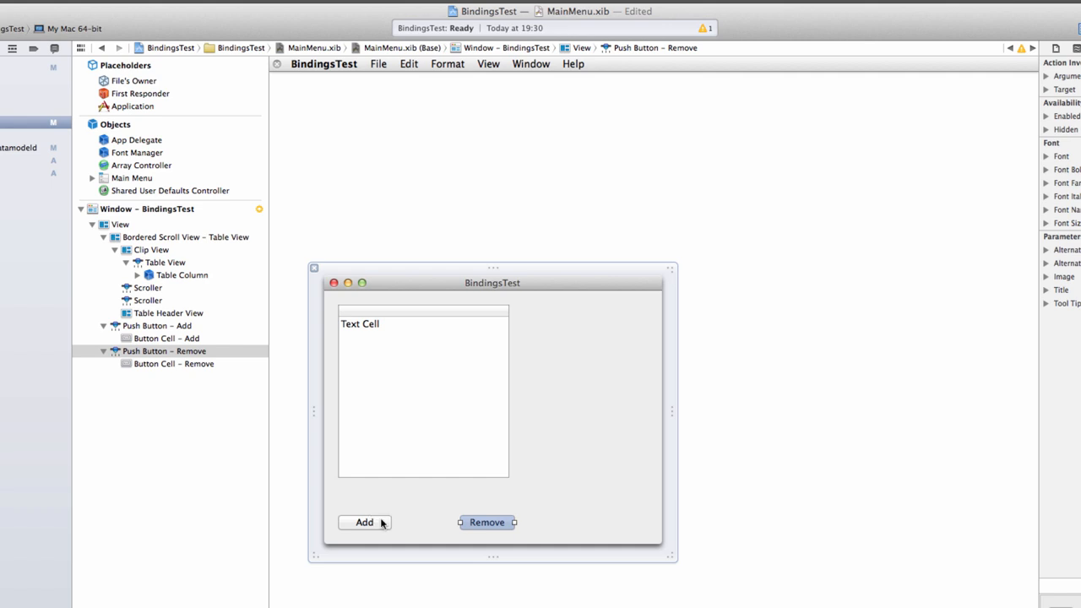
mouse_move(415, 469)
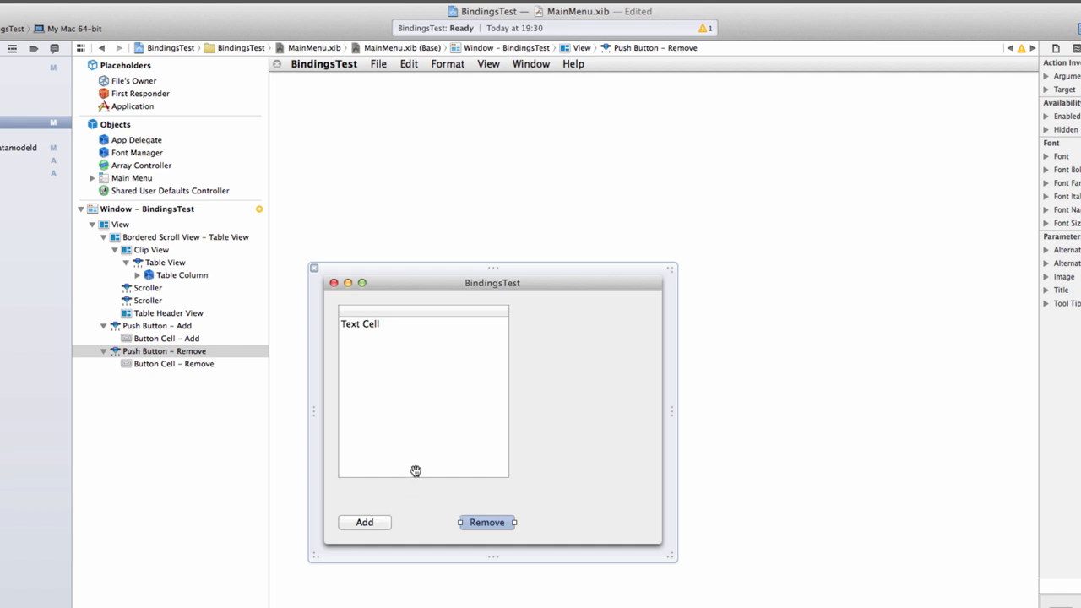
mouse_move(574, 479)
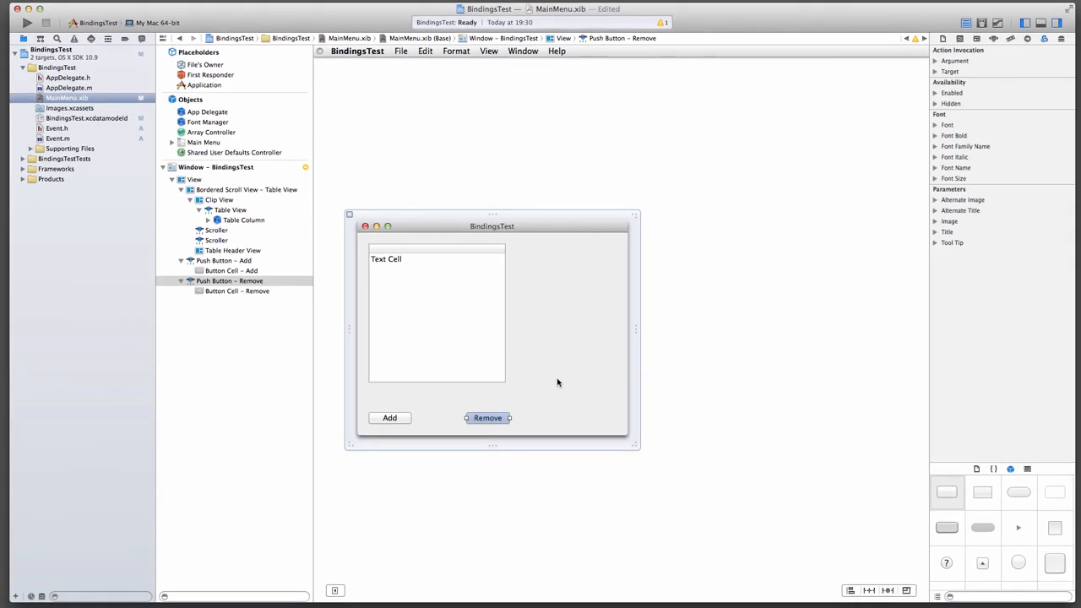
mouse_move(412, 348)
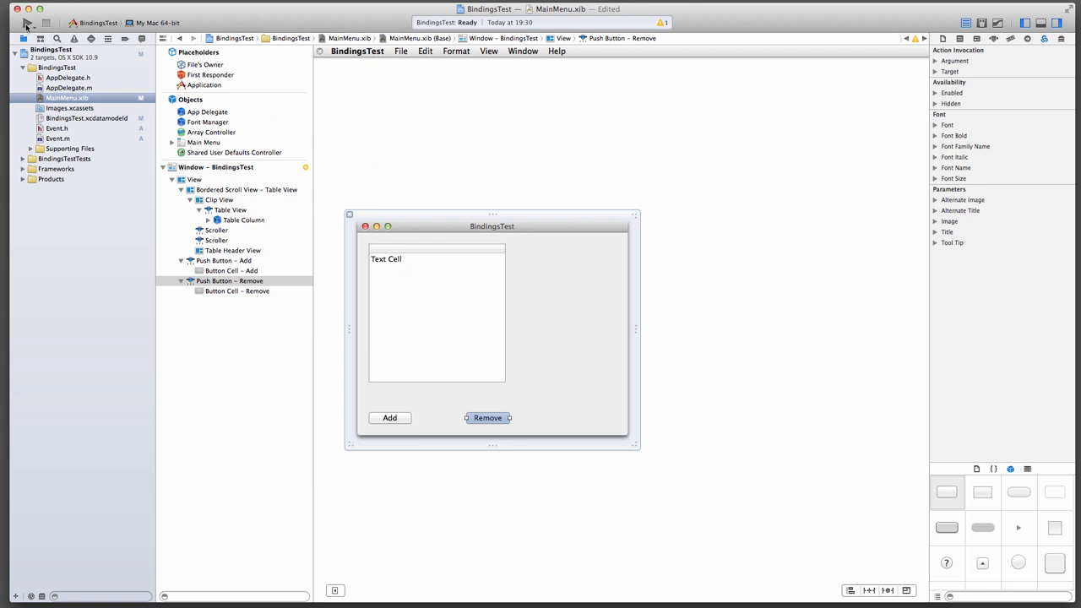
Step: Run BindingsTest and add several rows, then remove some with the Remove button
left_click(24, 24)
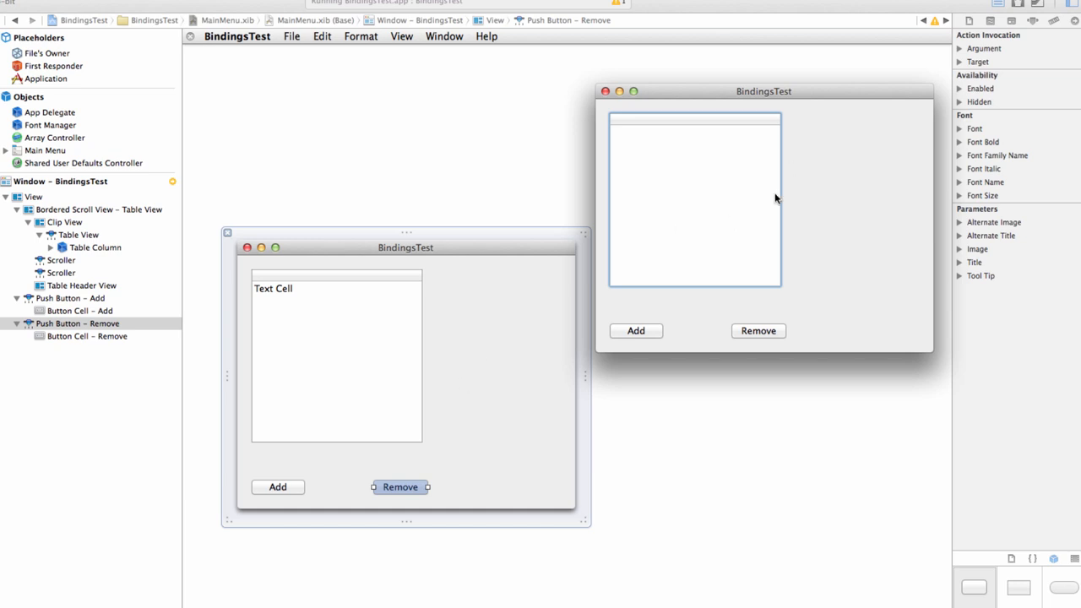
left_click(635, 330)
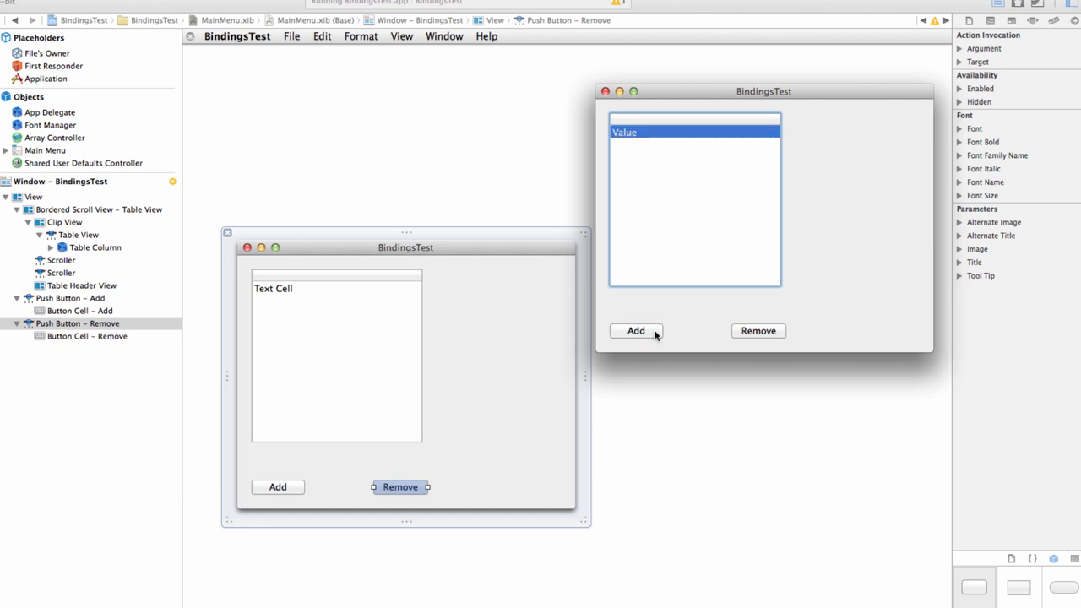
mouse_move(633, 142)
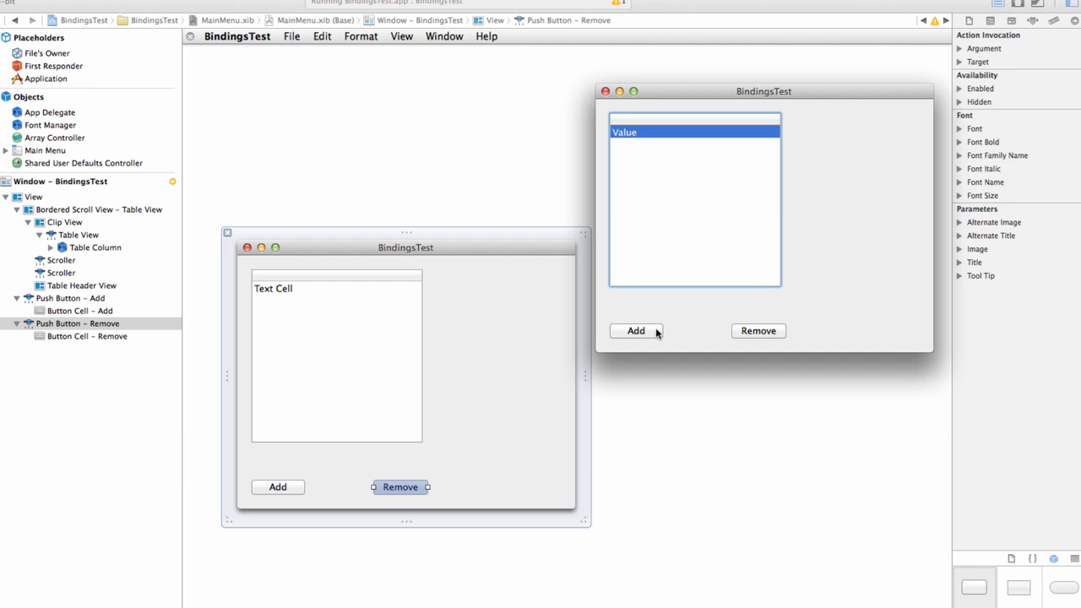
left_click(635, 329)
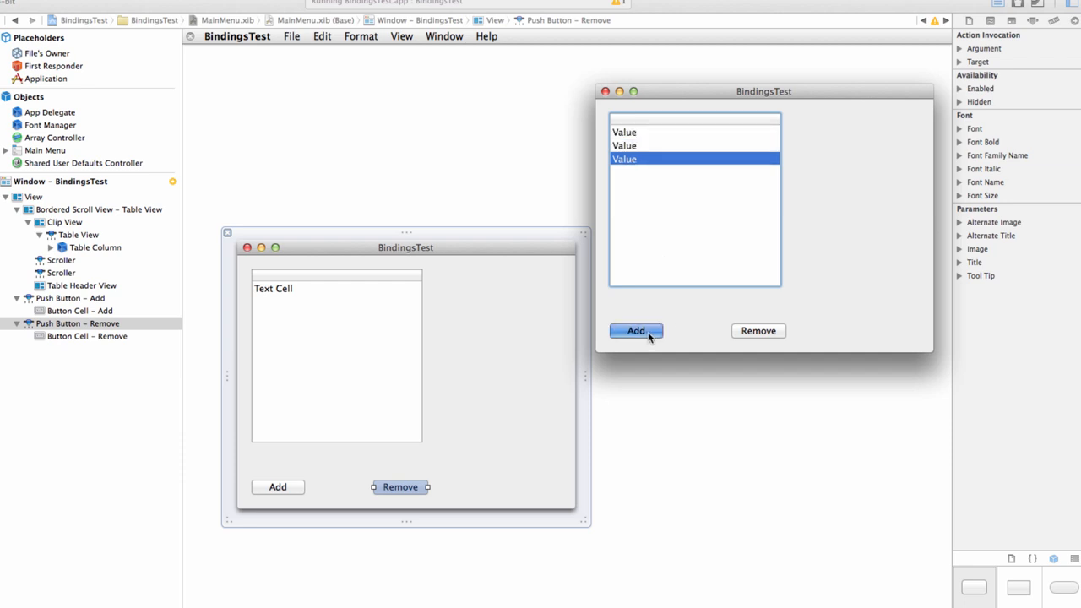
left_click(635, 330)
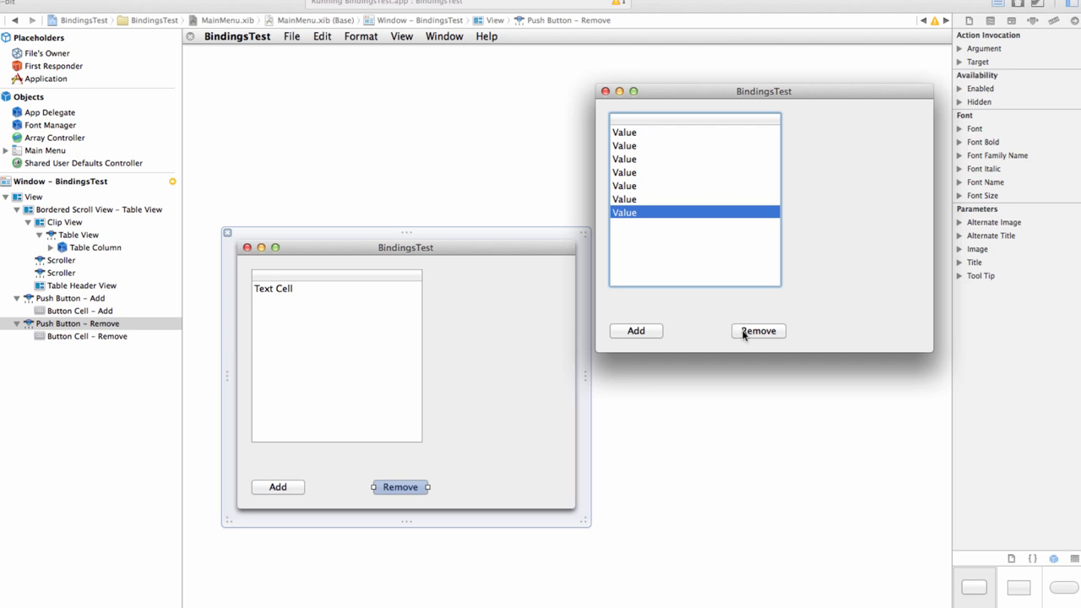
left_click(756, 329)
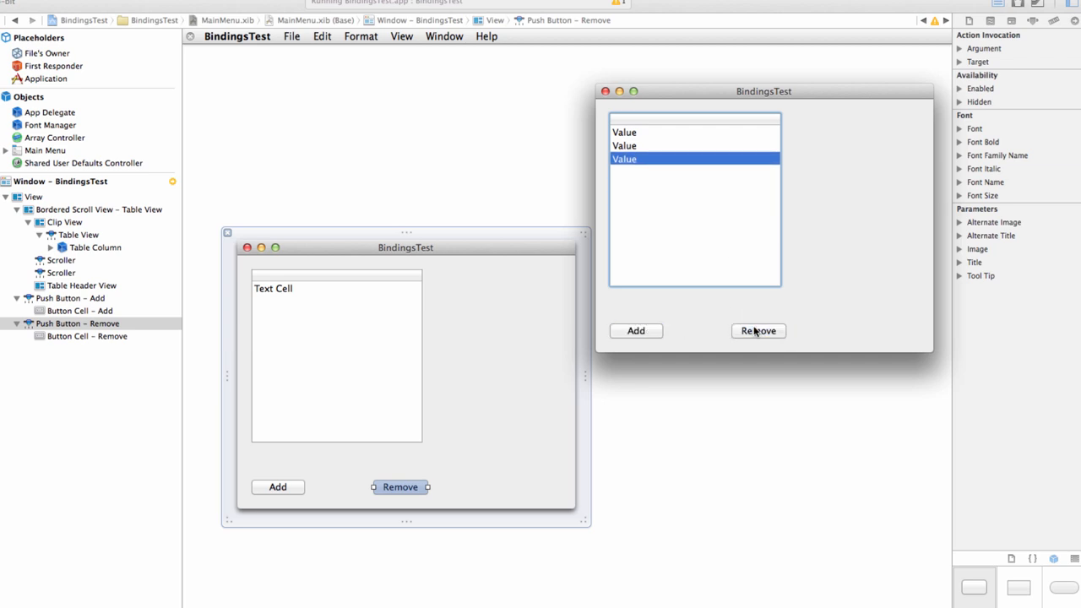
Step: Edit row titles to Hello and Two, then add another row and start editing it
double_click(624, 159)
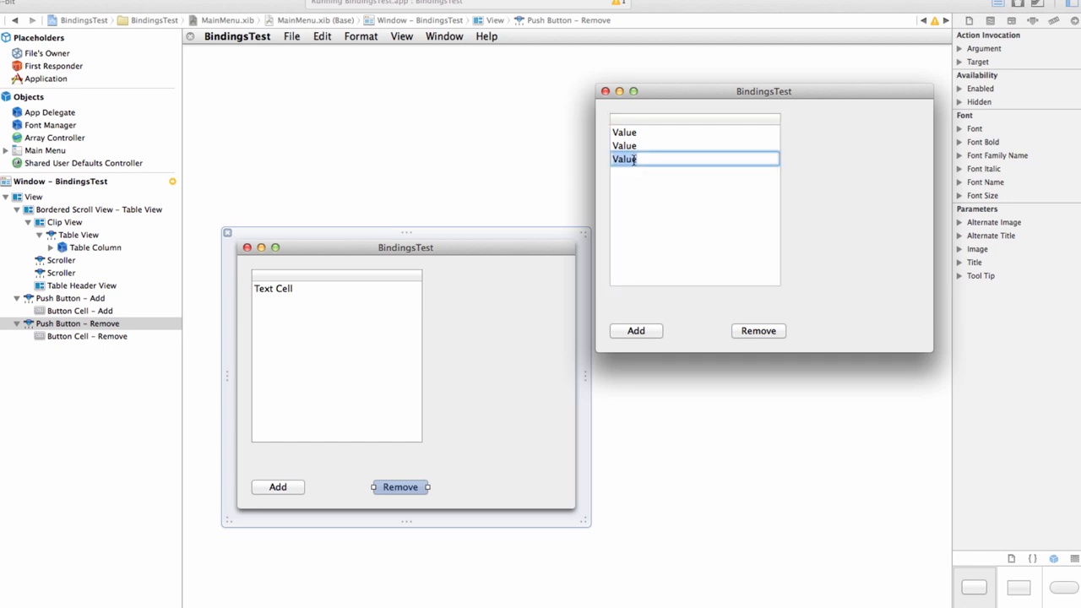
type("Hello")
left_click(695, 132)
type("One")
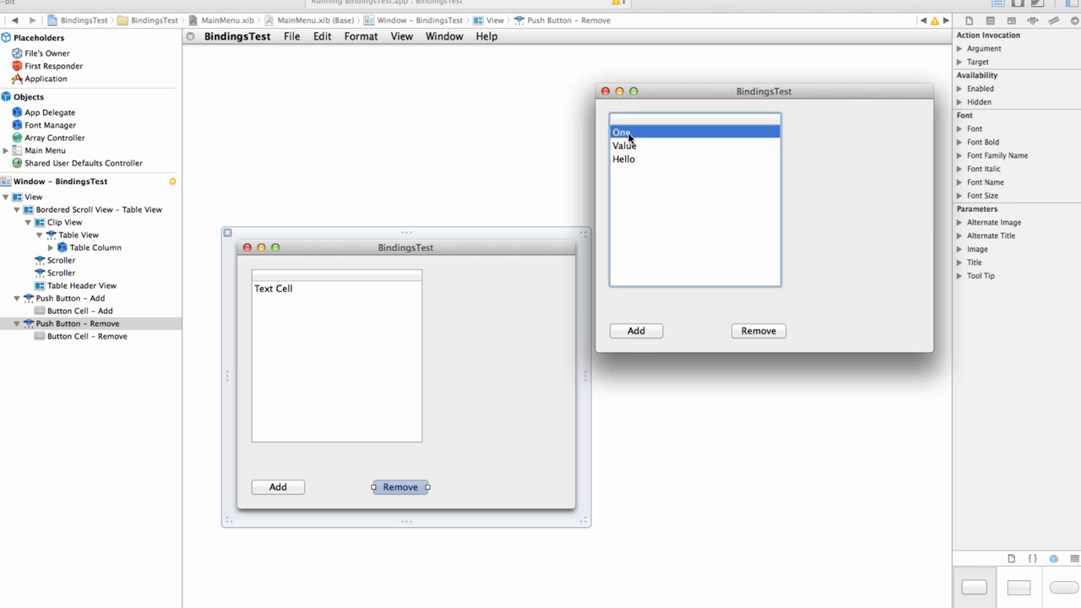
type("Two")
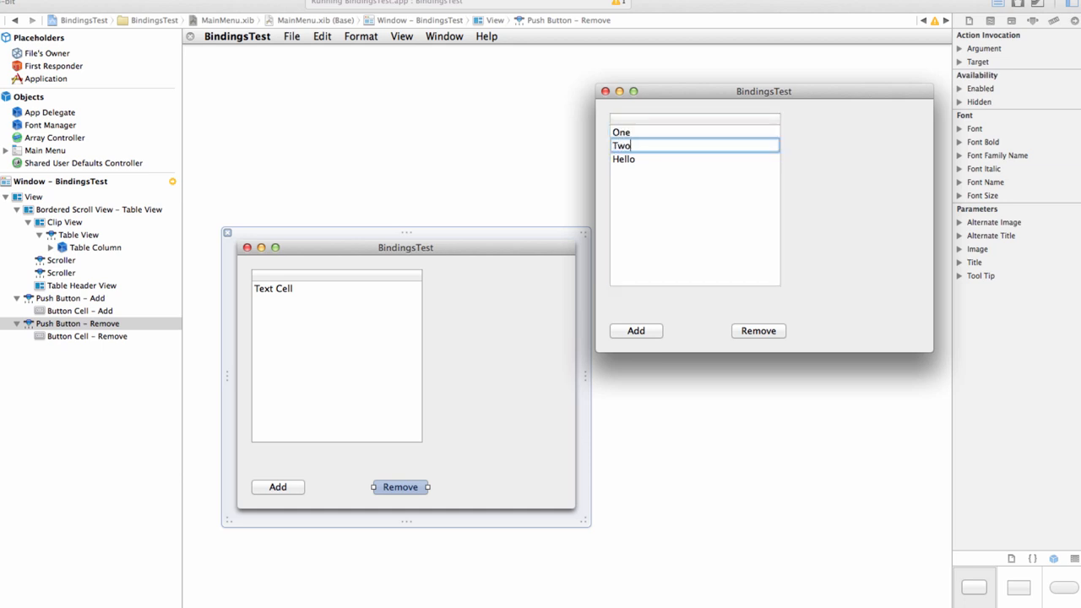
left_click(623, 159)
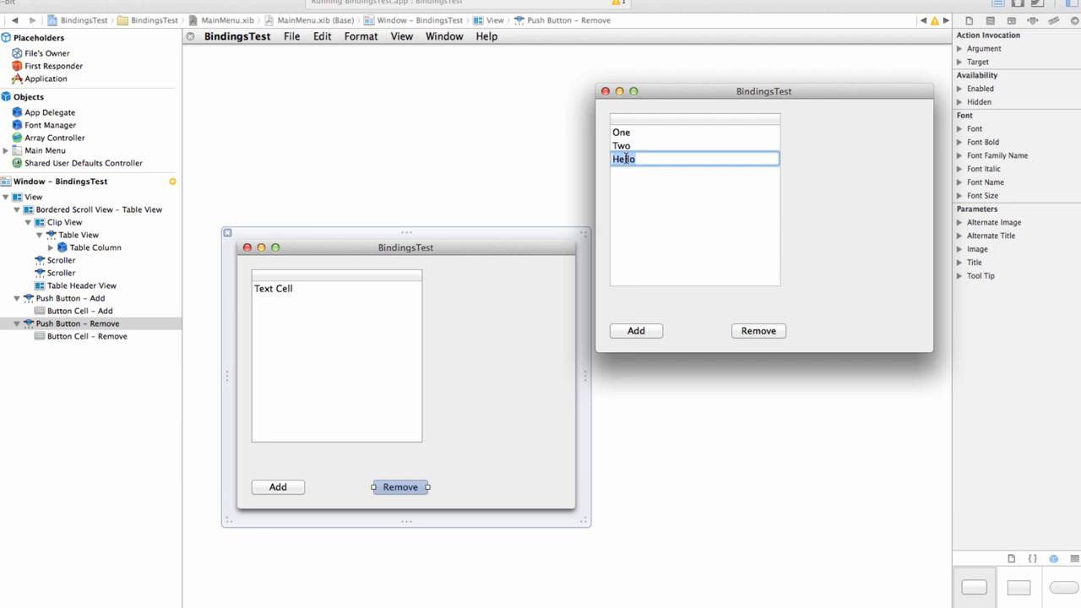
left_click(635, 330)
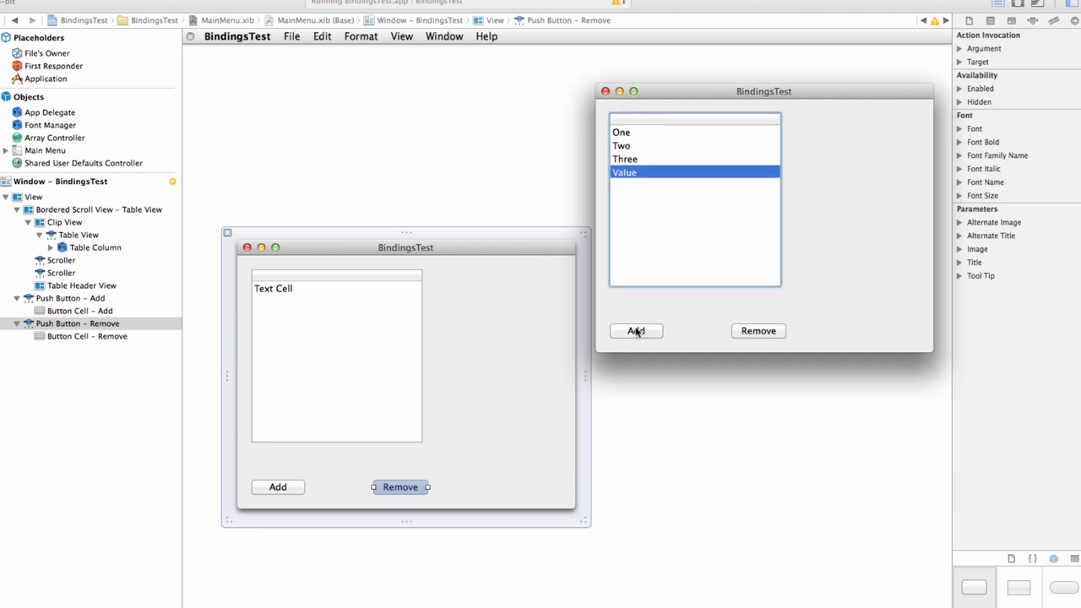
double_click(625, 173)
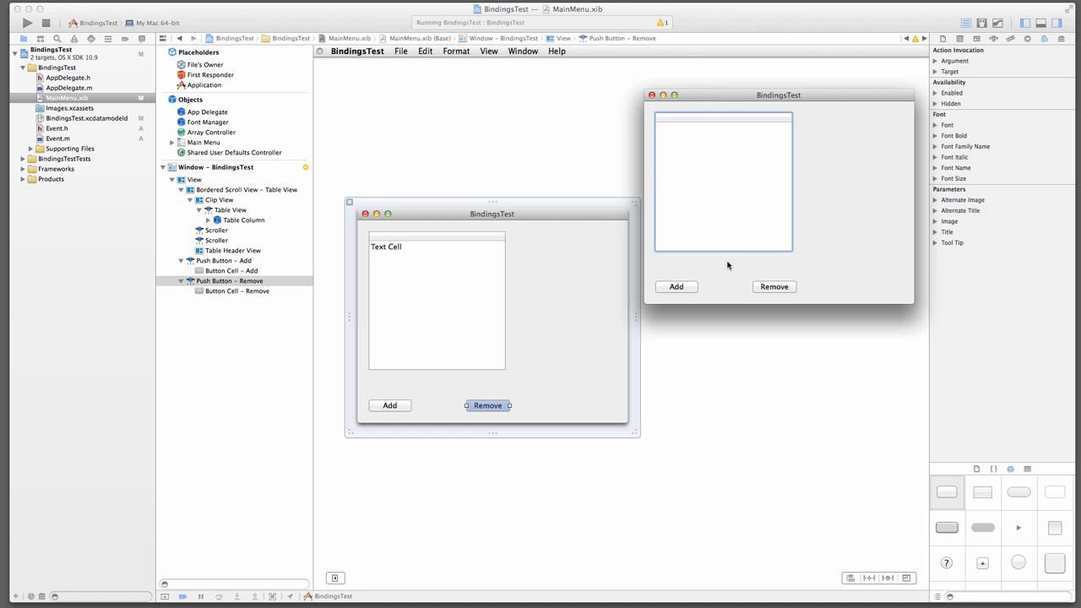
mouse_move(739, 280)
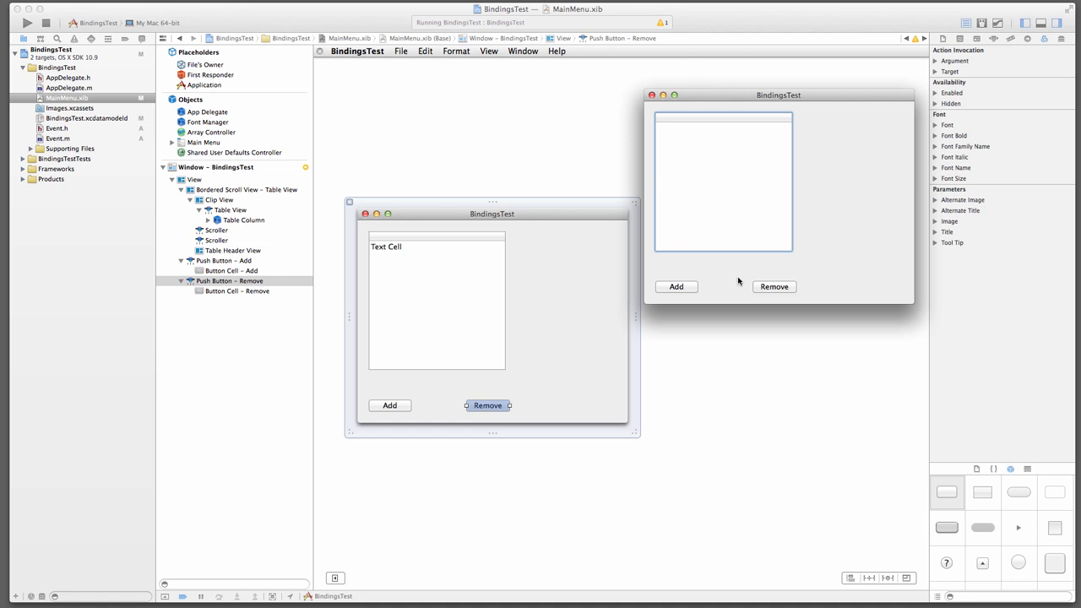
mouse_move(739, 243)
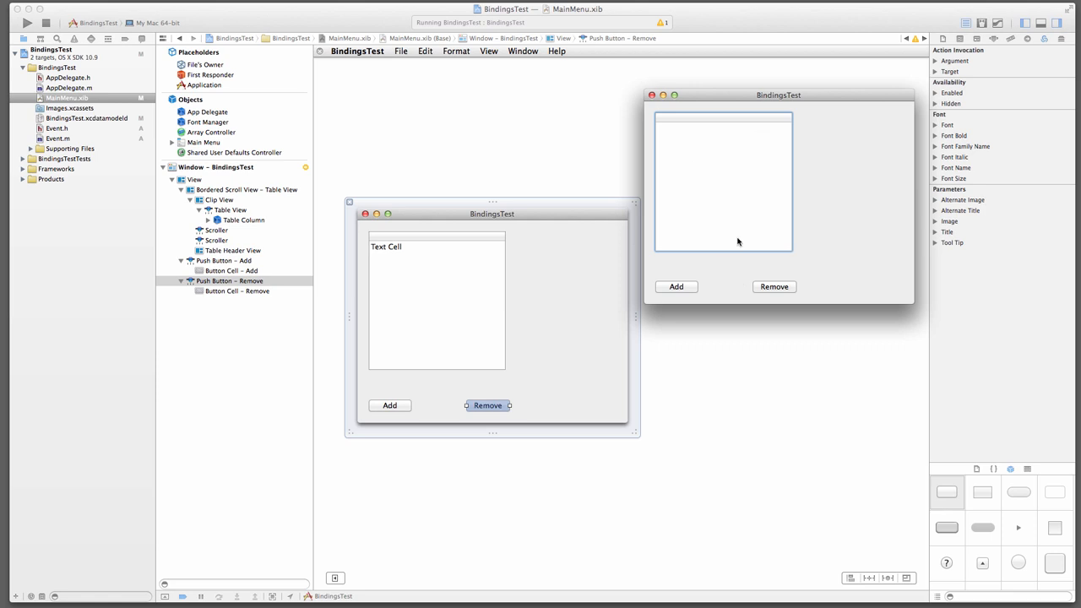
mouse_move(718, 278)
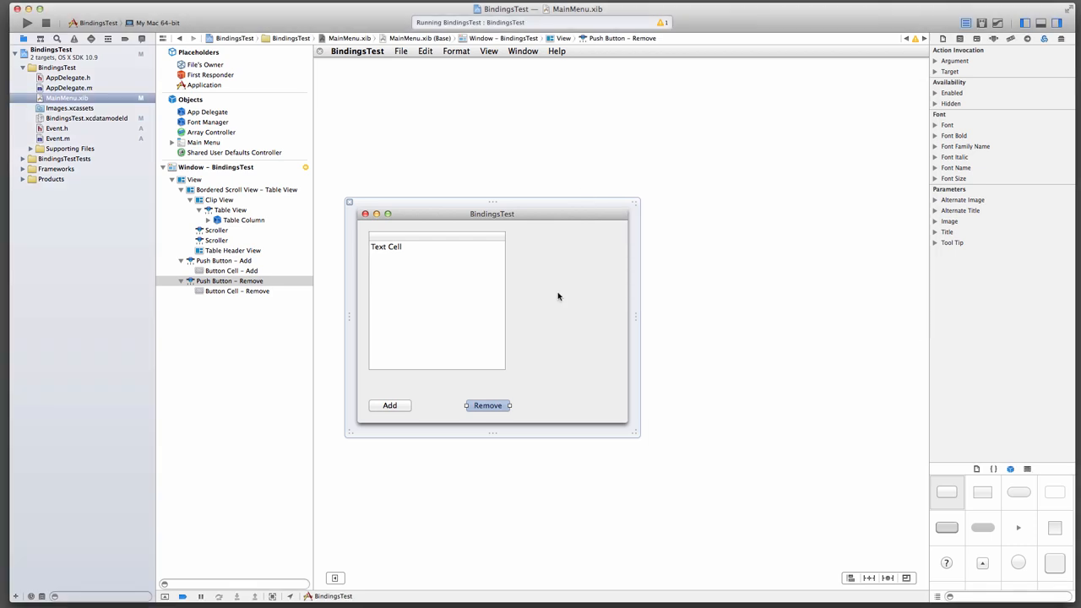
mouse_move(423, 51)
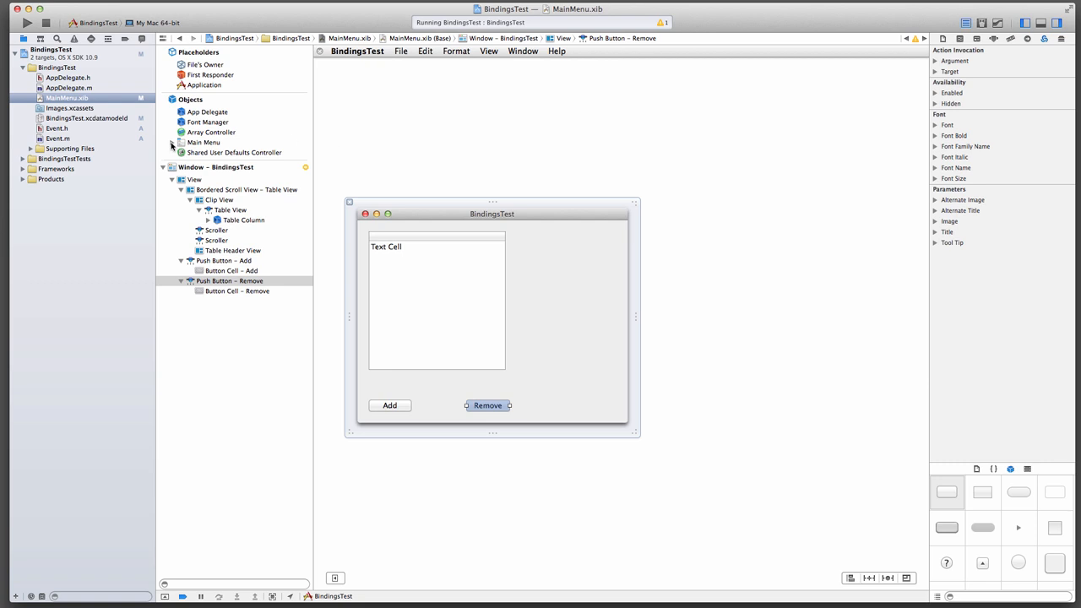
Step: Expand Main Menu in the outline and show the designed app's File menu
left_click(173, 142)
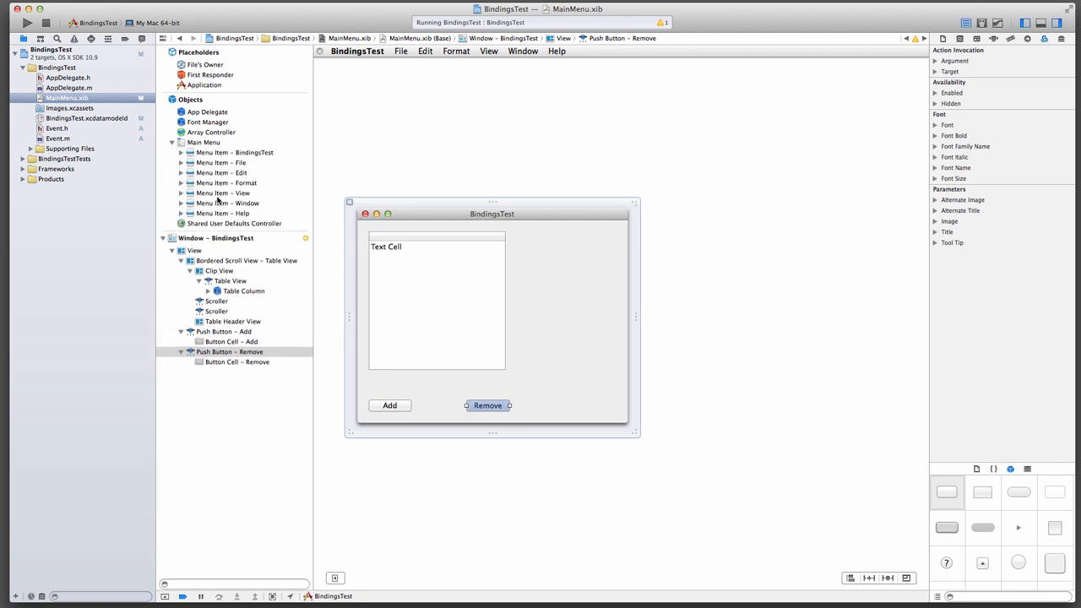
mouse_move(429, 114)
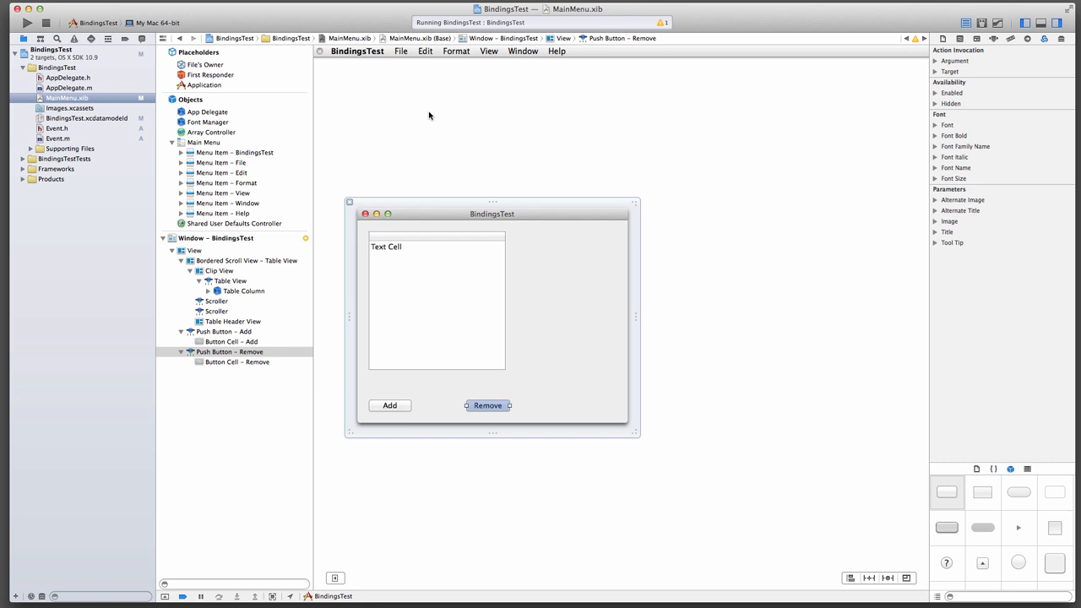
left_click(400, 50)
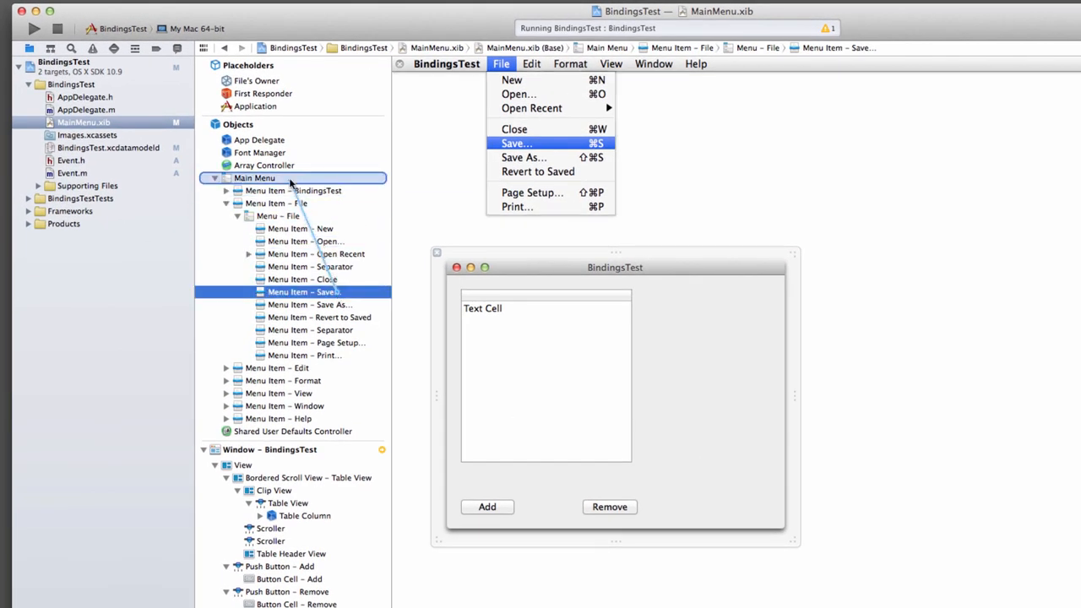
Step: Connect the File menu's Save item to the save action
left_click(260, 138)
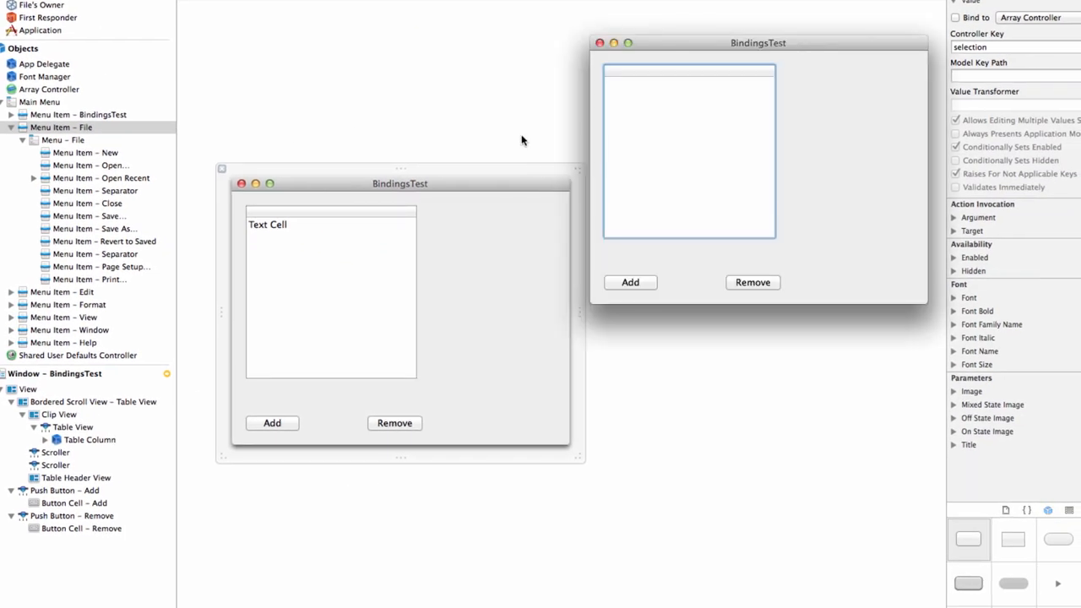
Step: Add a row in the running app and edit its title, giving rows Value, Three, Two and One
left_click(630, 282)
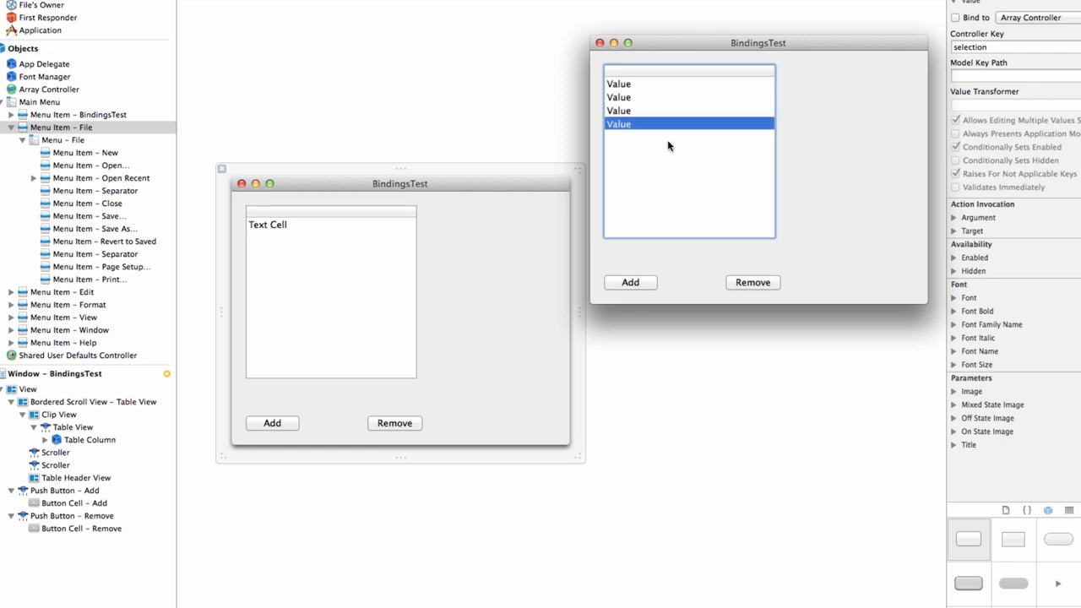
double_click(618, 124)
type("One")
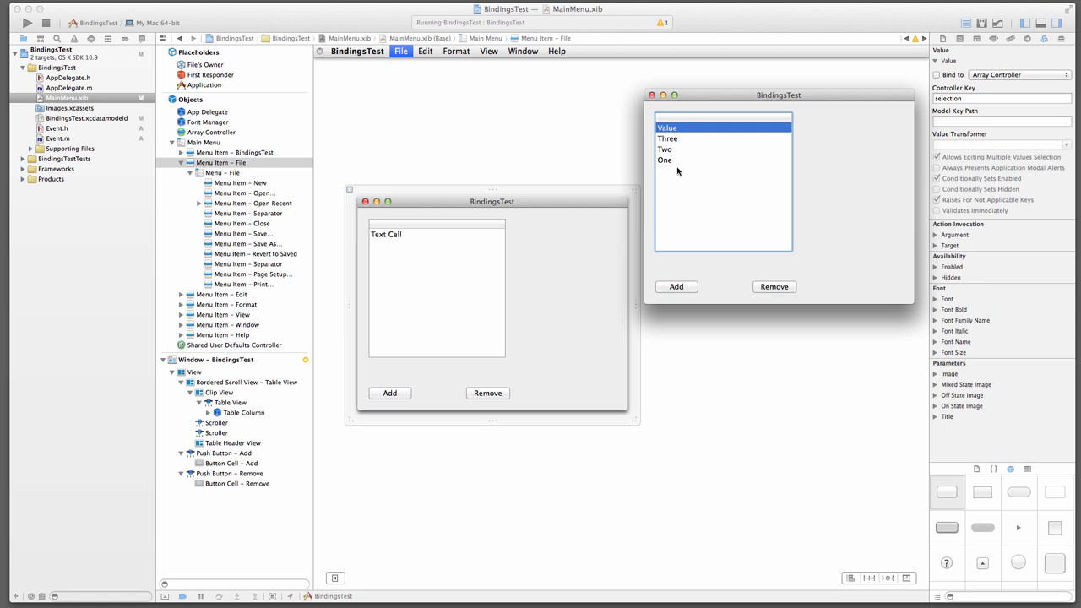
mouse_move(678, 138)
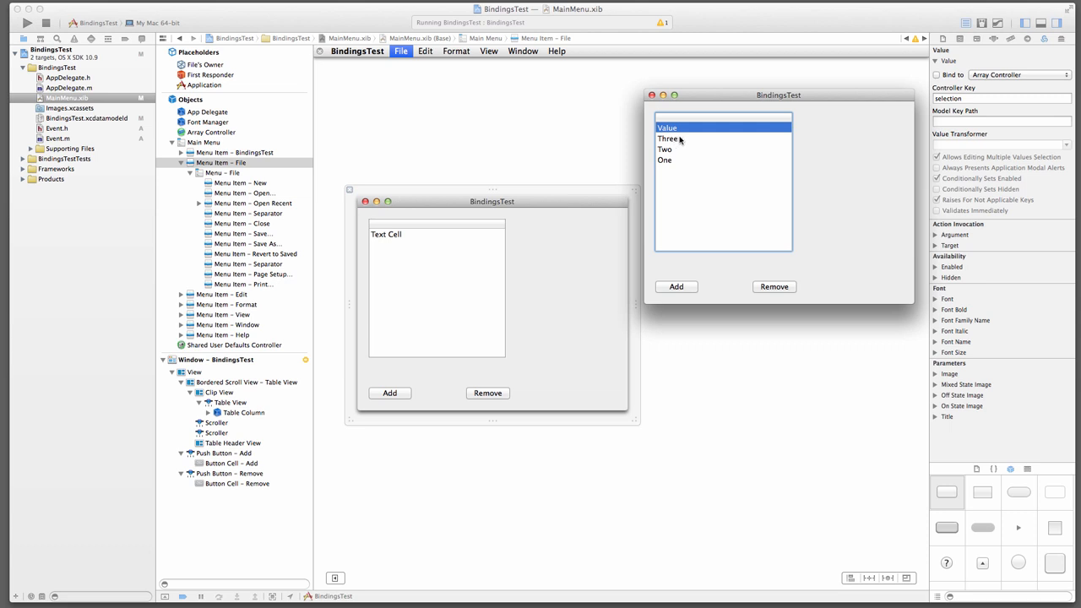
mouse_move(888, 132)
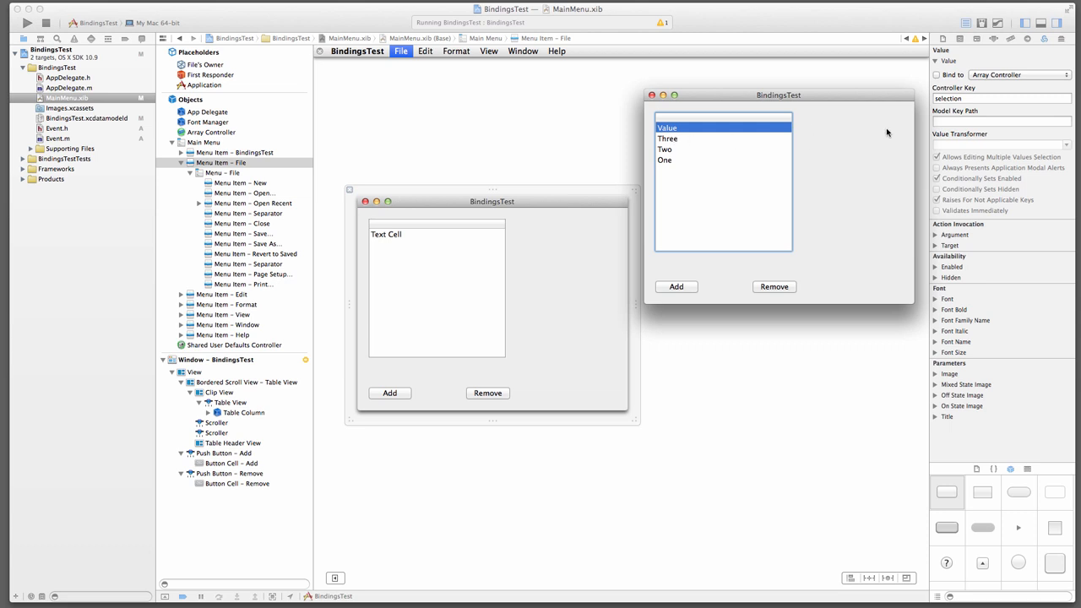
mouse_move(838, 138)
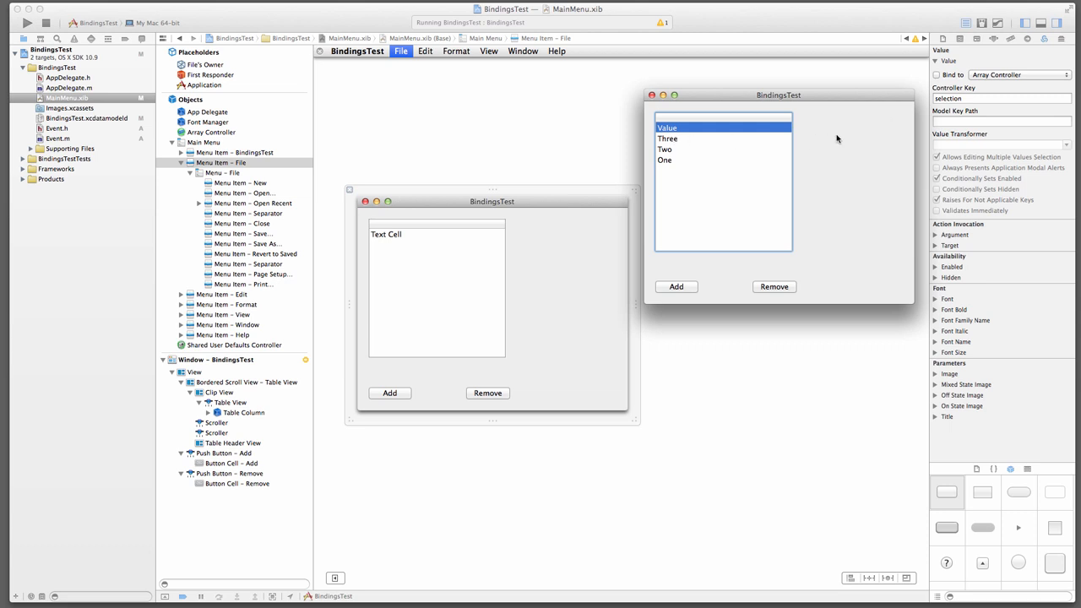
mouse_move(672, 193)
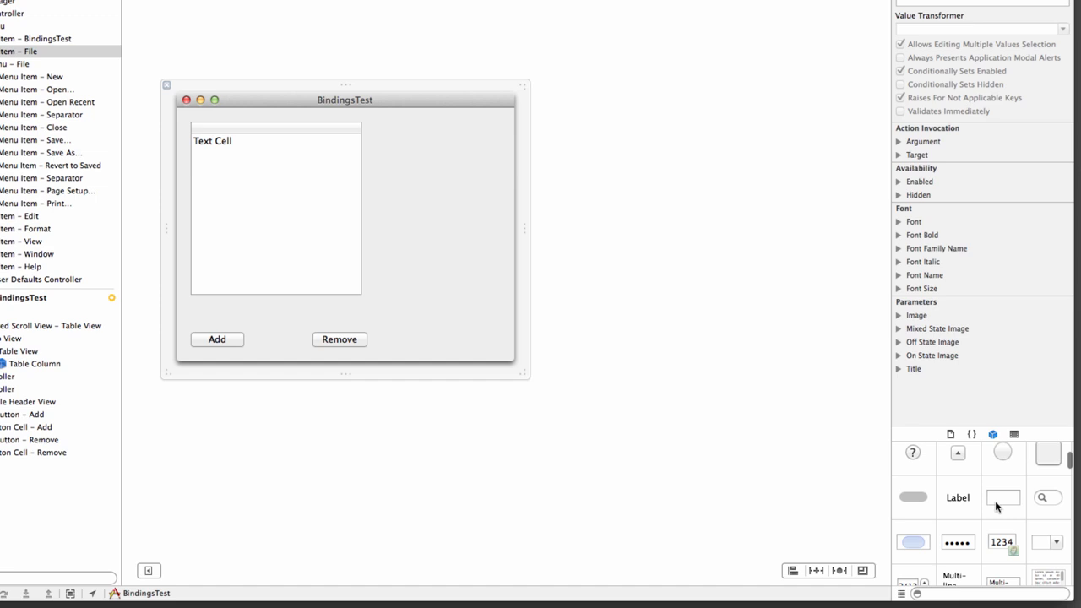
Step: Place a Text Field beside the table and widen it
left_click(958, 497)
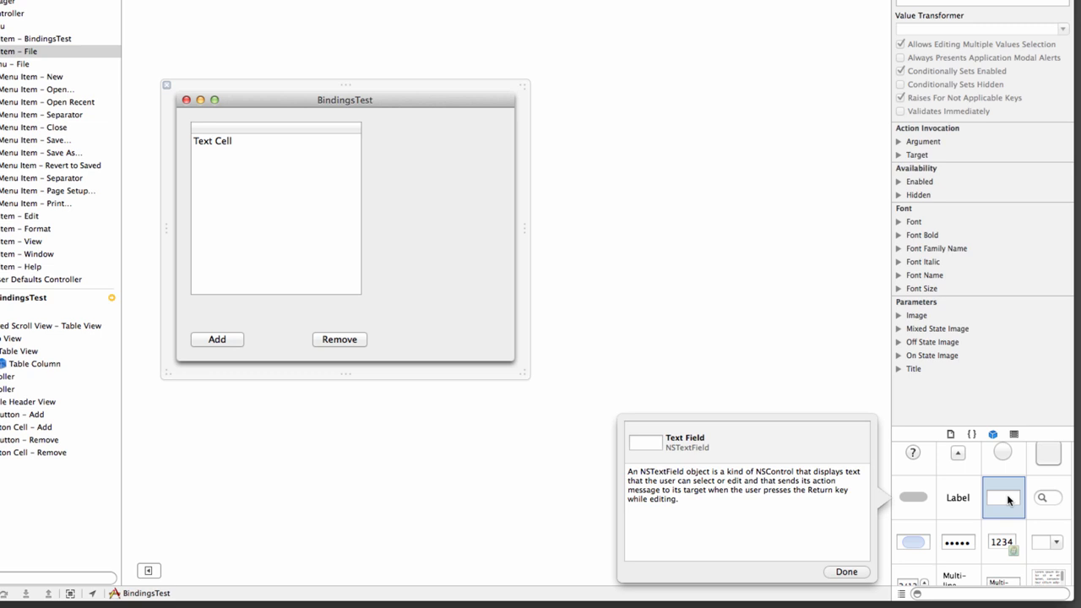
left_click_drag(1003, 497, 414, 149)
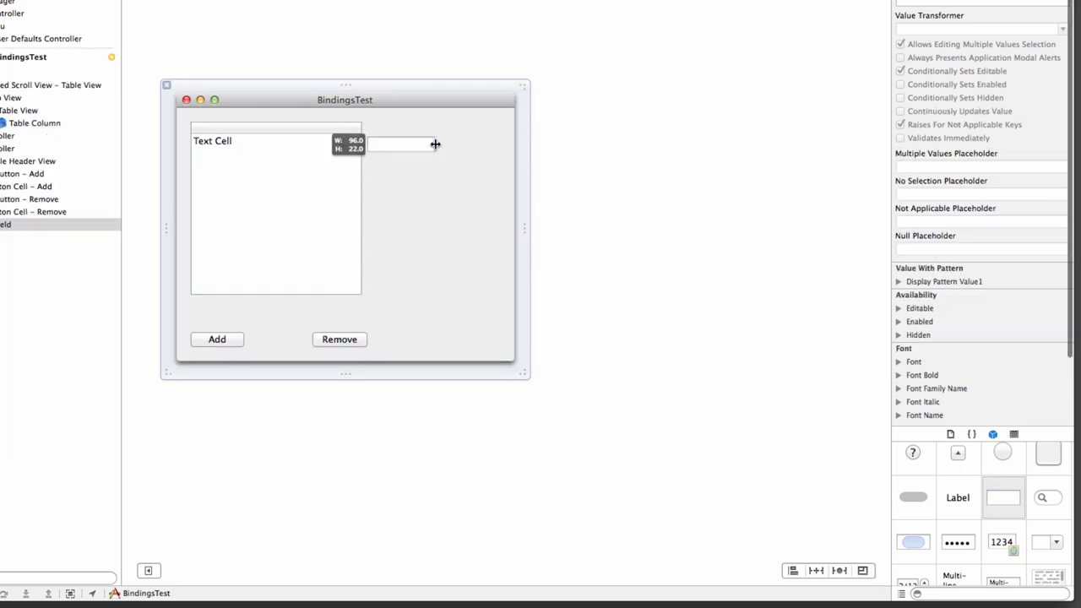
left_click_drag(402, 143, 500, 143)
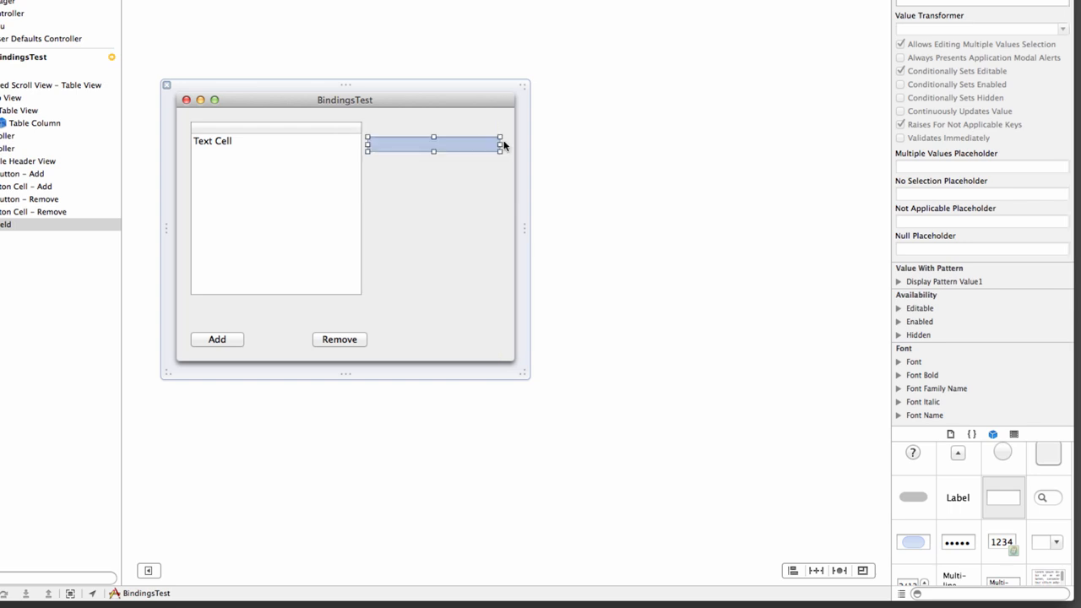
mouse_move(449, 233)
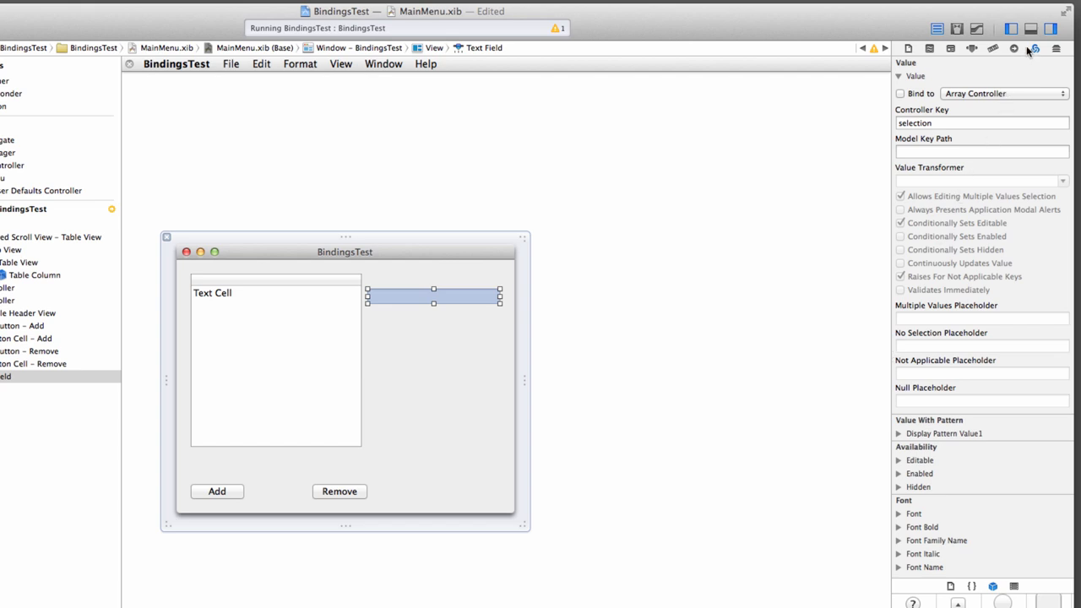
mouse_move(1025, 67)
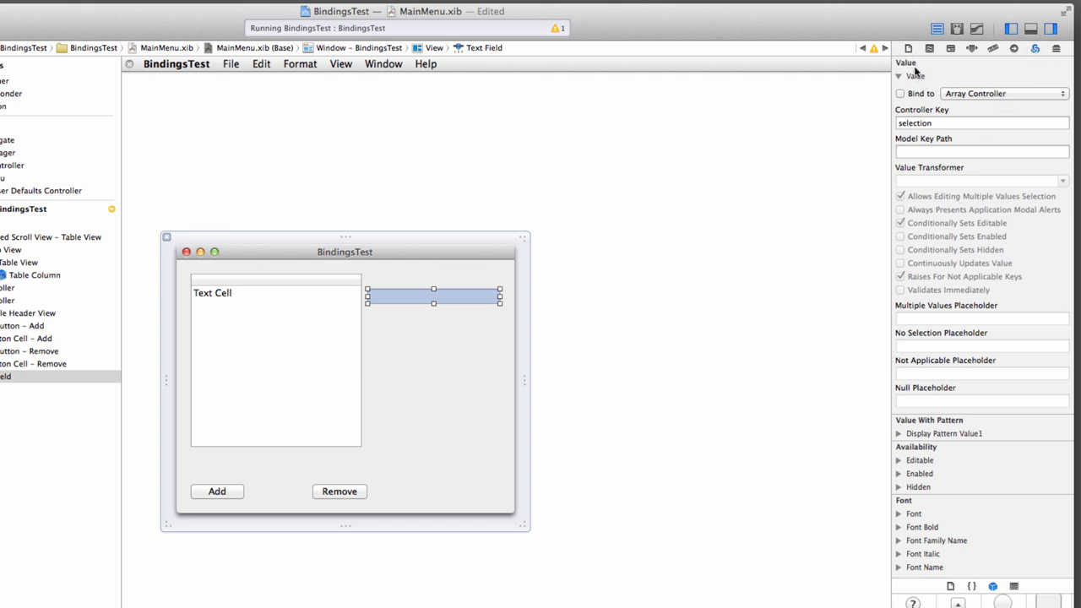
Step: Bind the text field's Value to Array Controller, key selection, model key path 'title'
left_click(899, 93)
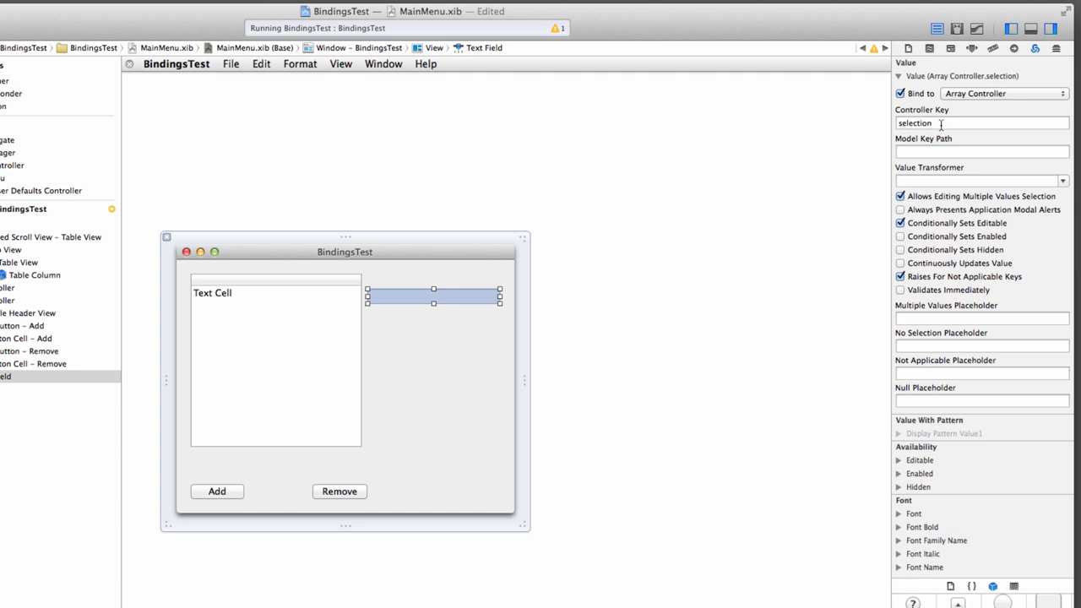
left_click(981, 152)
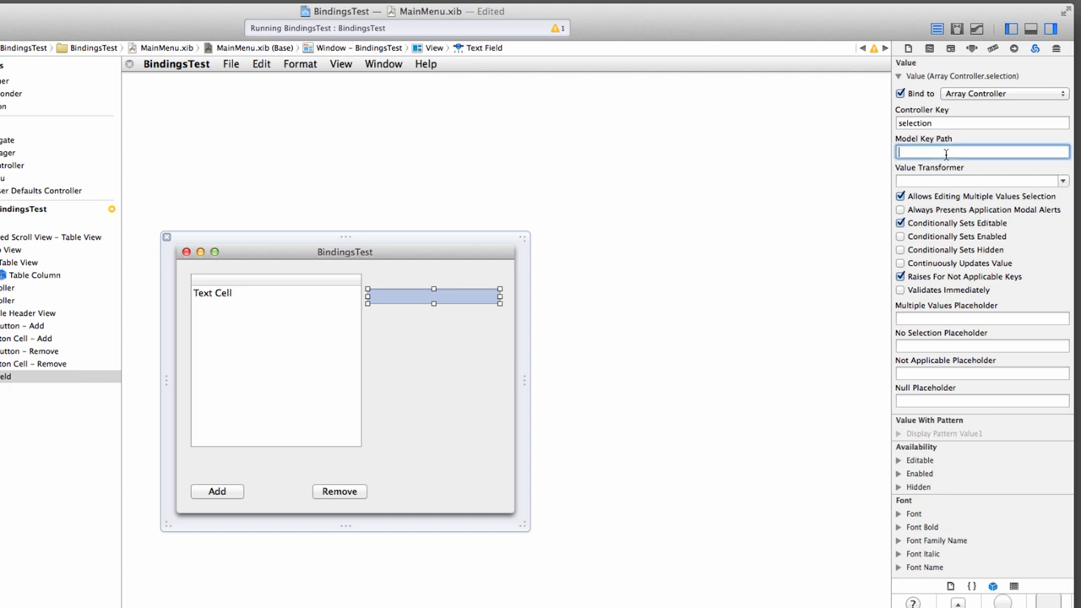
type("title")
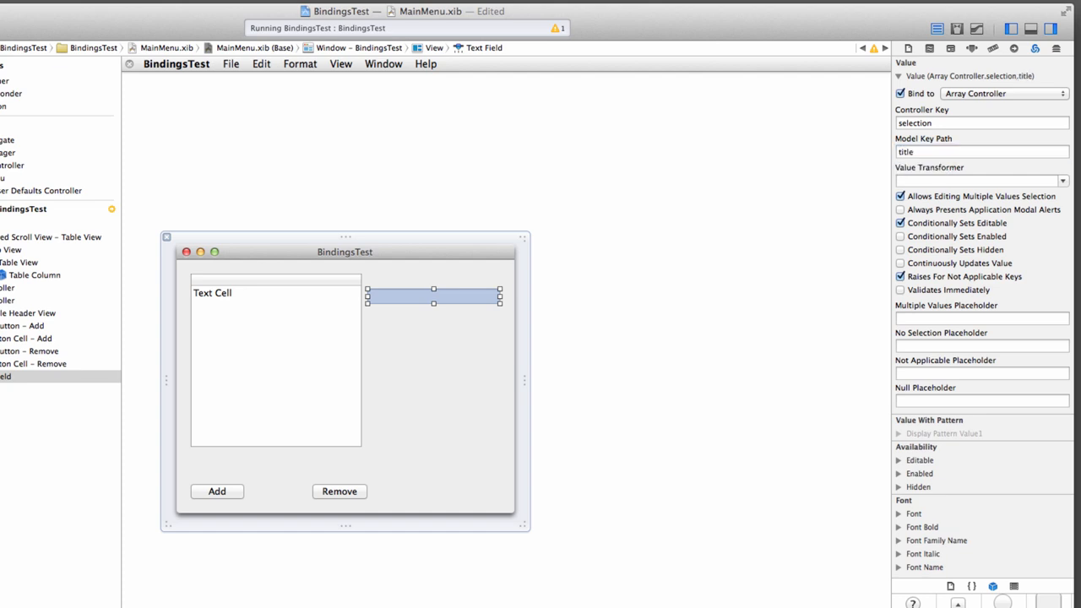
mouse_move(368, 166)
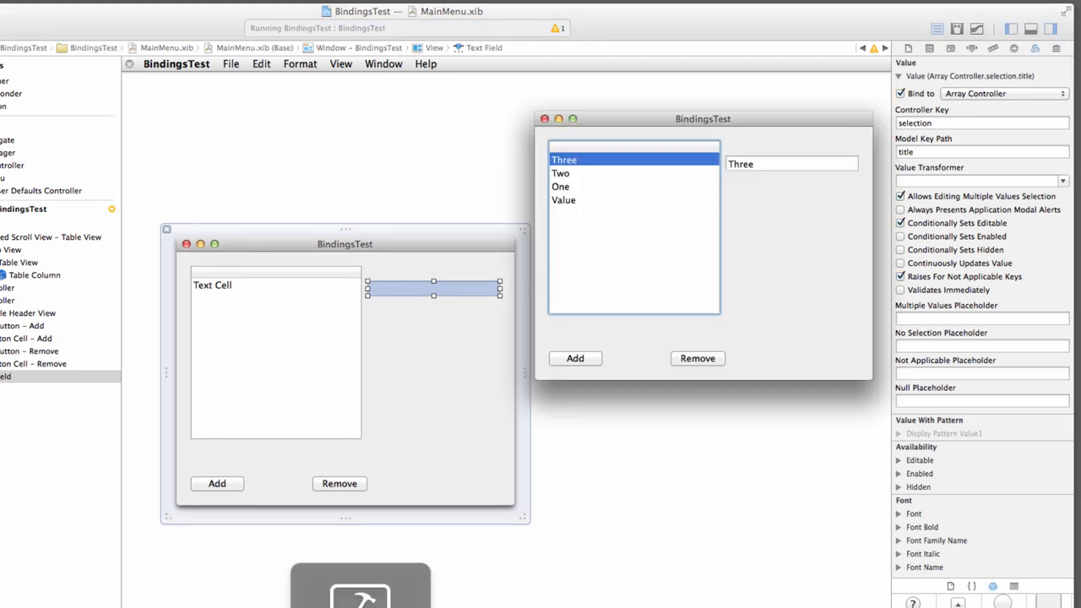
Step: Select rows to watch the text field follow each title, then rename Three to Three Quarters
left_click(561, 172)
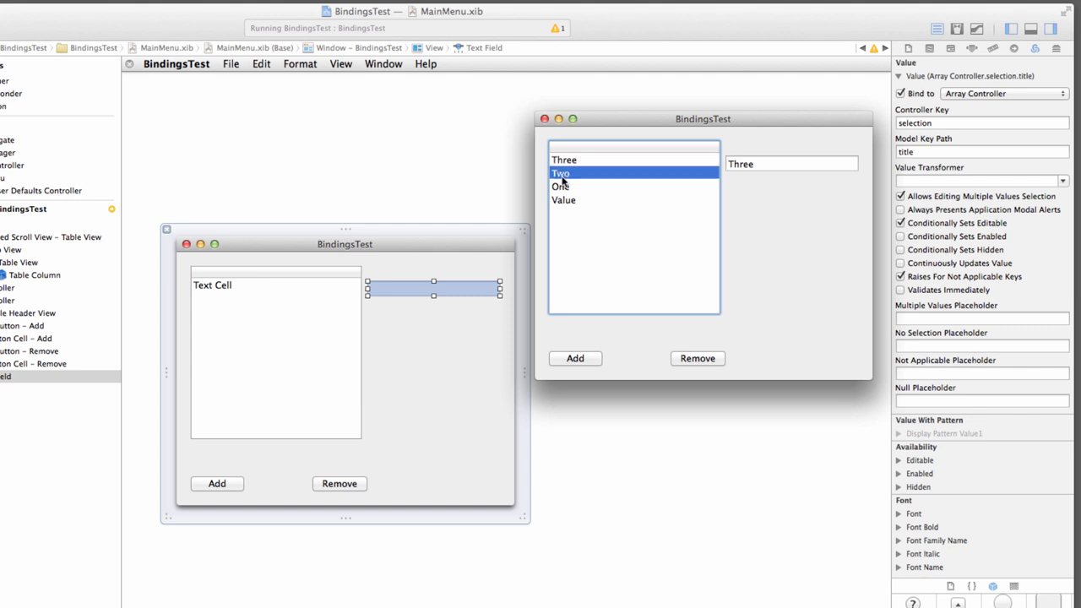
left_click(560, 172)
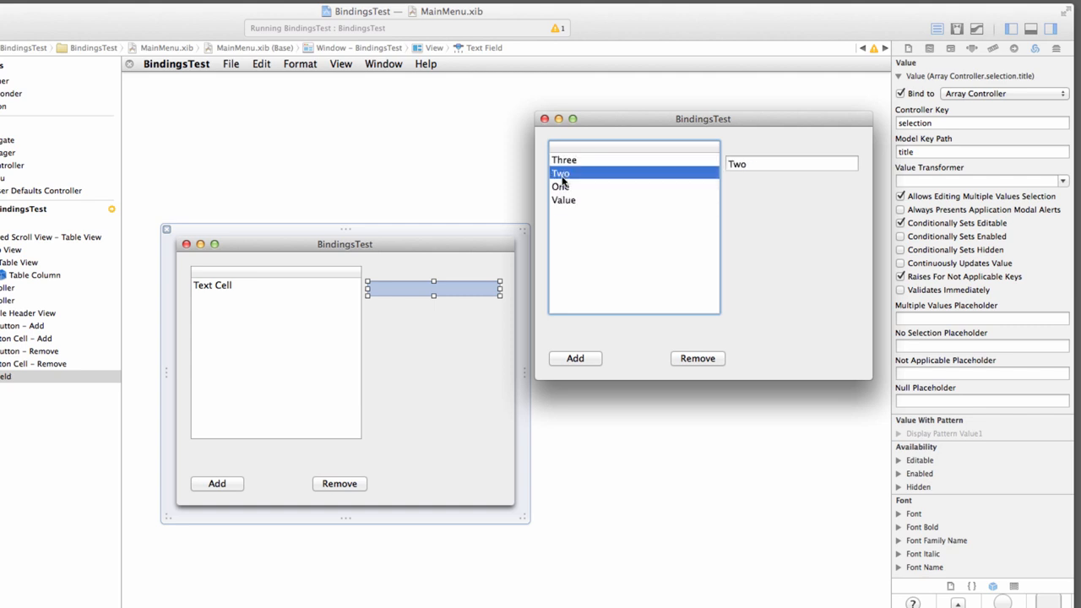
left_click(564, 159)
type("Three Quarters")
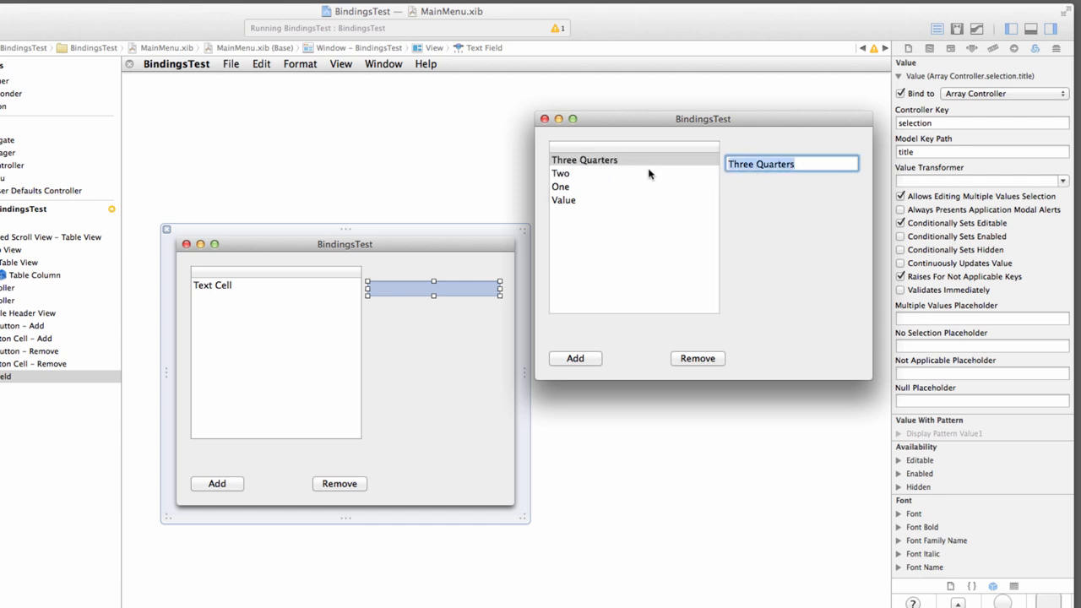
left_click(584, 158)
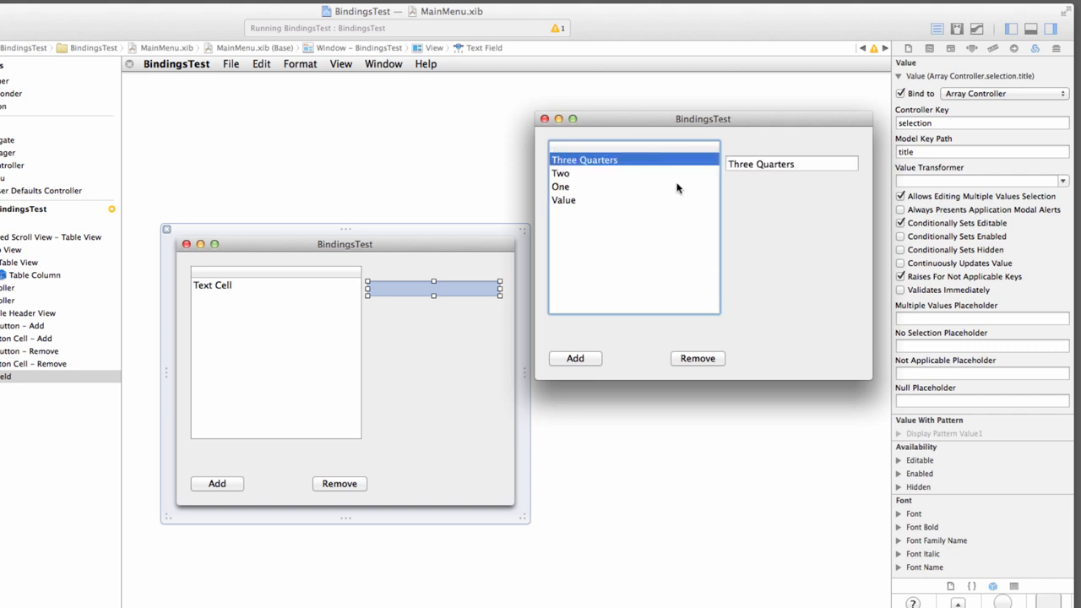
mouse_move(664, 181)
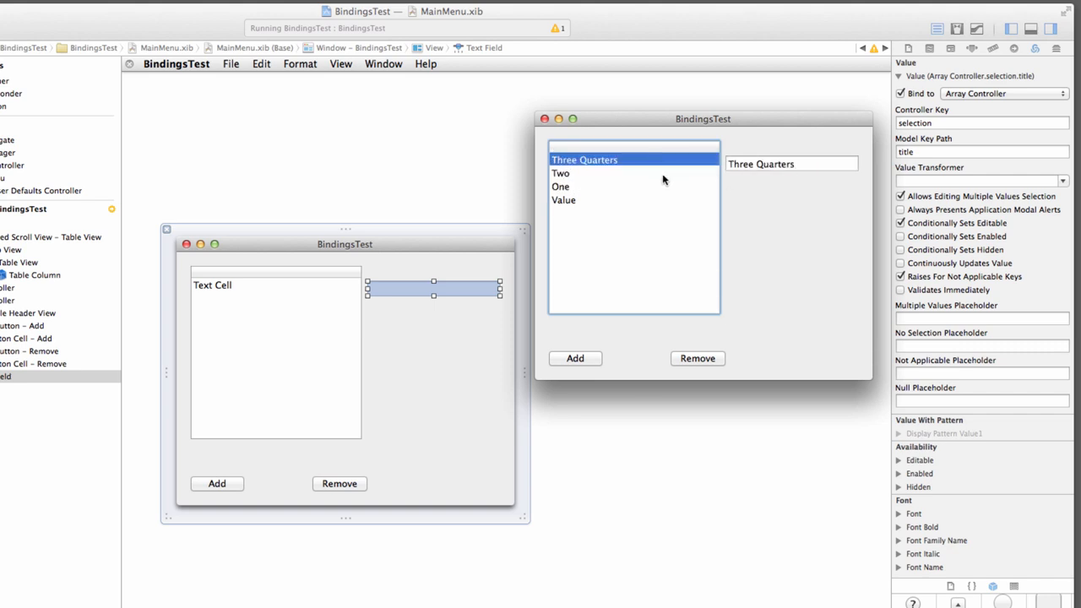
mouse_move(743, 183)
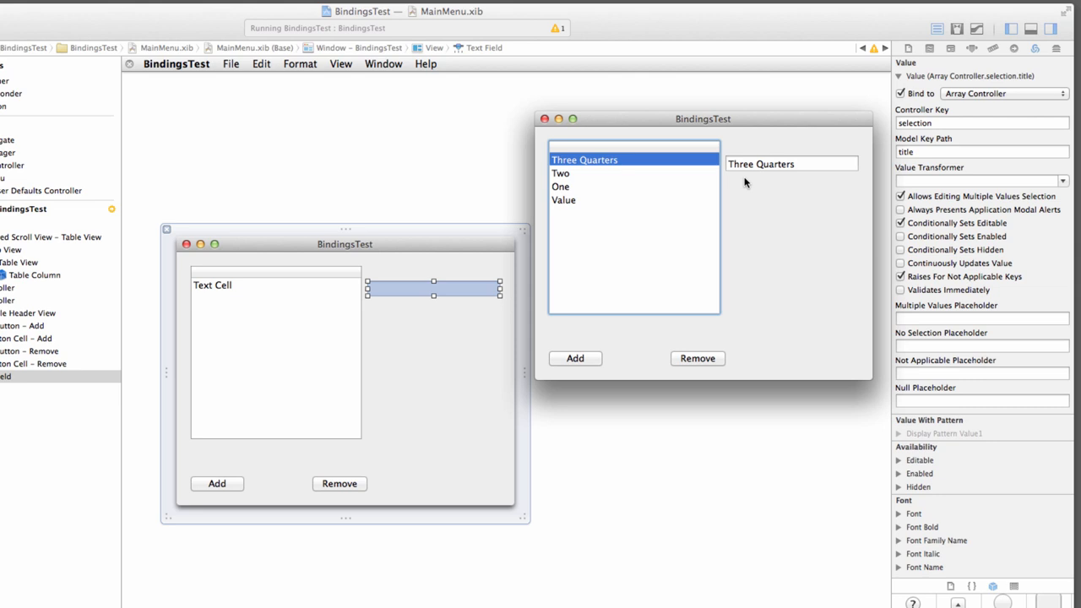
Step: Select the Two and One rows to confirm the field shows each selected title
left_click(560, 172)
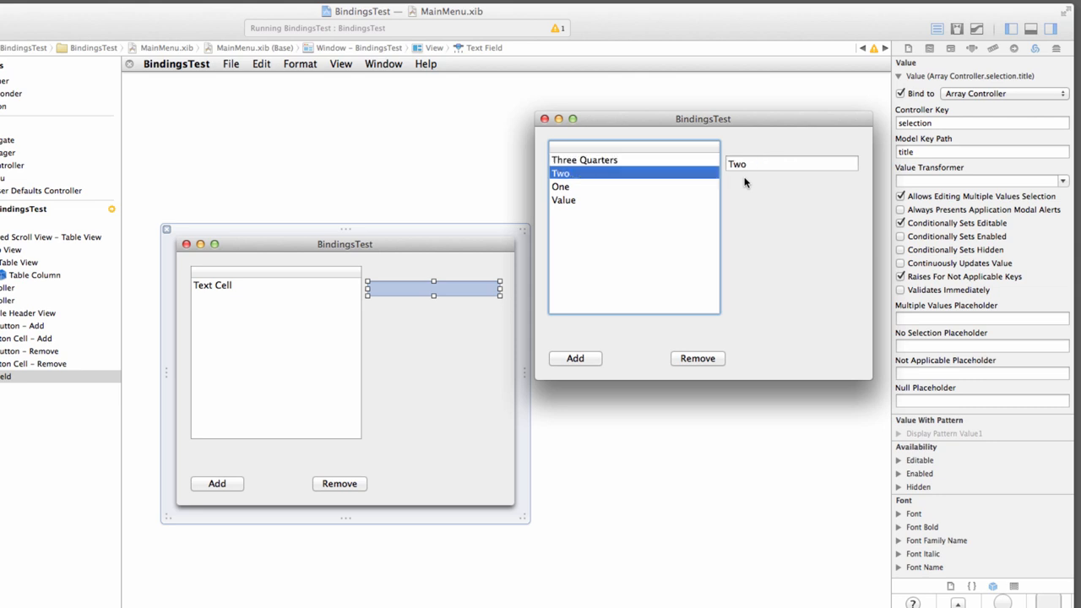
left_click(560, 186)
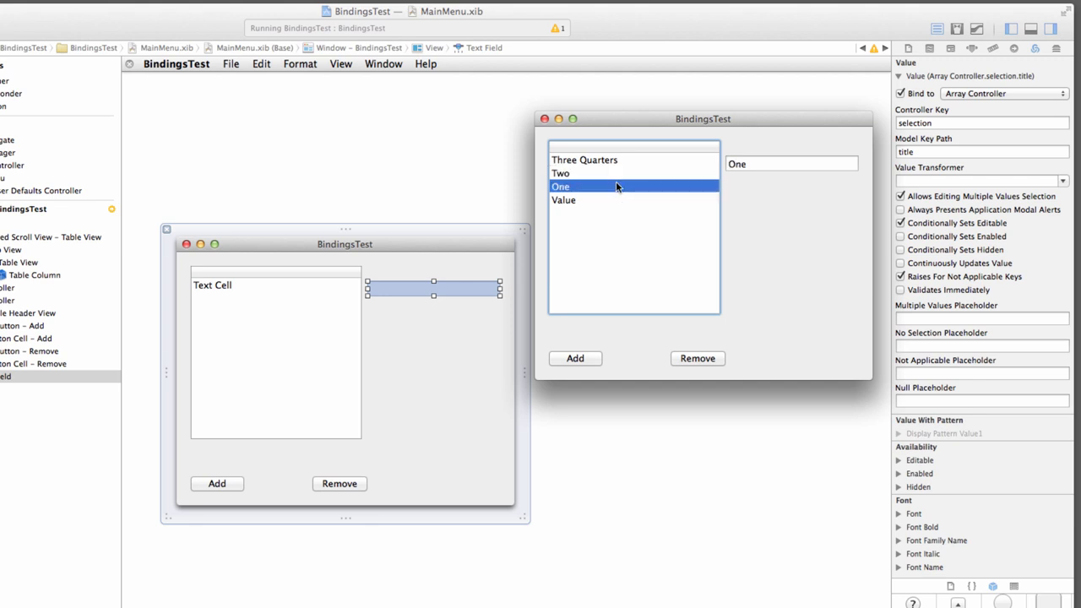